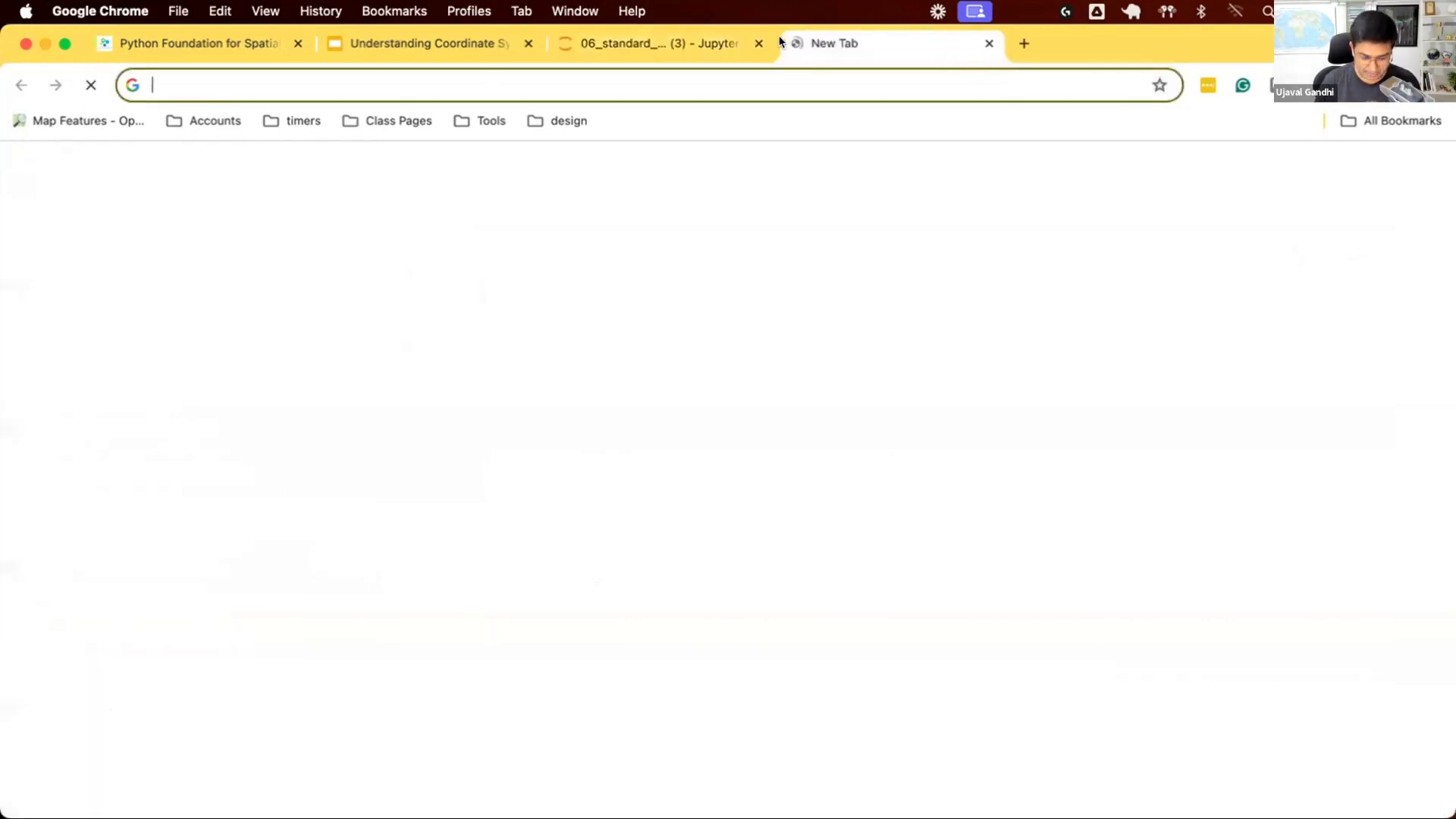
# Search 'python standard library', reach the docs.python.org index and scroll toward Numeric and Mathematical Modules
pyautogui.write('python standard library')
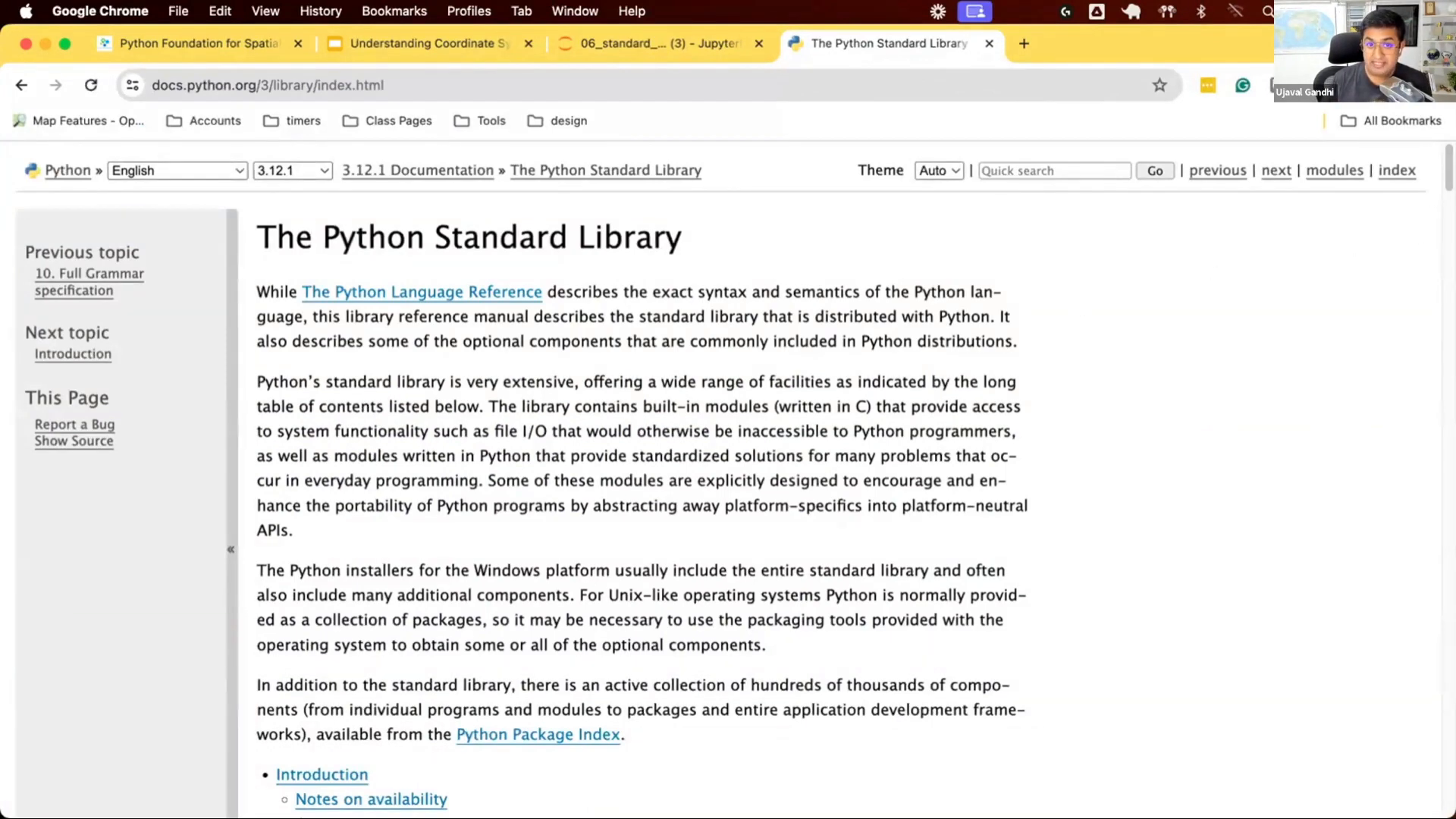
pyautogui.scroll(-3)
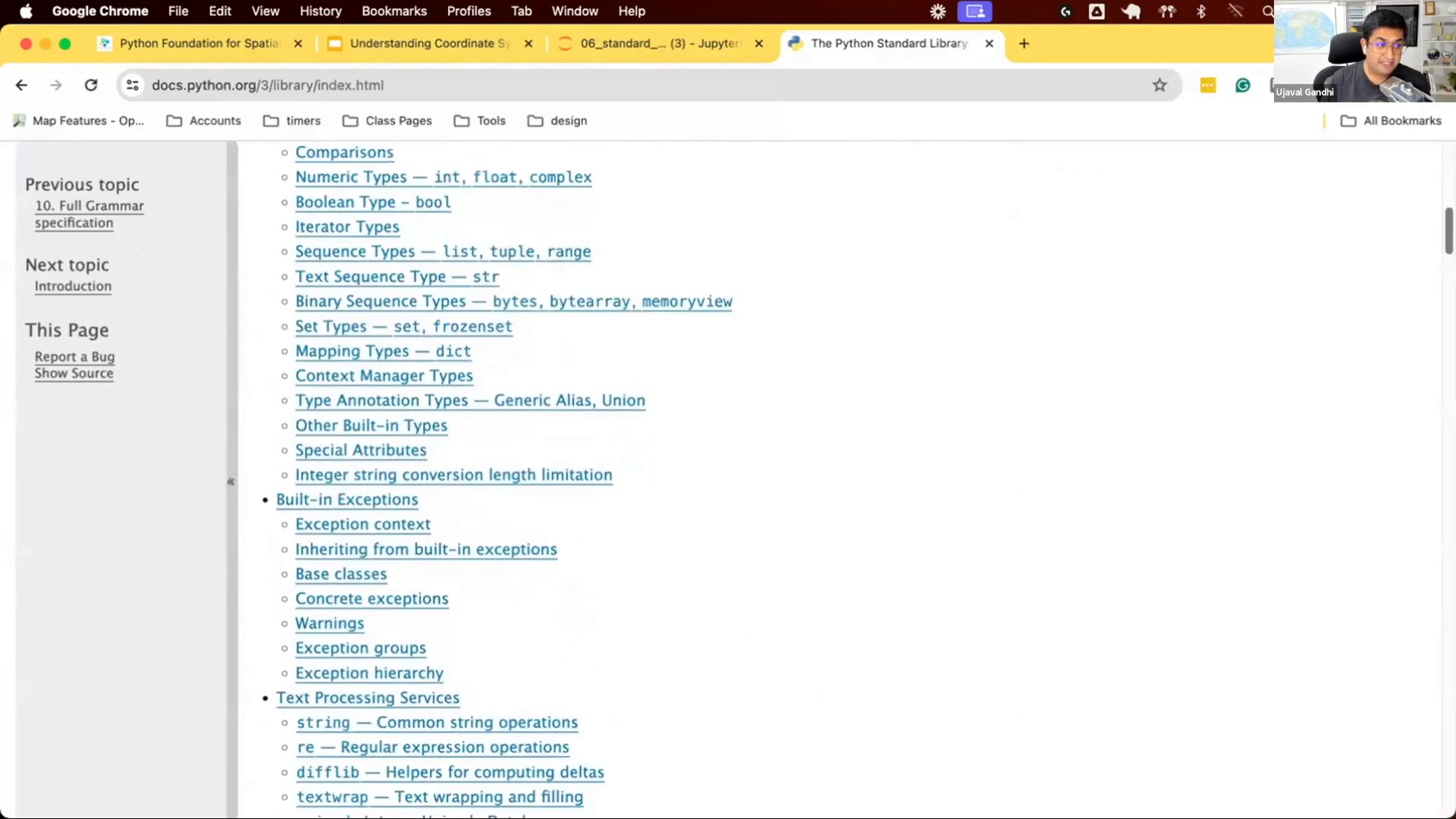
pyautogui.scroll(-3)
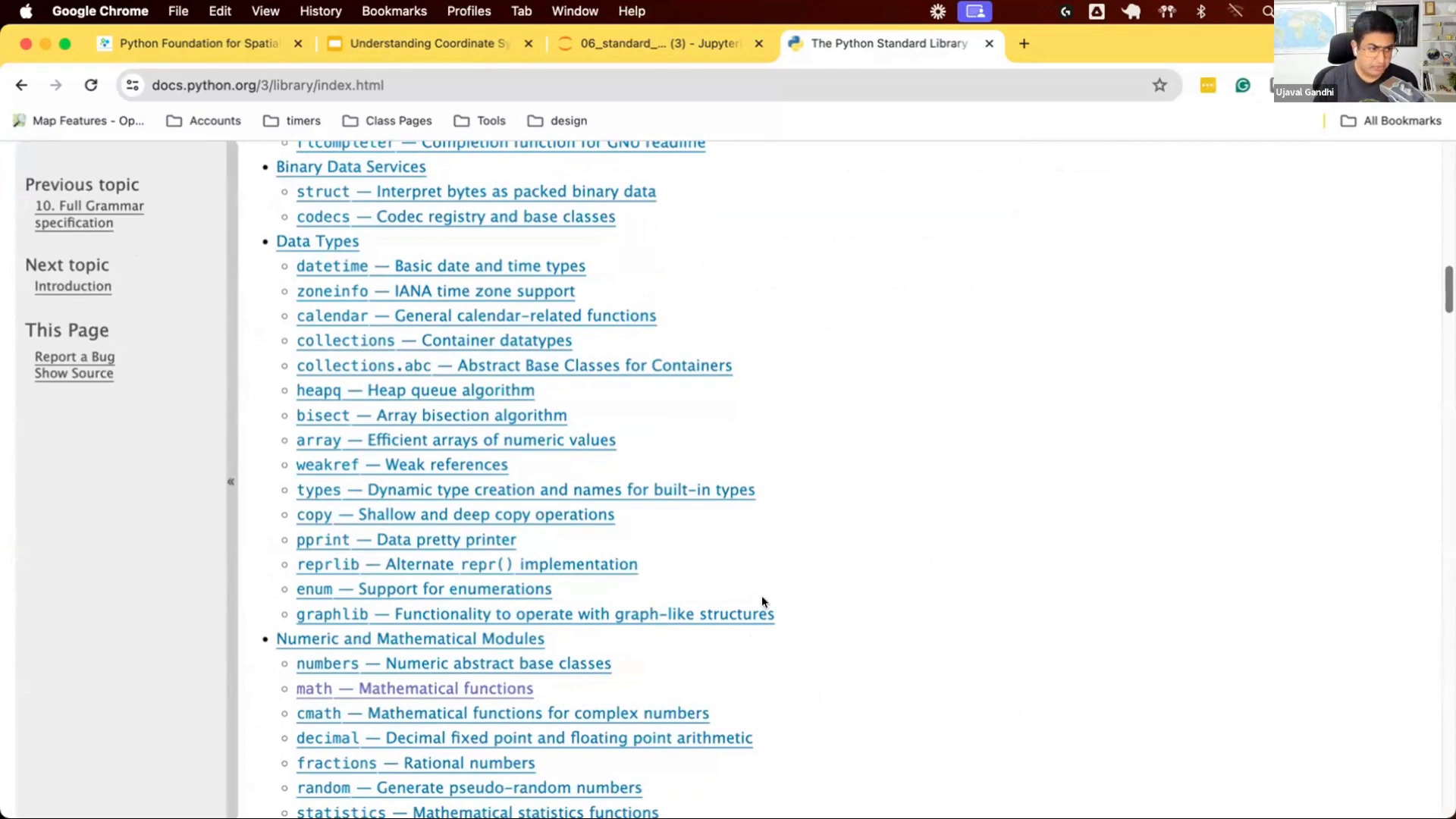
pyautogui.scroll(-3)
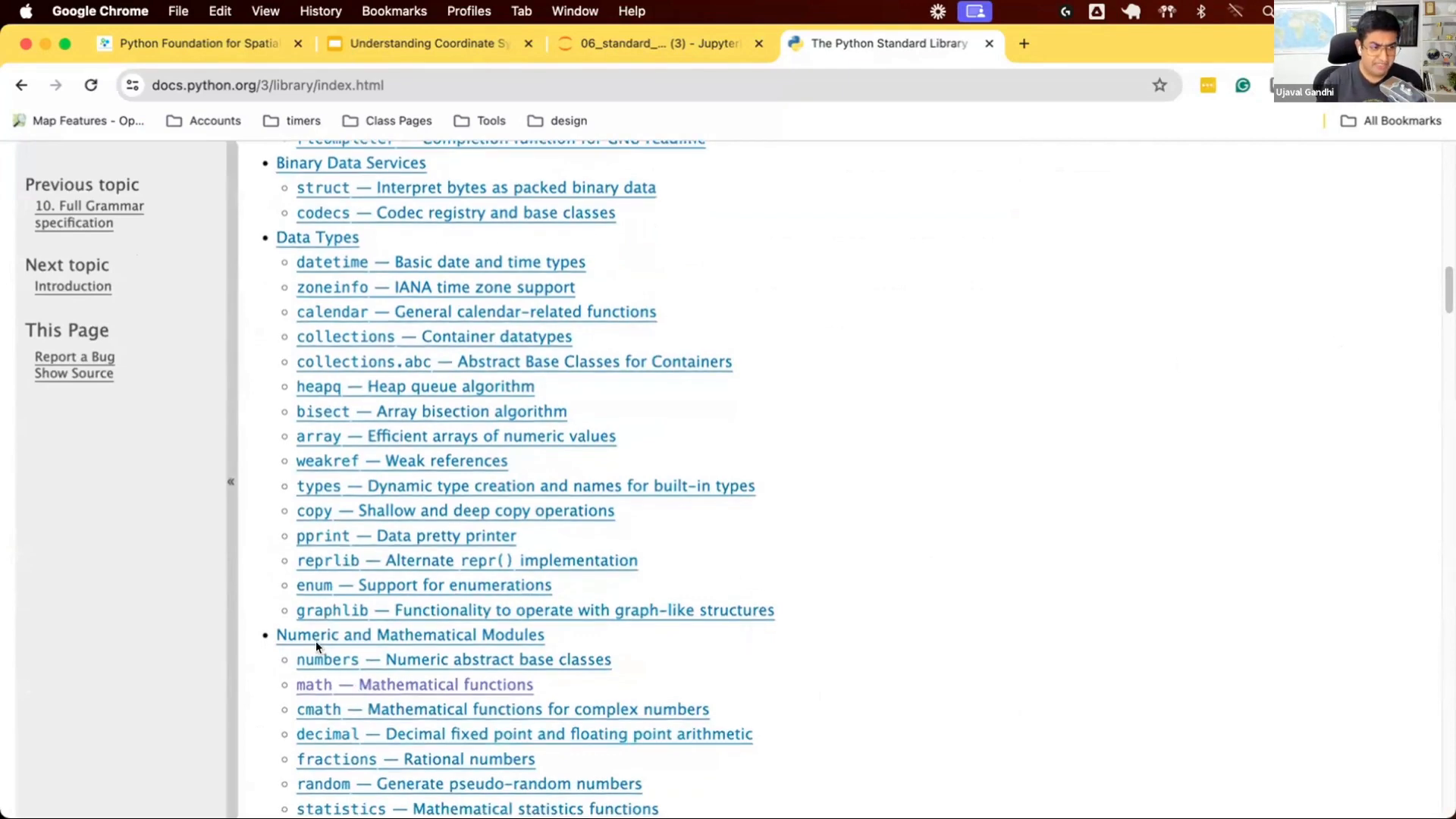
pyautogui.moveTo(371, 682)
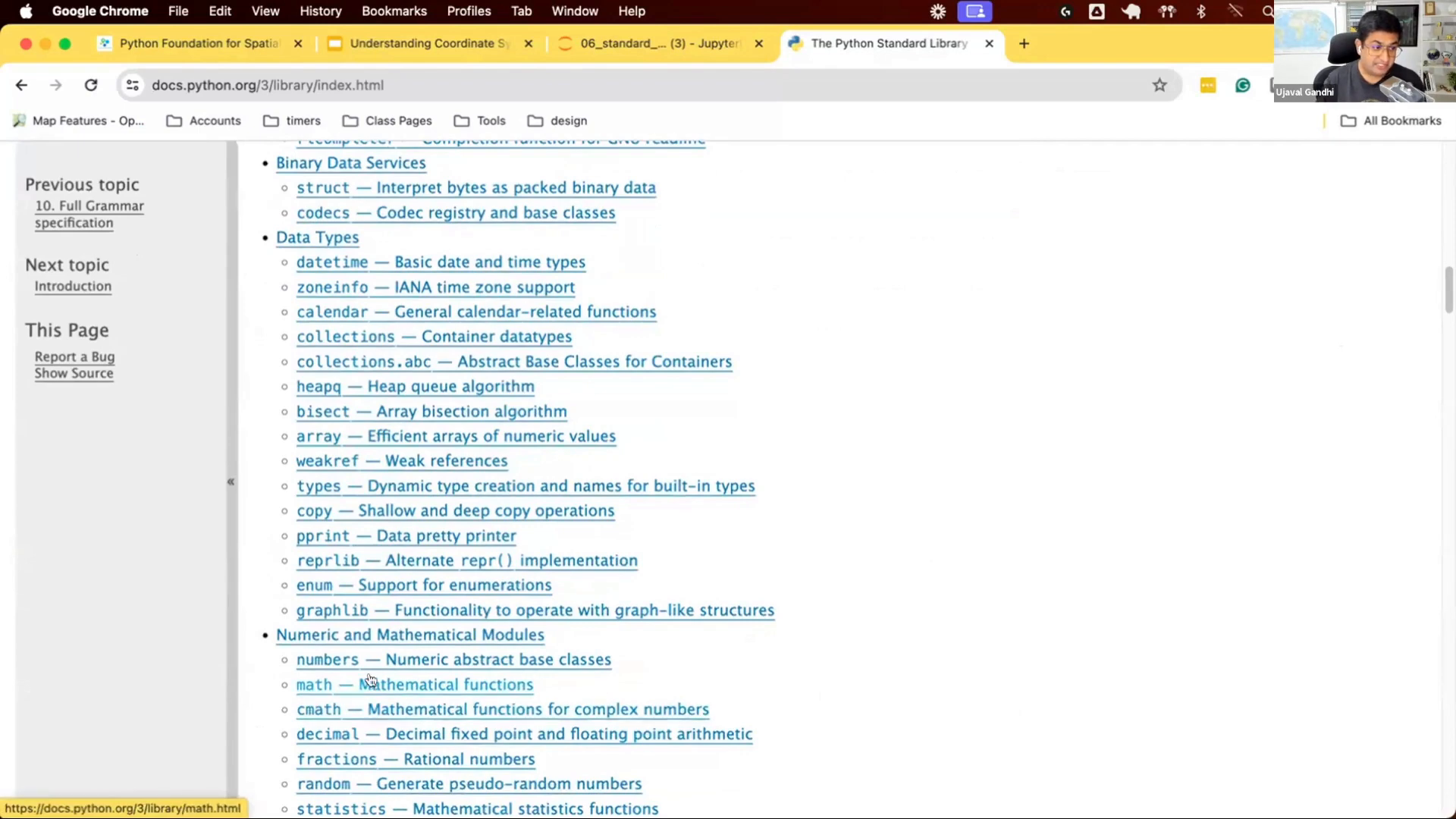
# Bring up the math — Mathematical functions page and browse down through its functions
pyautogui.click(313, 684)
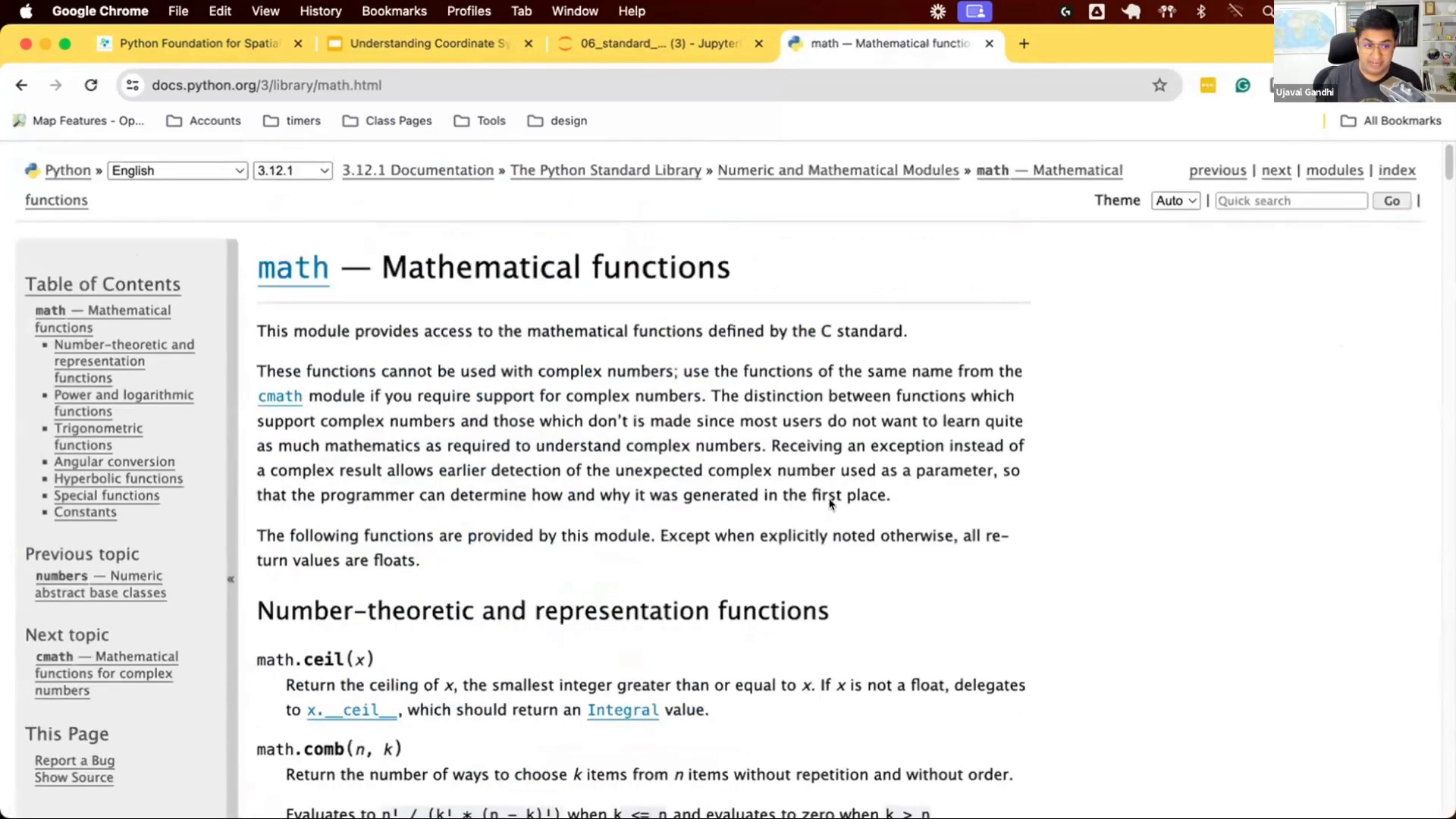
pyautogui.moveTo(304, 265)
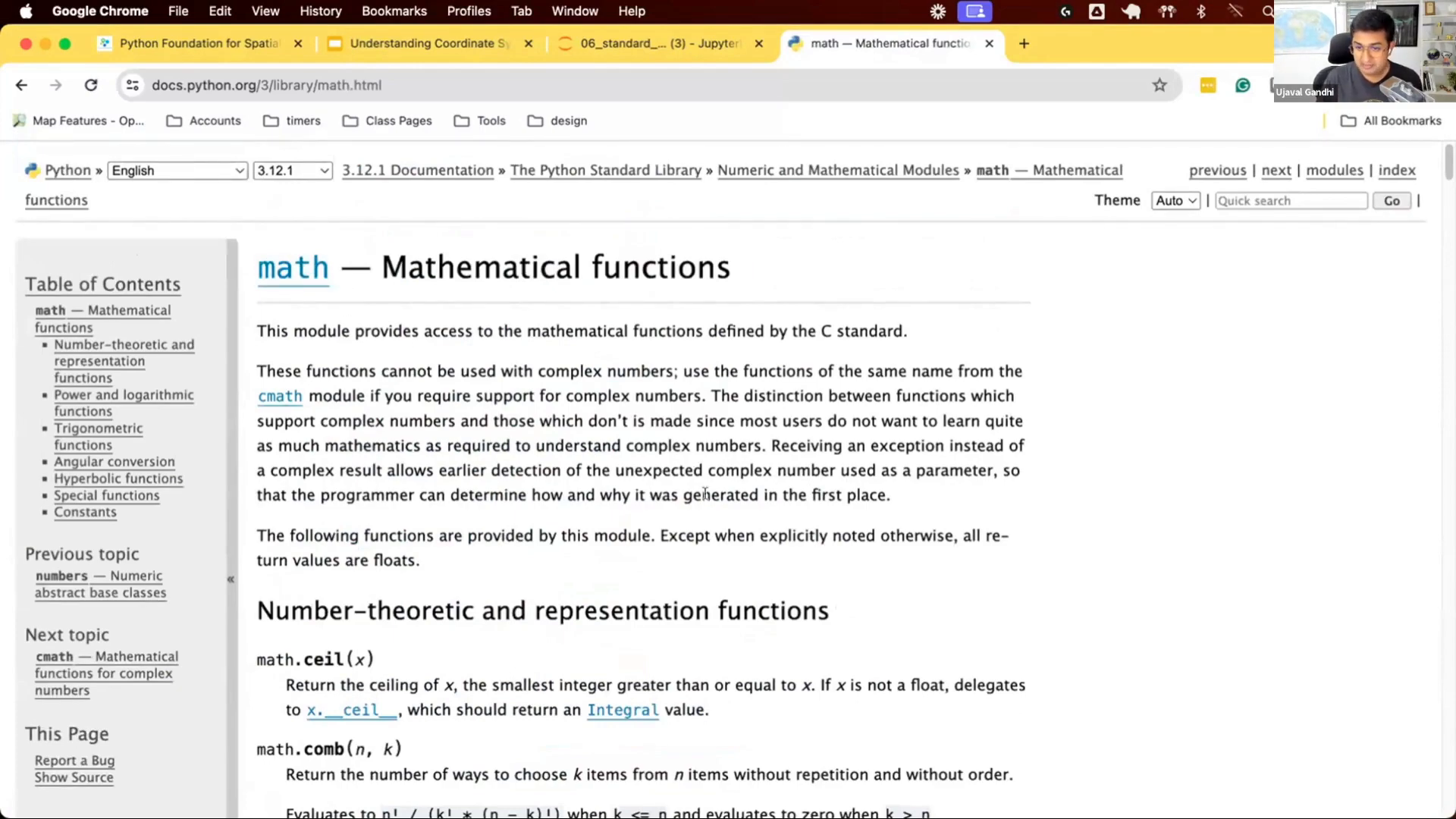
pyautogui.scroll(-3)
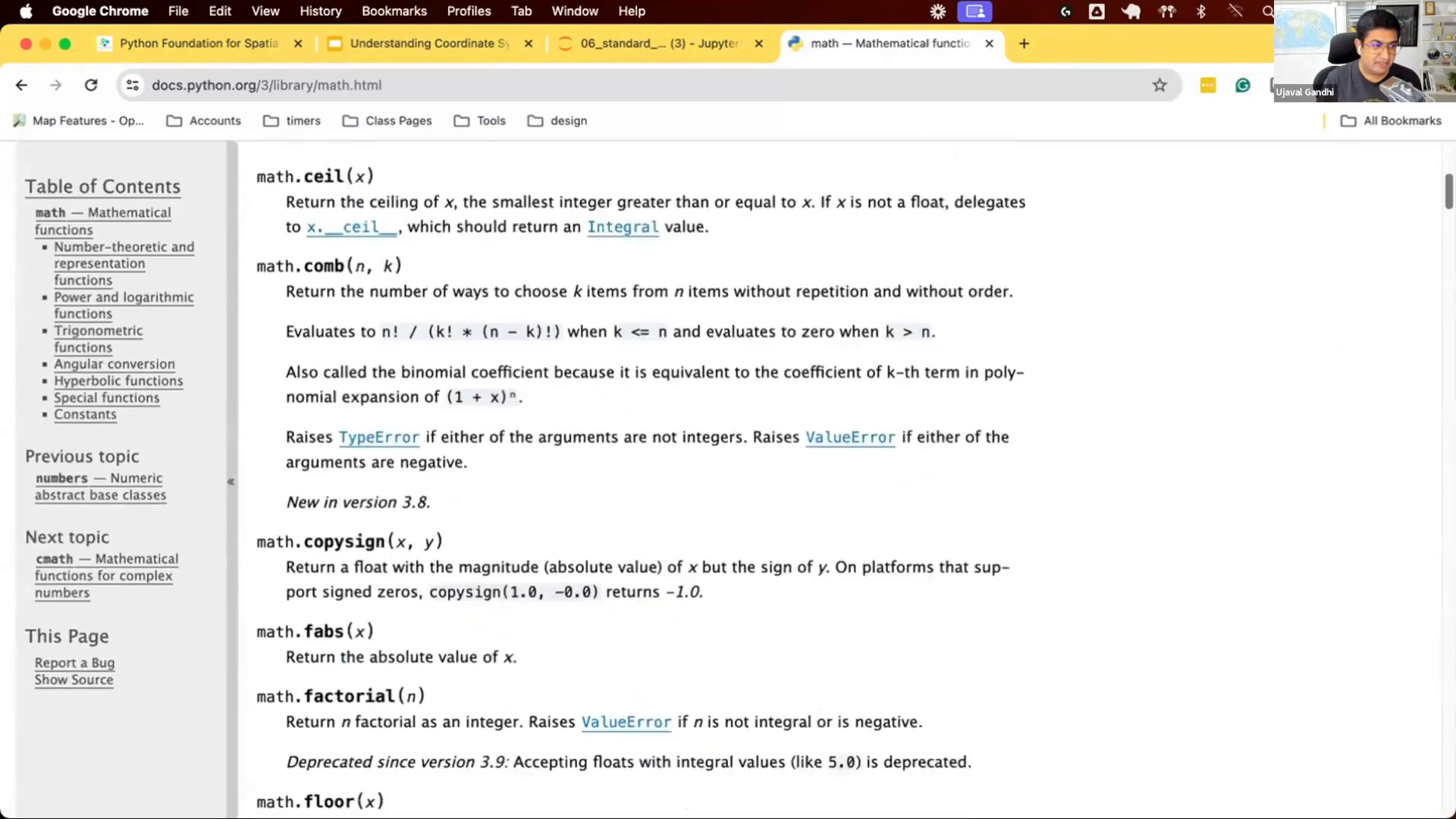
pyautogui.scroll(-3)
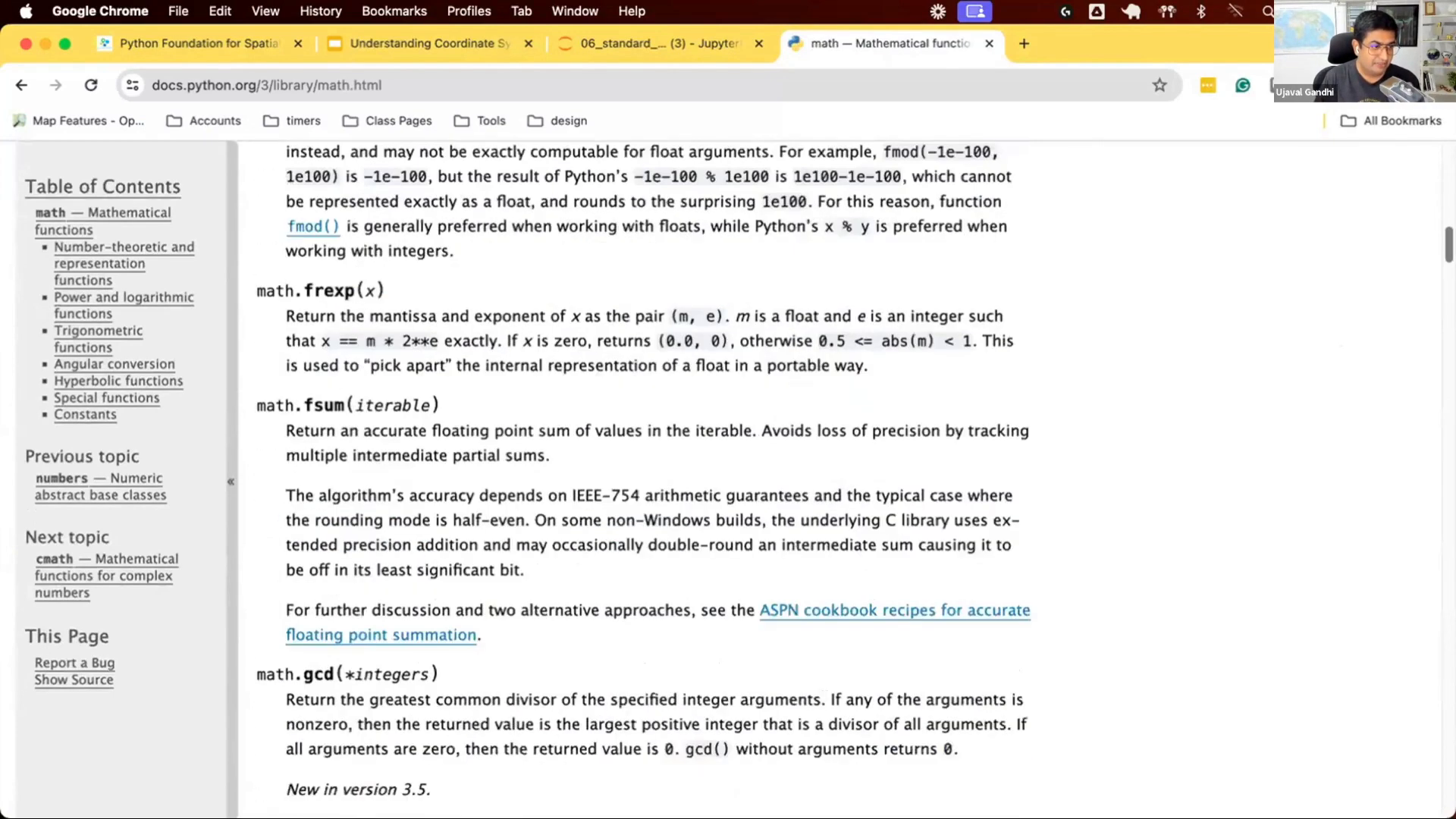
pyautogui.scroll(-3)
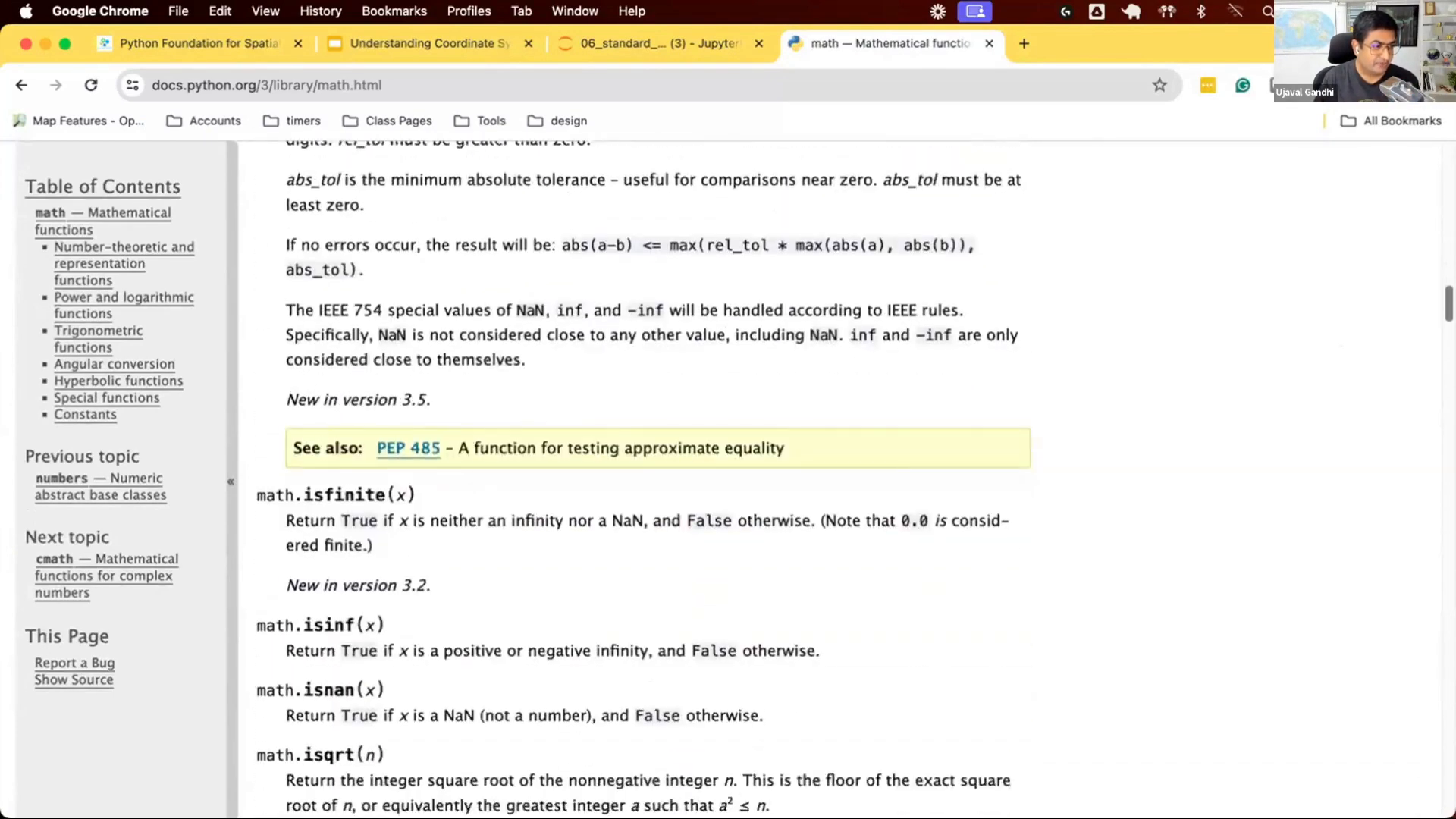
pyautogui.scroll(-3)
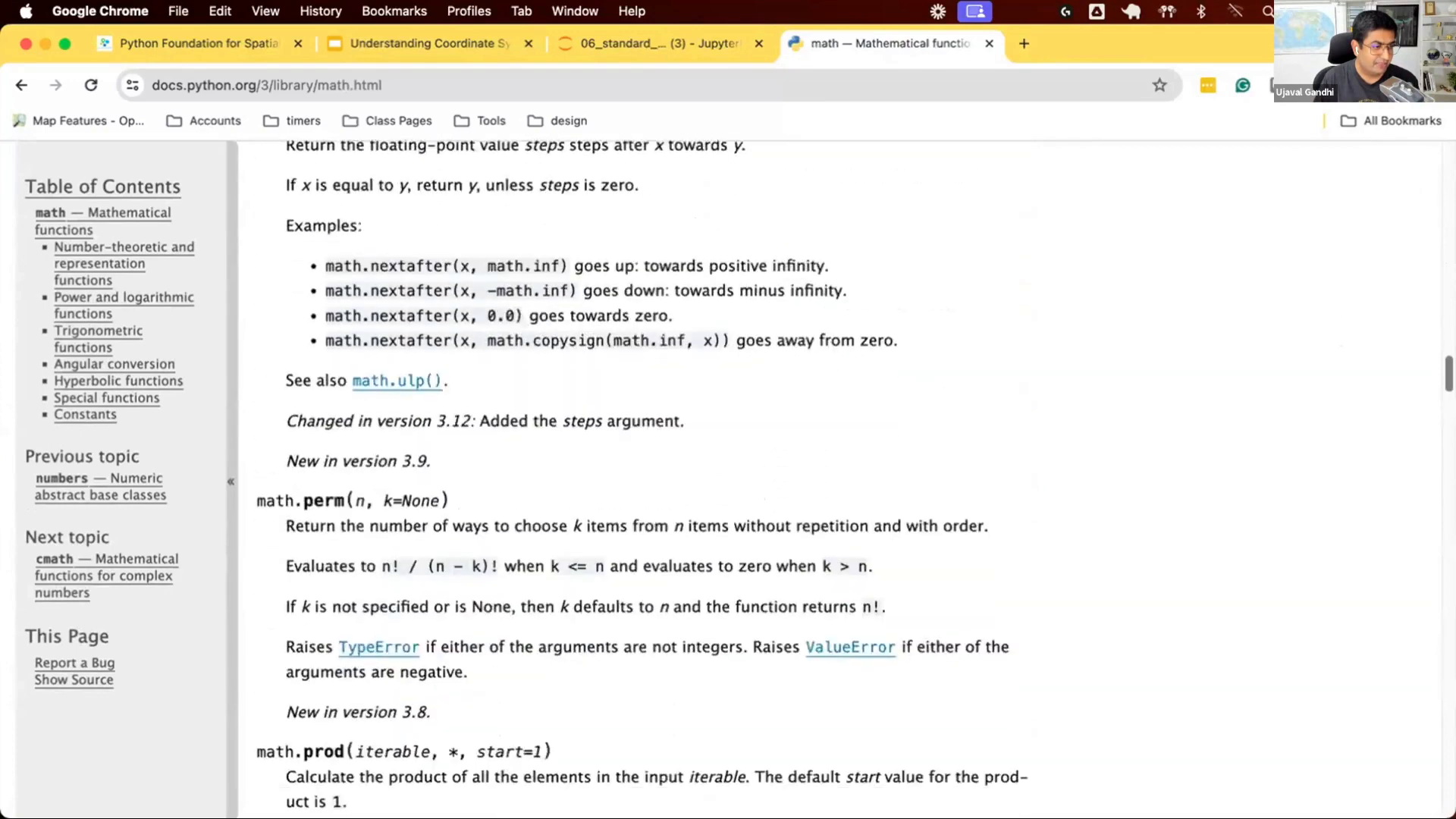
pyautogui.scroll(-3)
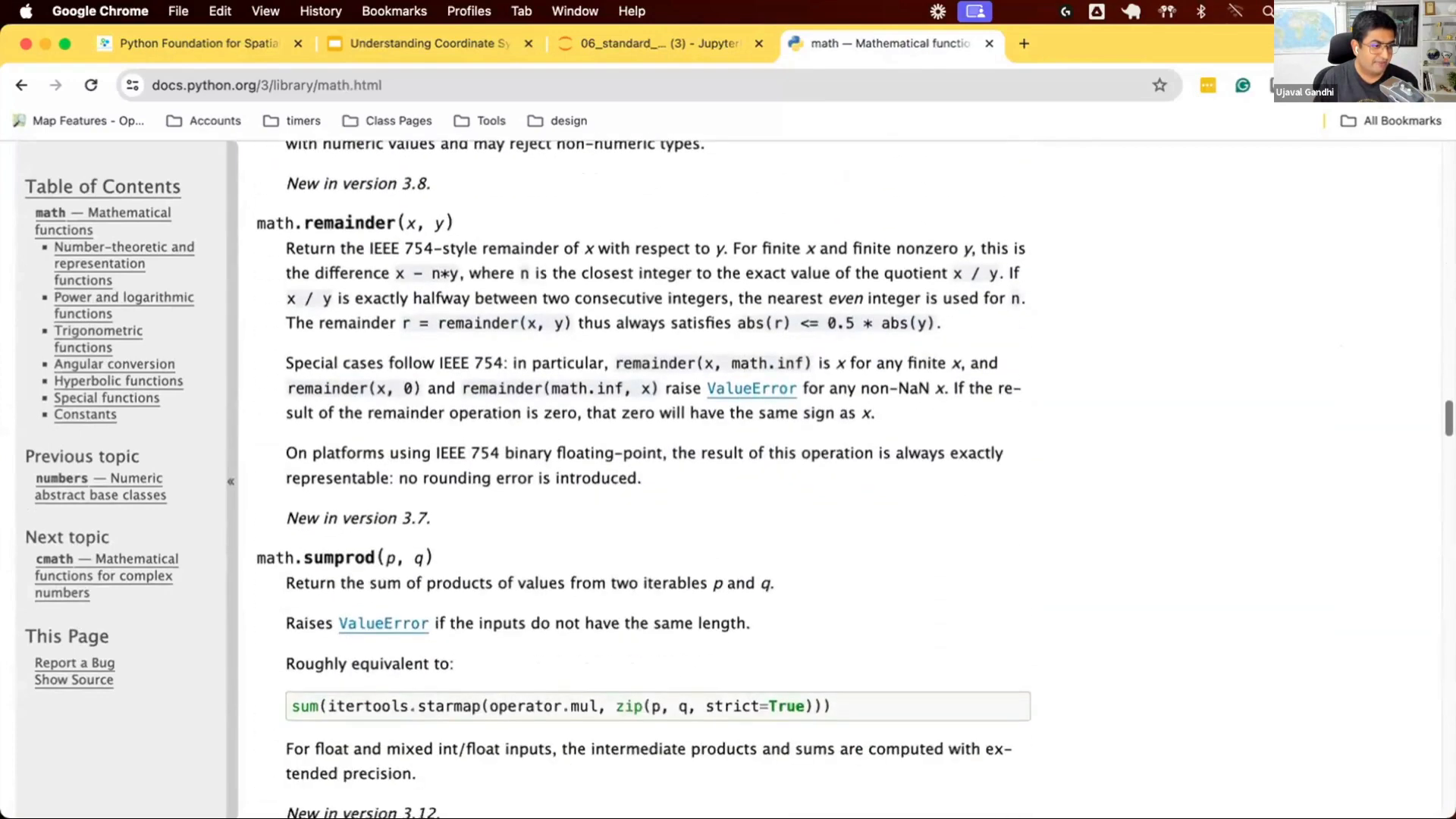
pyautogui.scroll(-3)
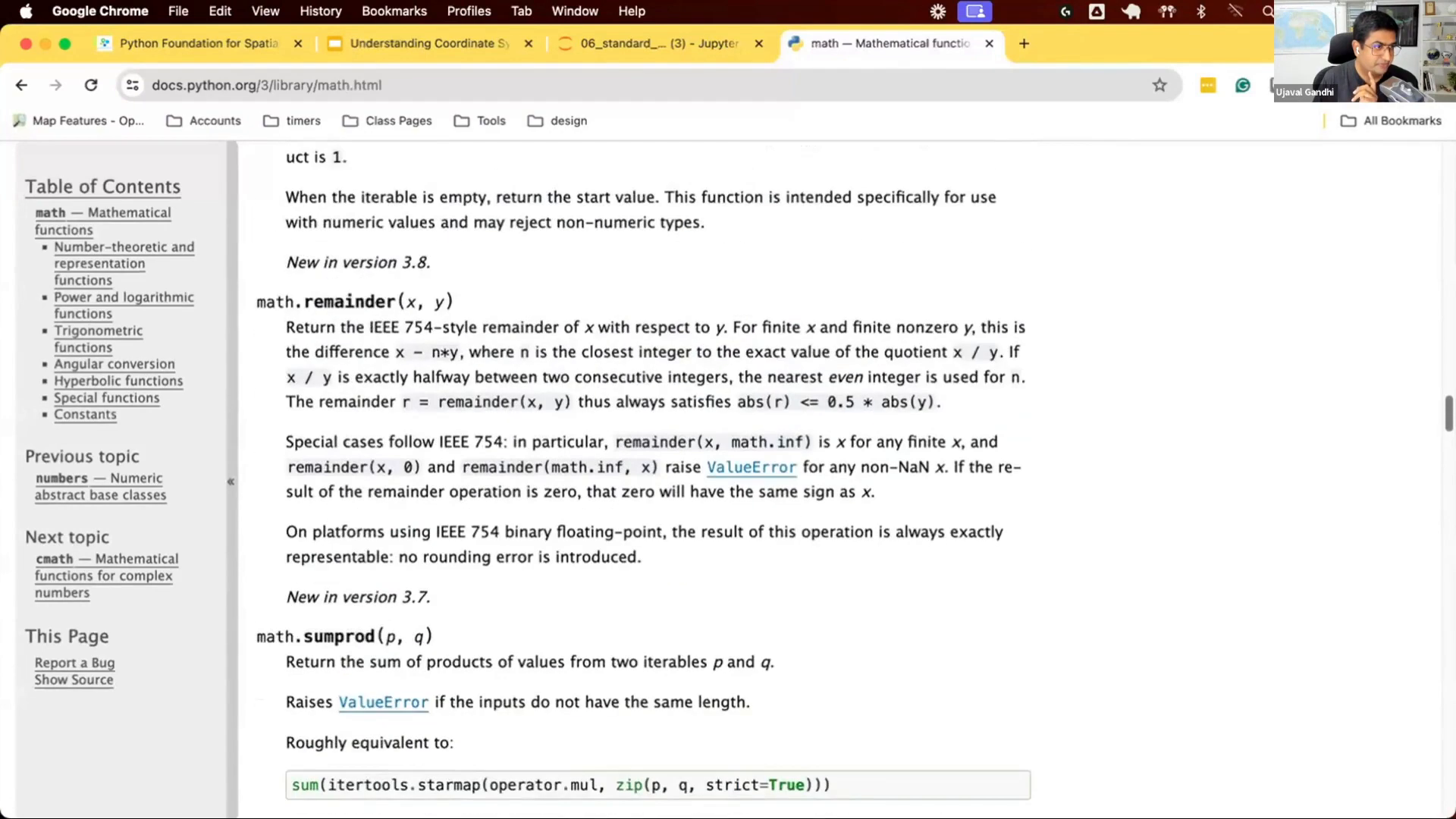
# Find the math.sqrt entry with an in-page search for 'sqrt'
pyautogui.write('s')
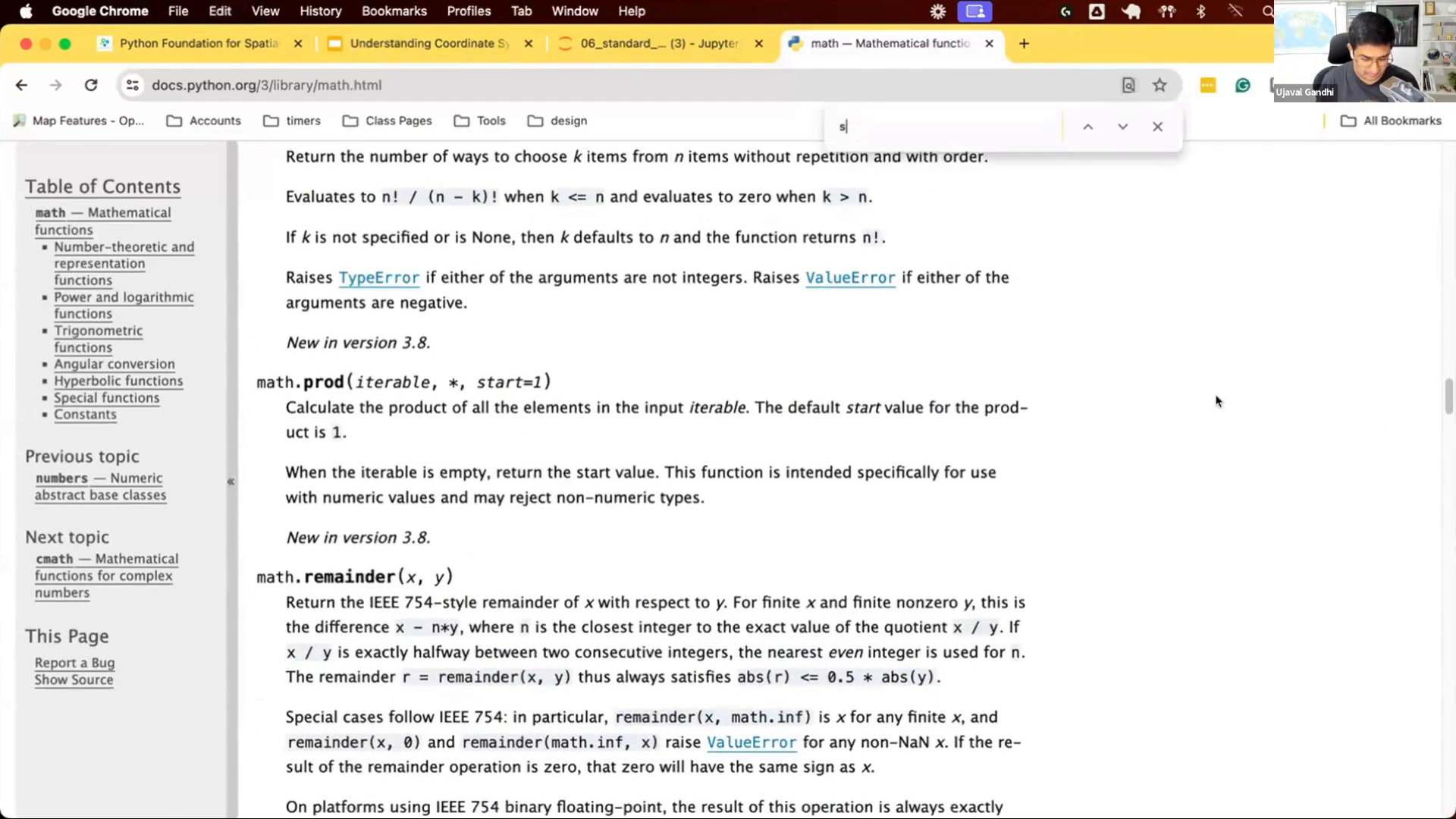
pyautogui.write('qrt')
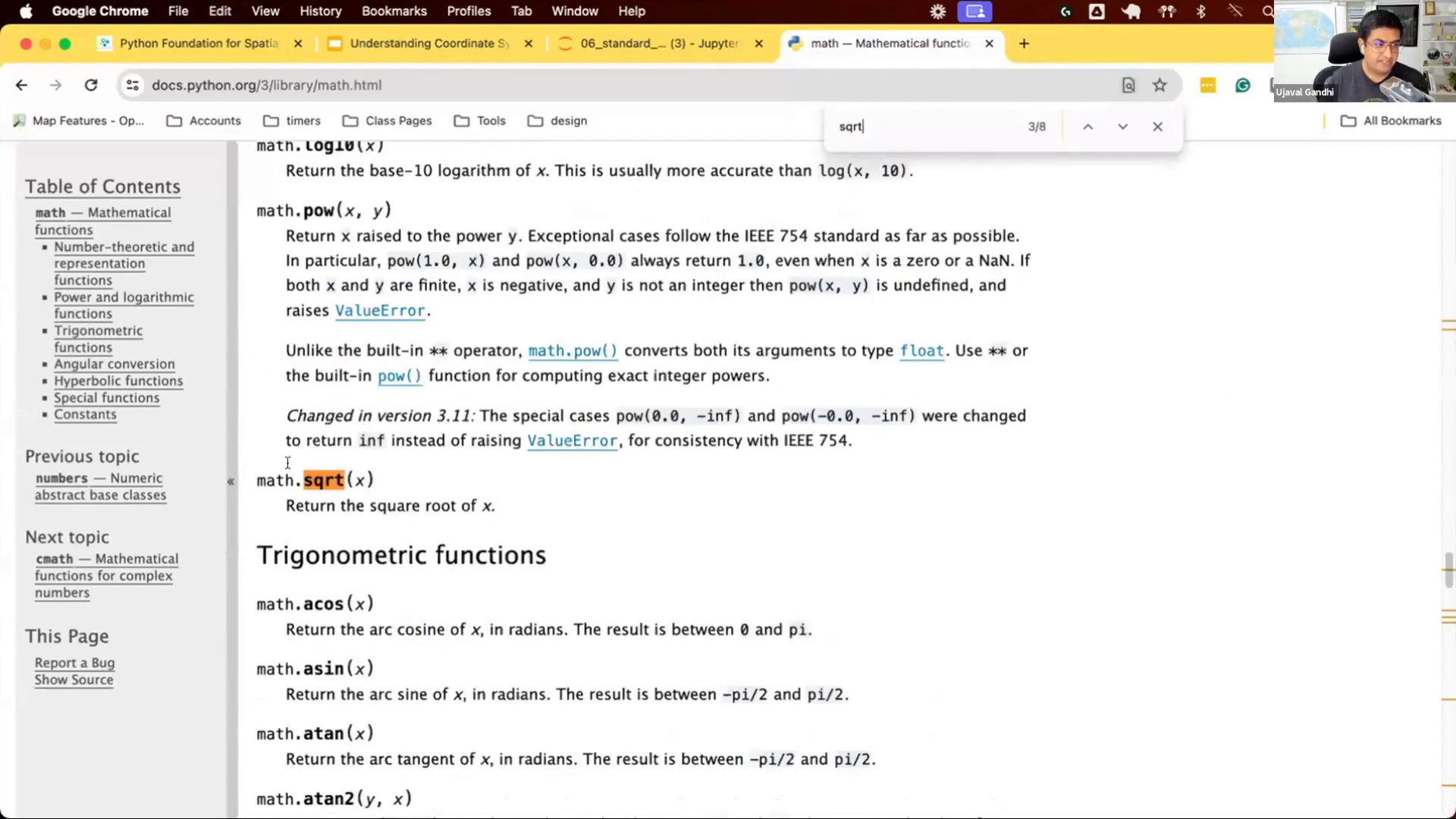
pyautogui.moveTo(1125, 152)
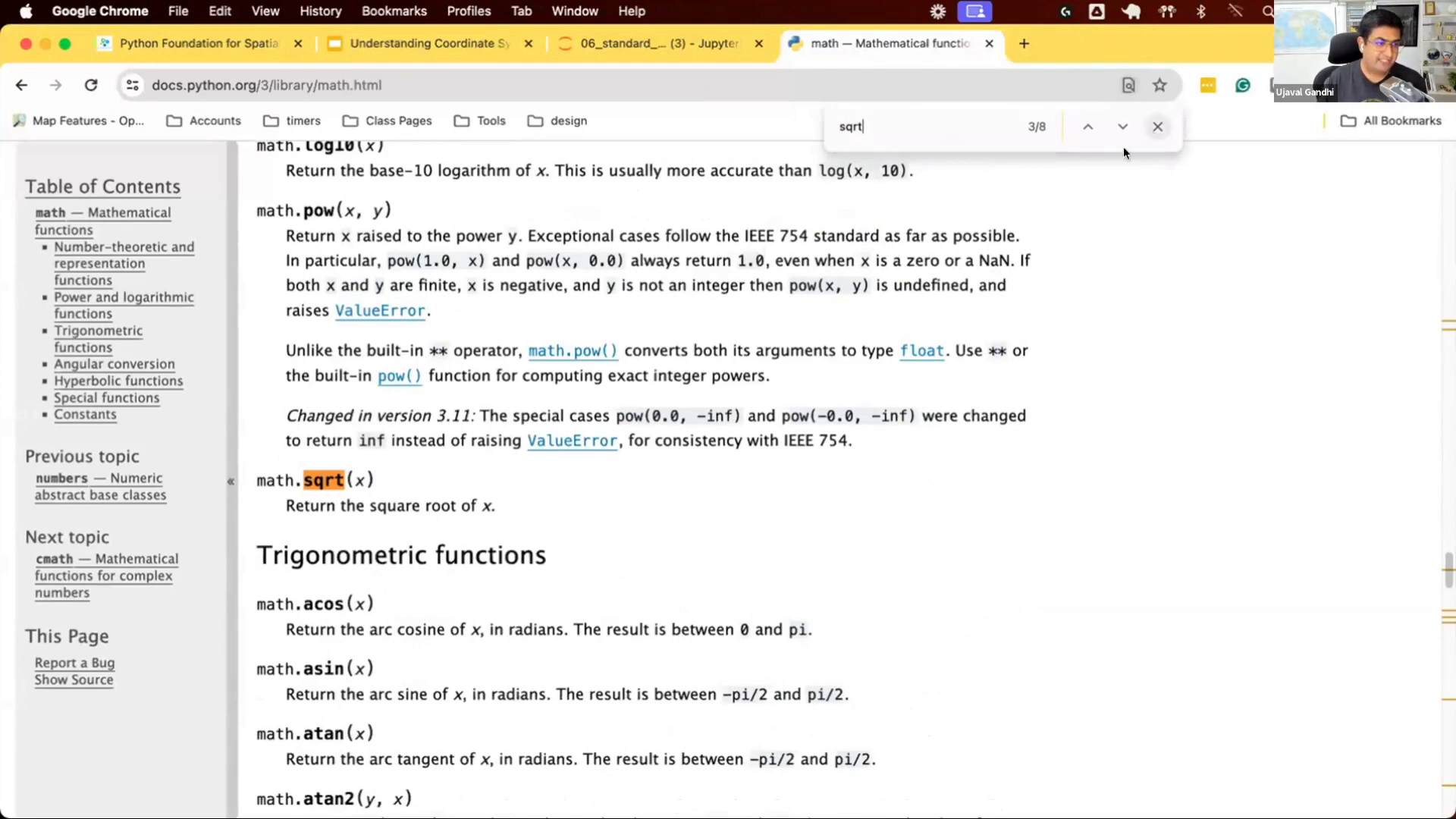
# Run the notebook's import math cell and insert an empty code cell below it
pyautogui.click(649, 43)
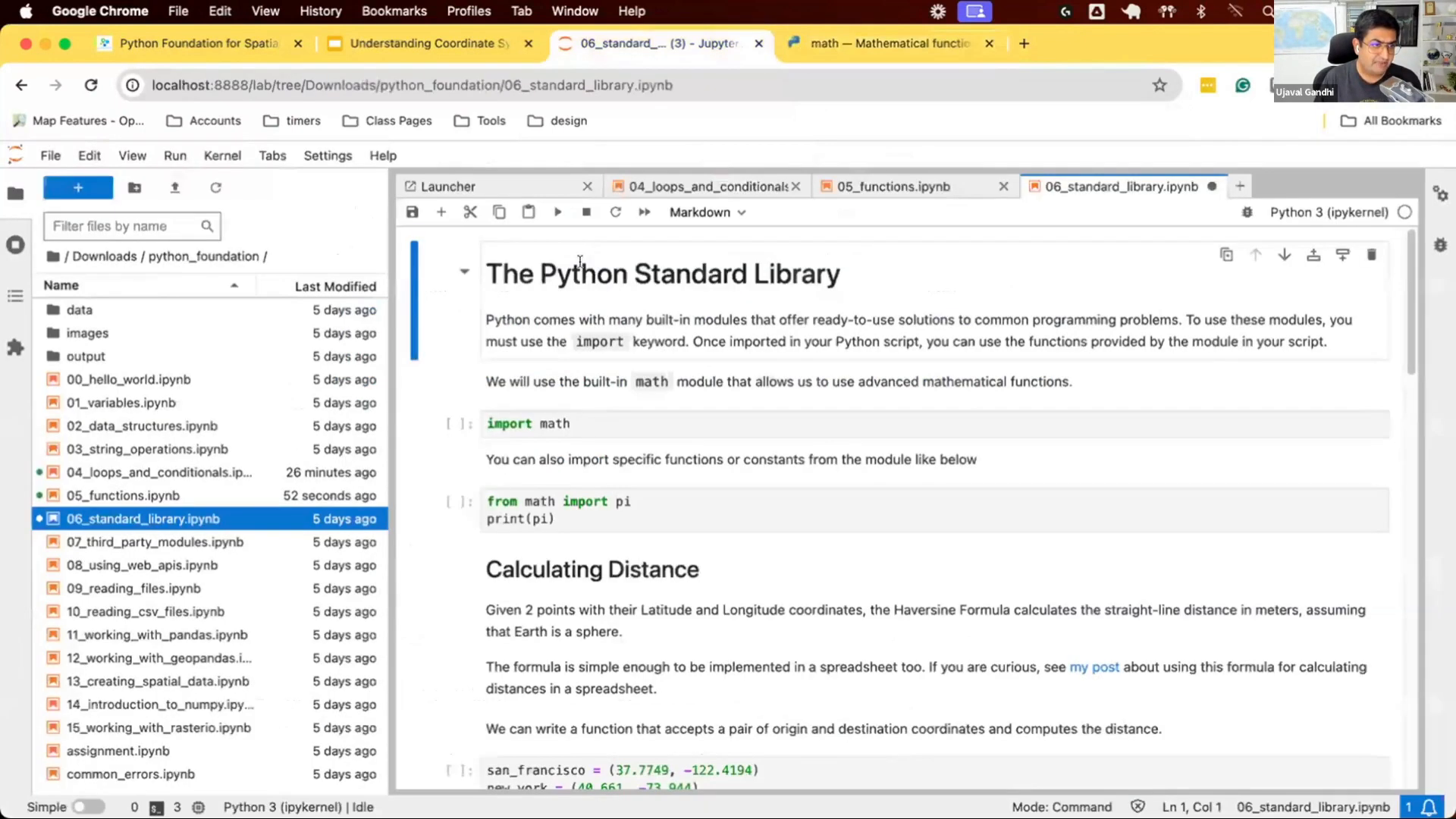
pyautogui.click(591, 424)
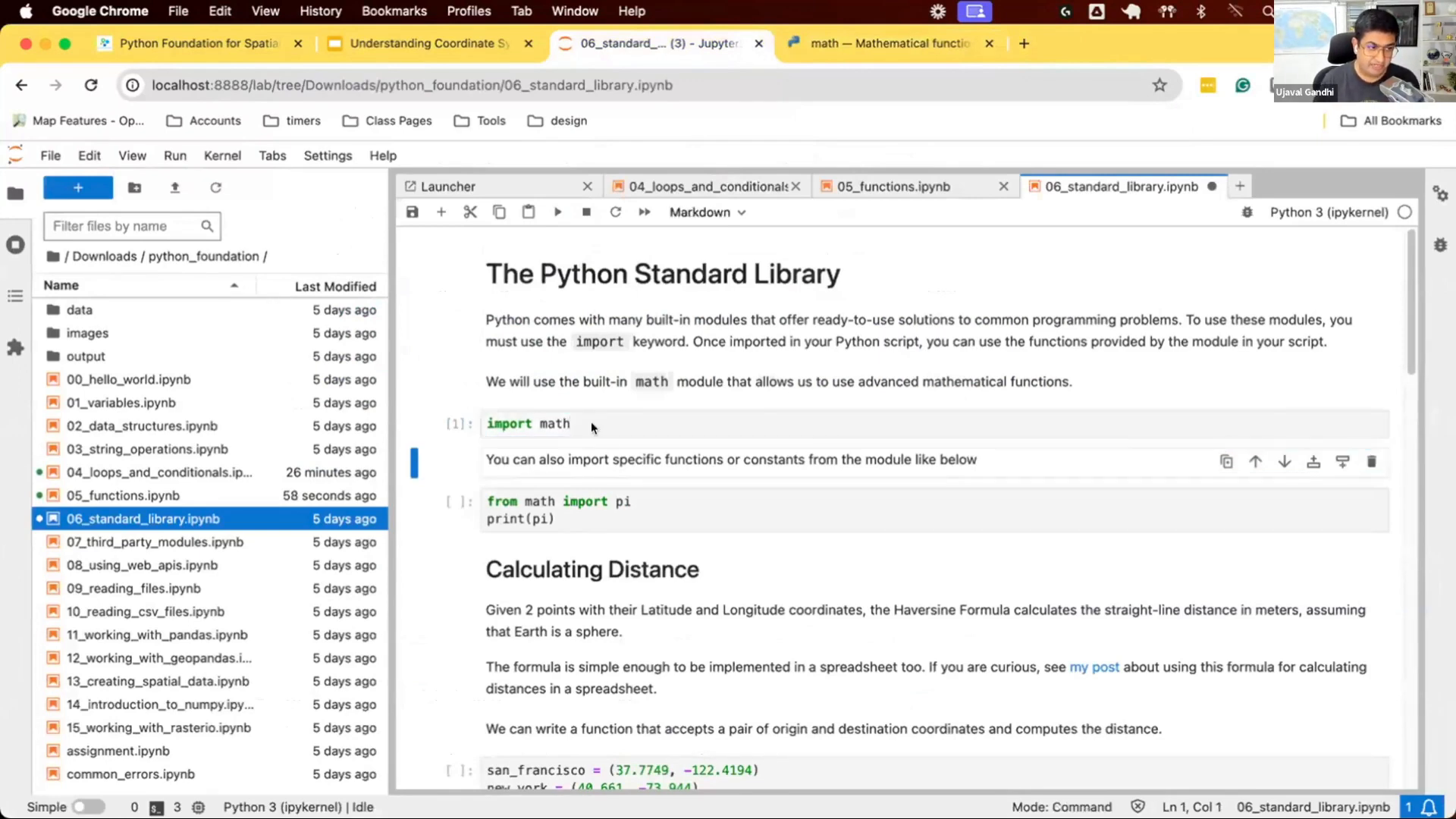
pyautogui.click(594, 424)
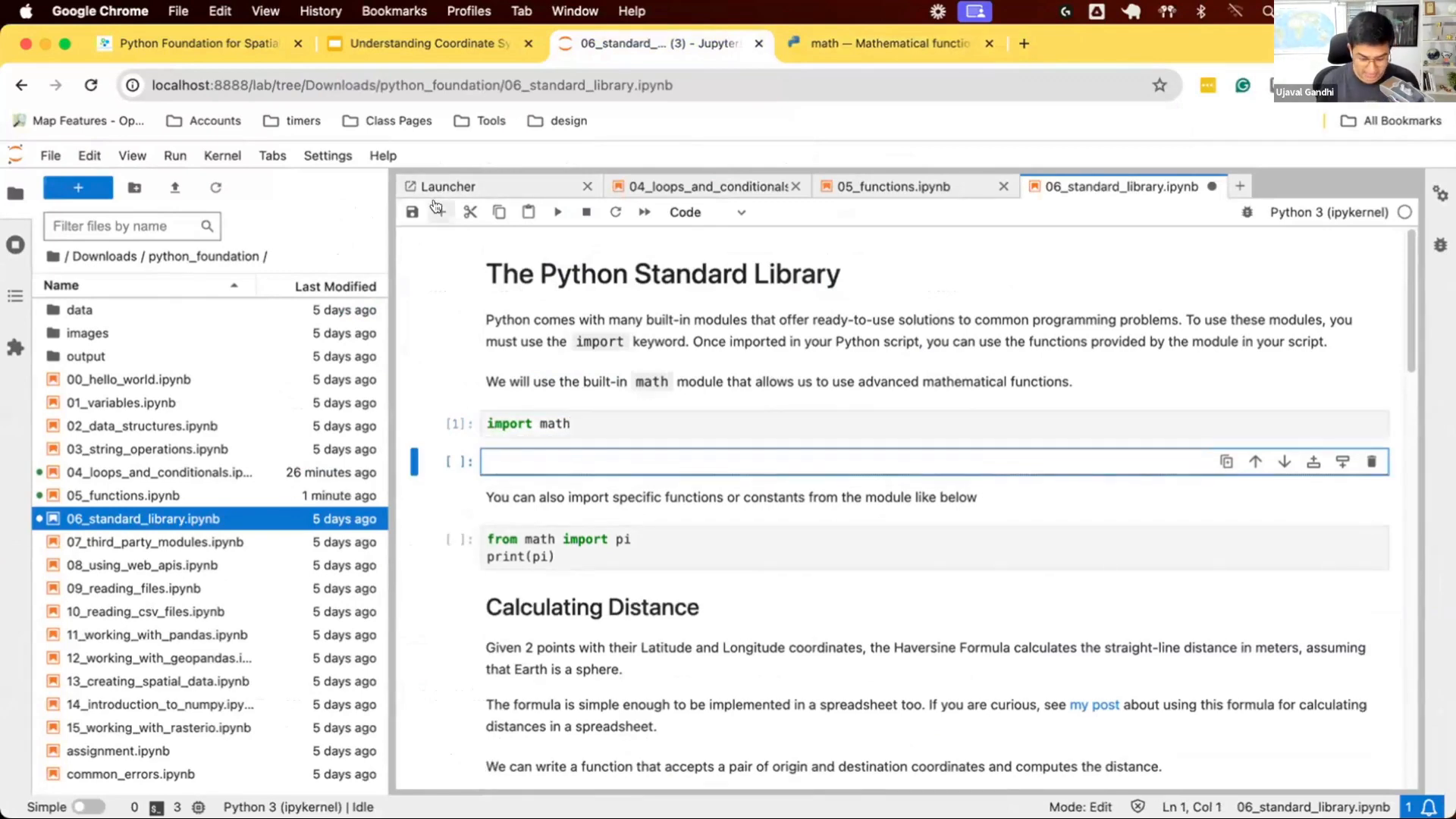
# Write result = math.sqrt(100) and print(result) in the cell and run it to show 10.0
pyautogui.write('math.sq')
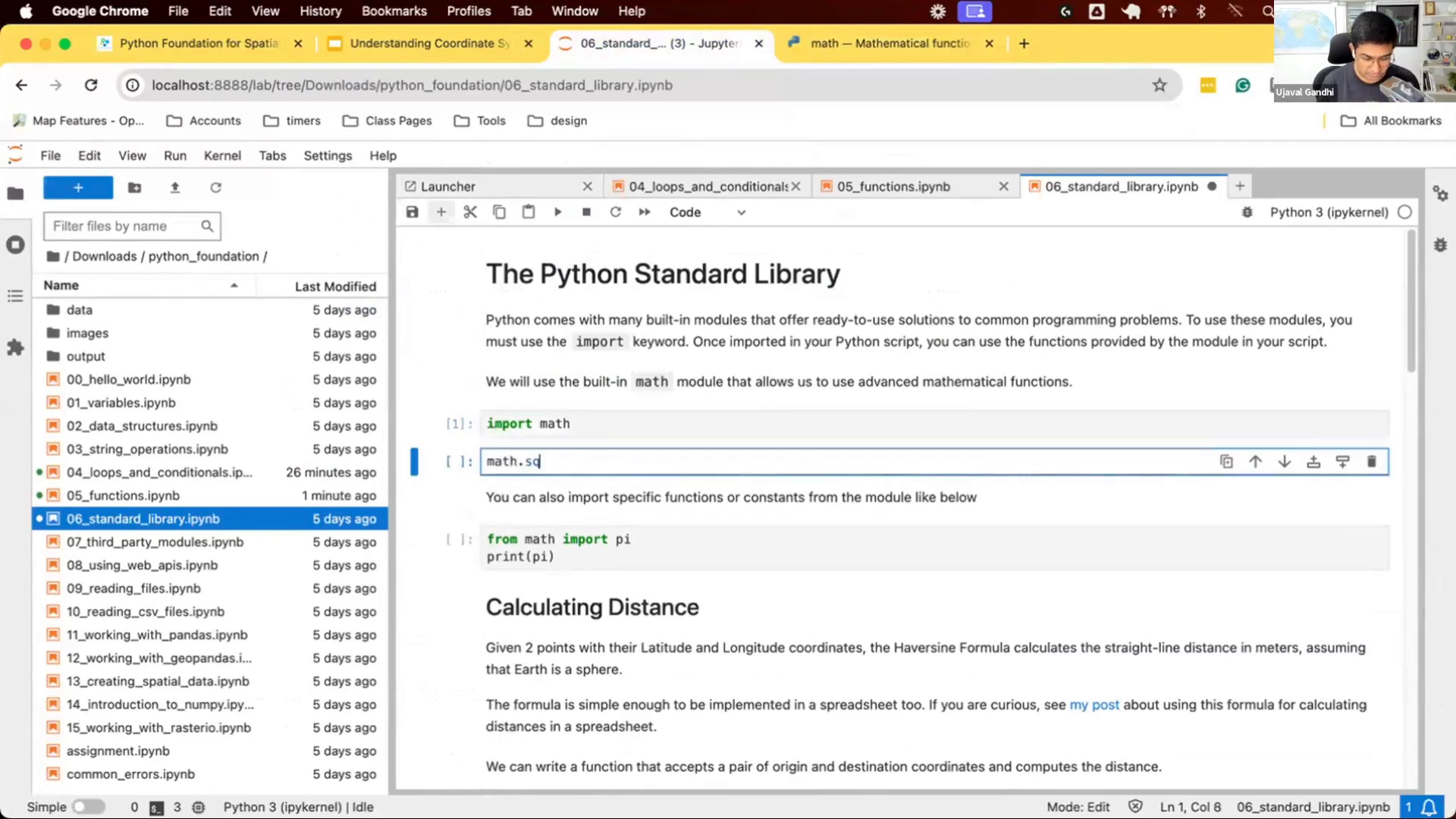
pyautogui.write('rt(100')
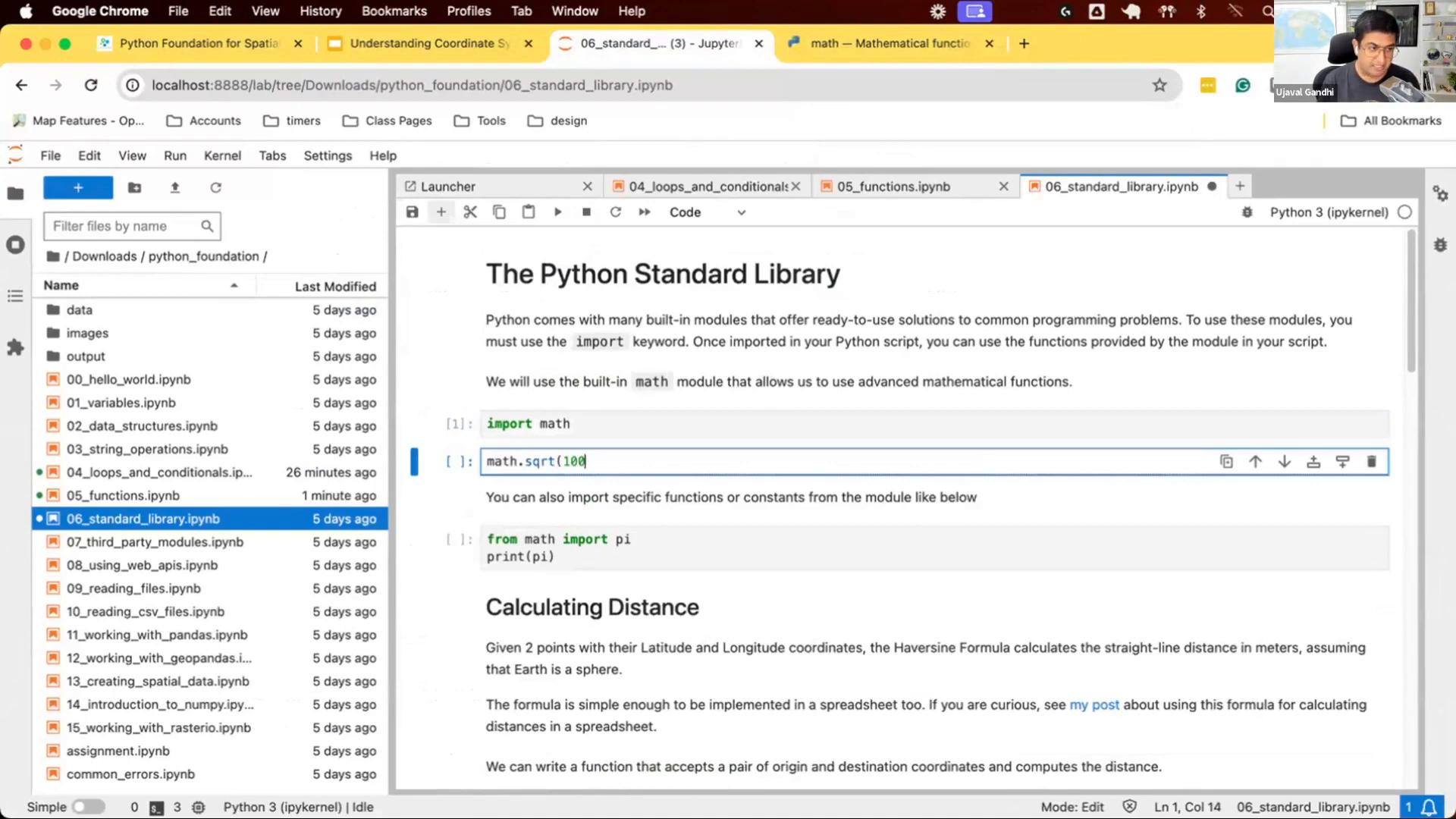
pyautogui.write(')')
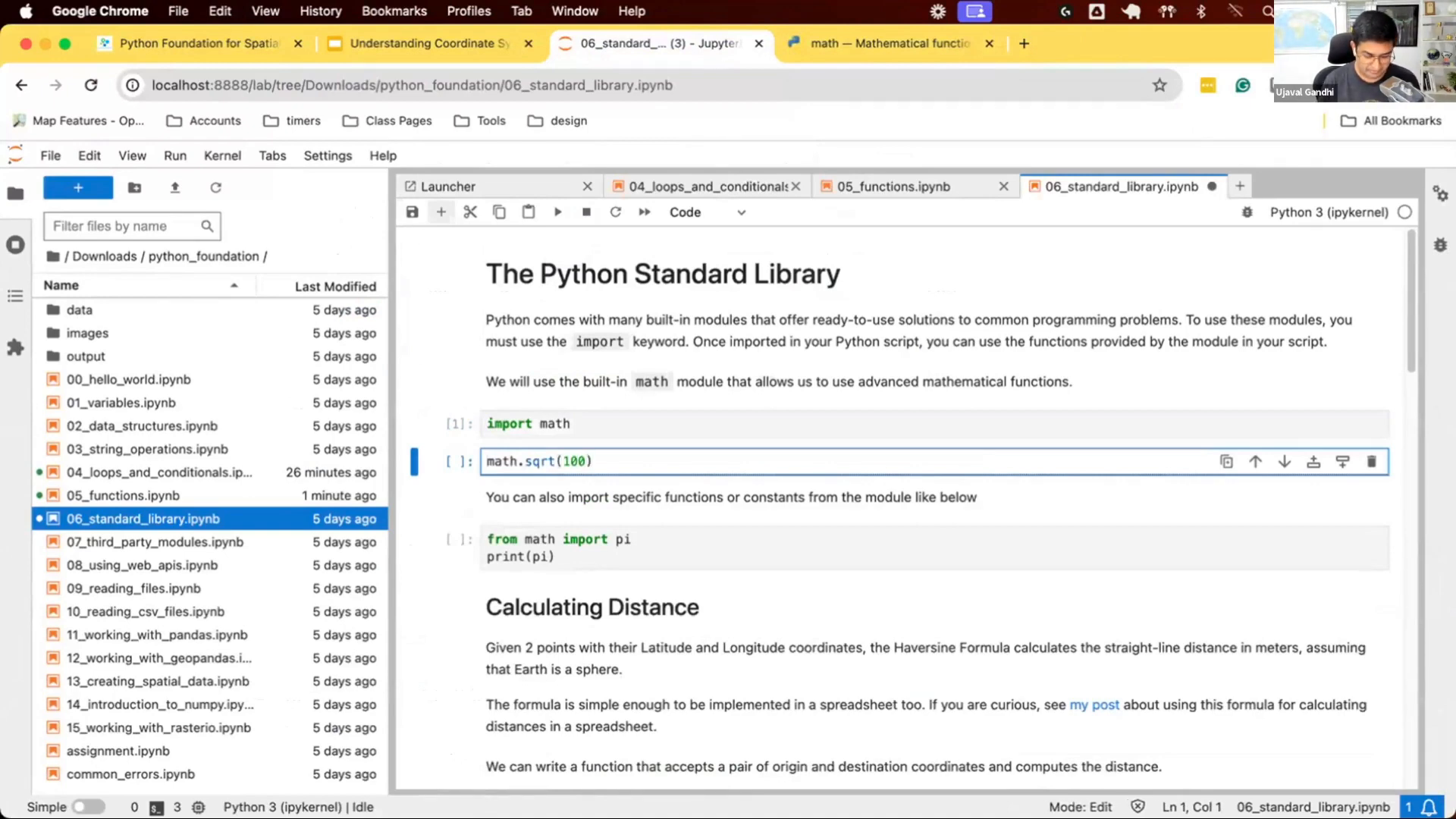
pyautogui.write('result =')
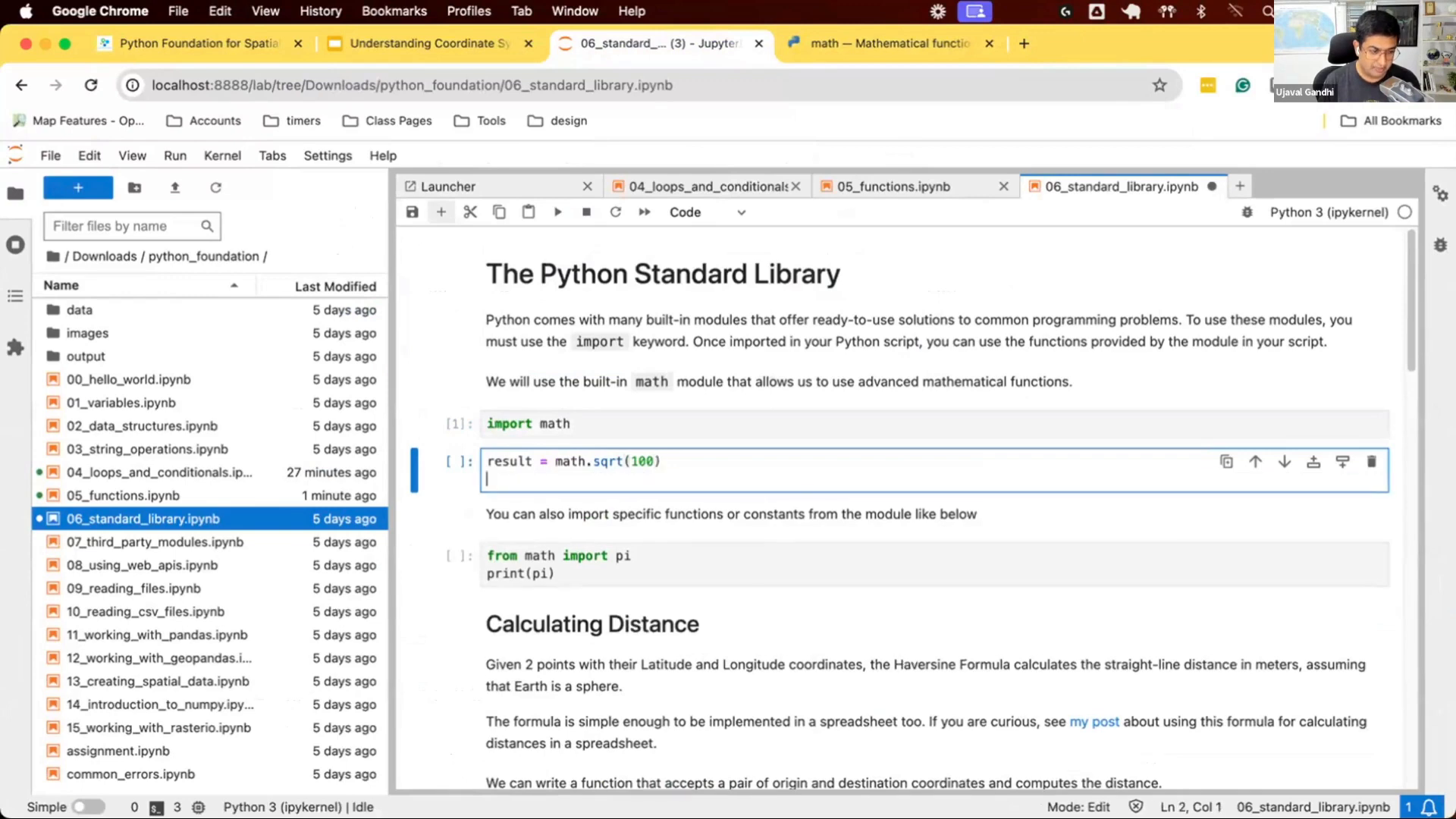
pyautogui.write('print(result)')
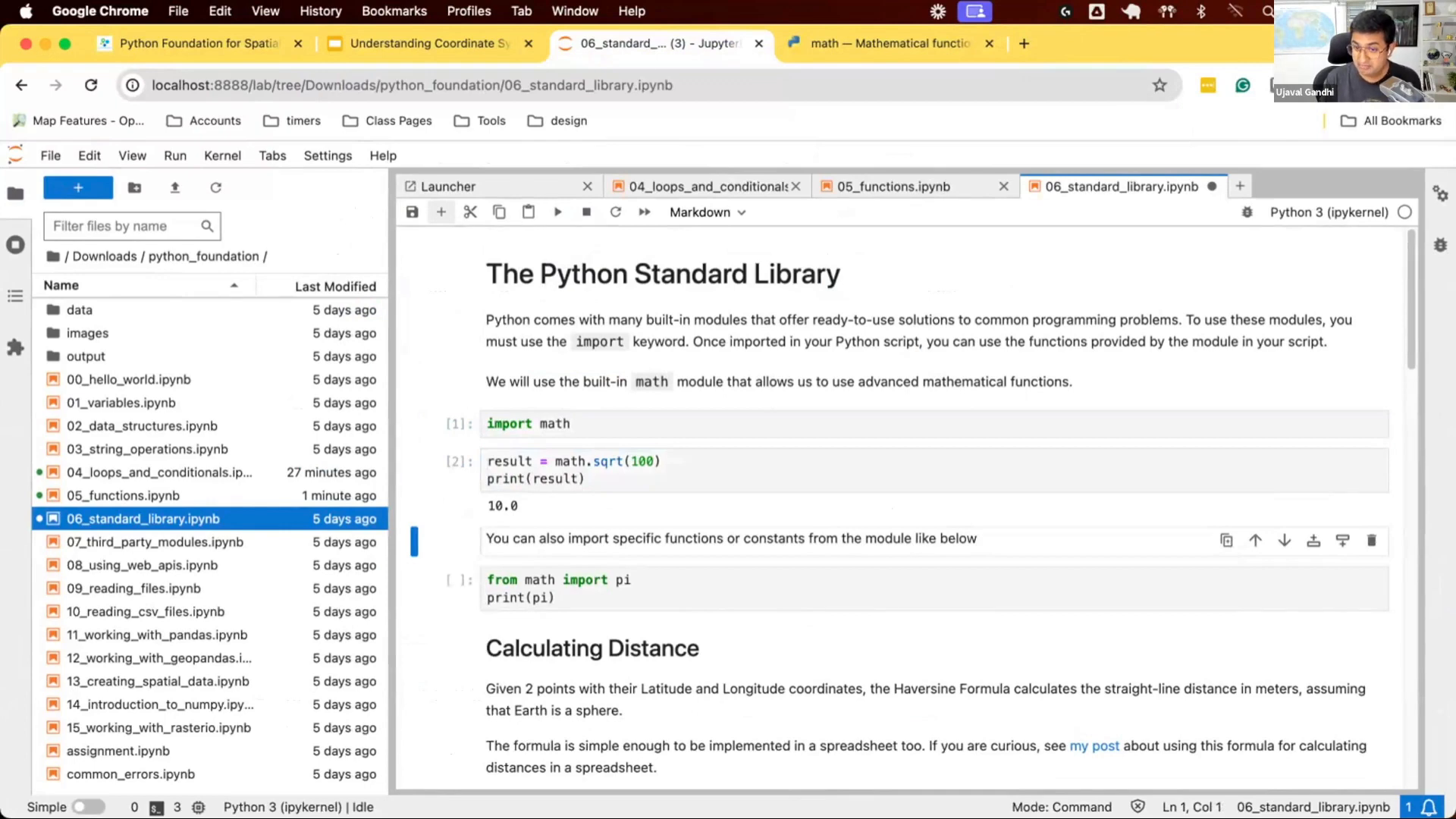
pyautogui.press('cmd+s')
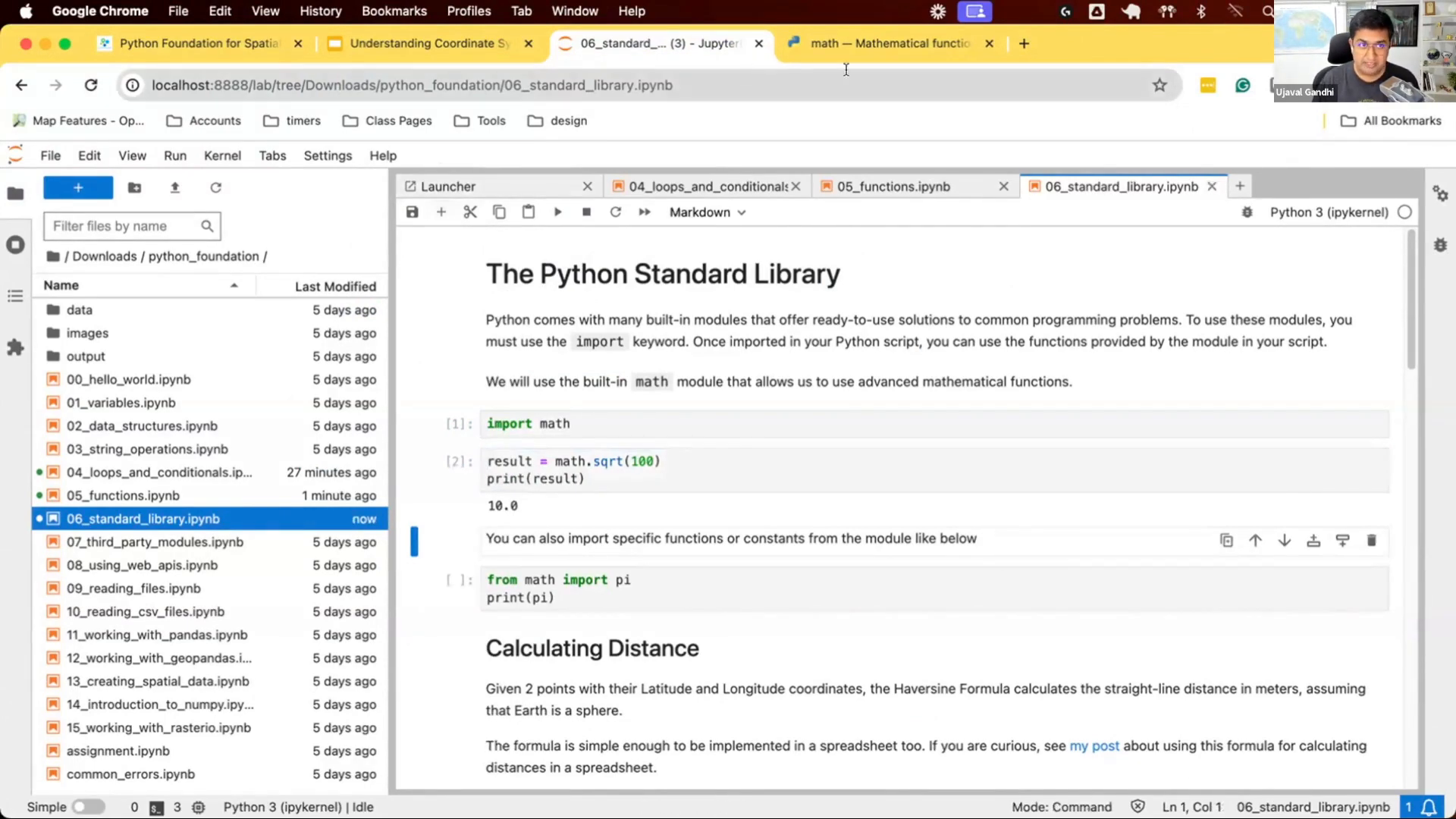
# Browse the Standard Library index's module categories, ending back near Data Types and Numeric modules
pyautogui.click(888, 43)
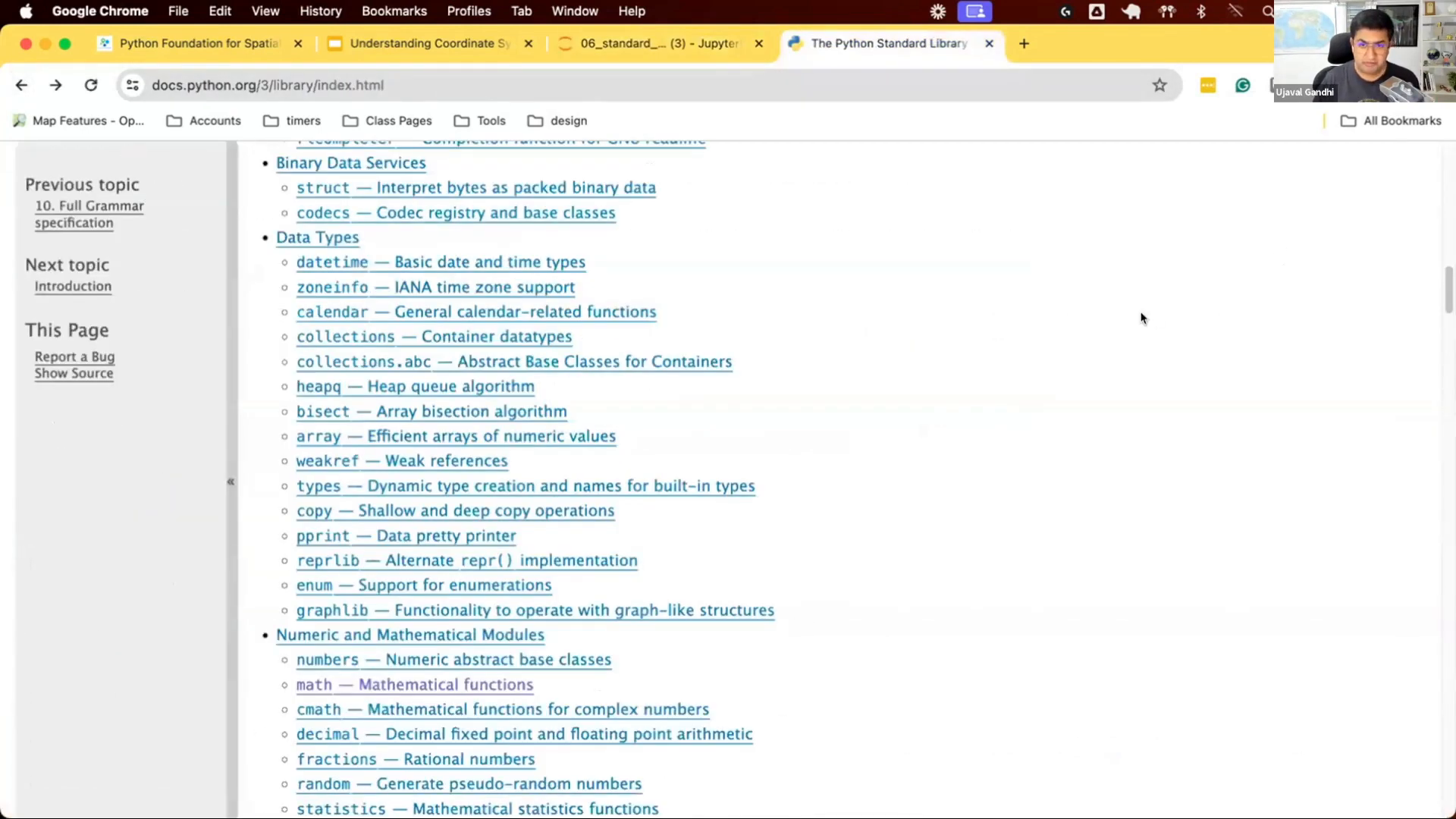
pyautogui.scroll(-3)
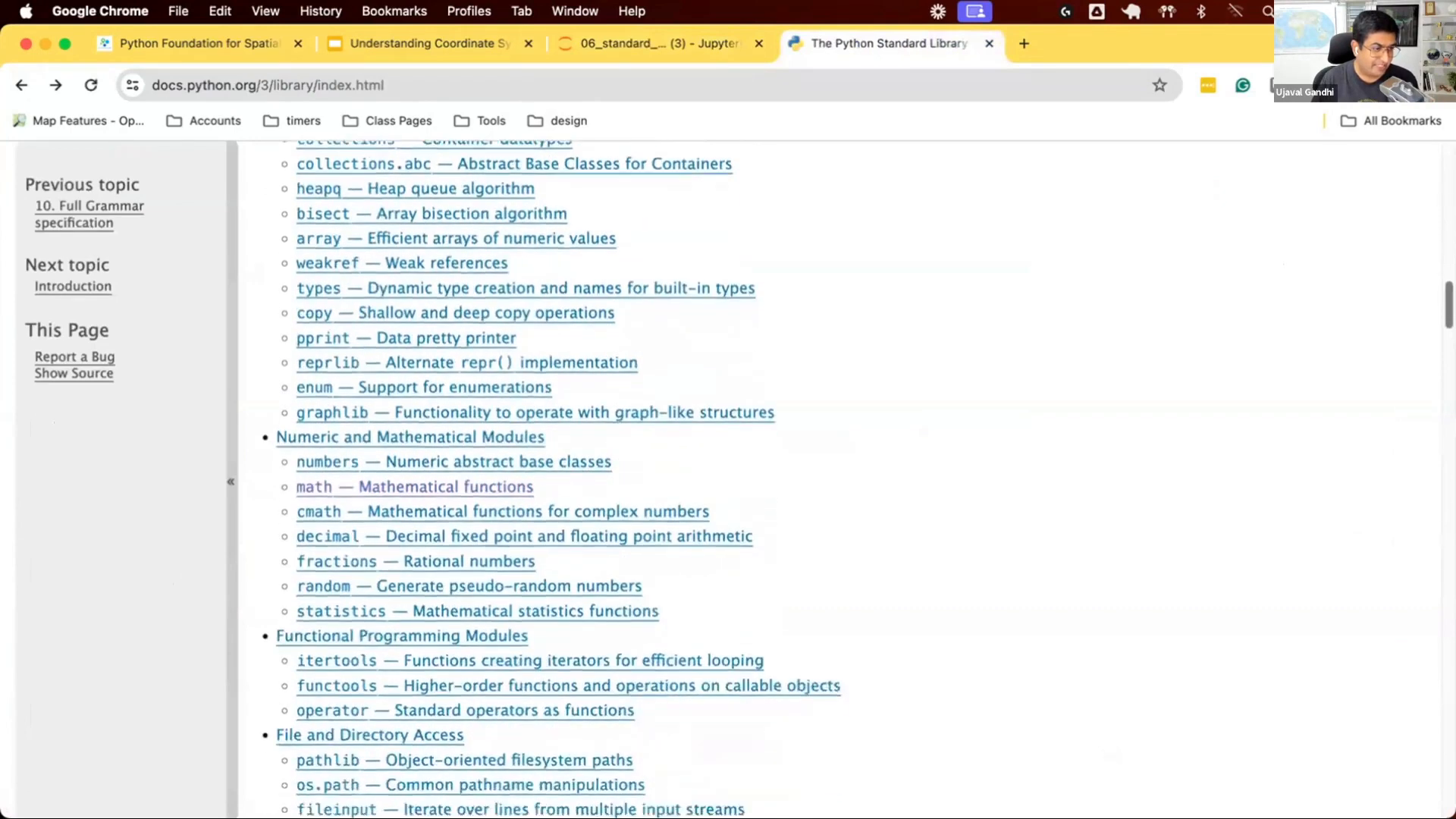
pyautogui.scroll(-3)
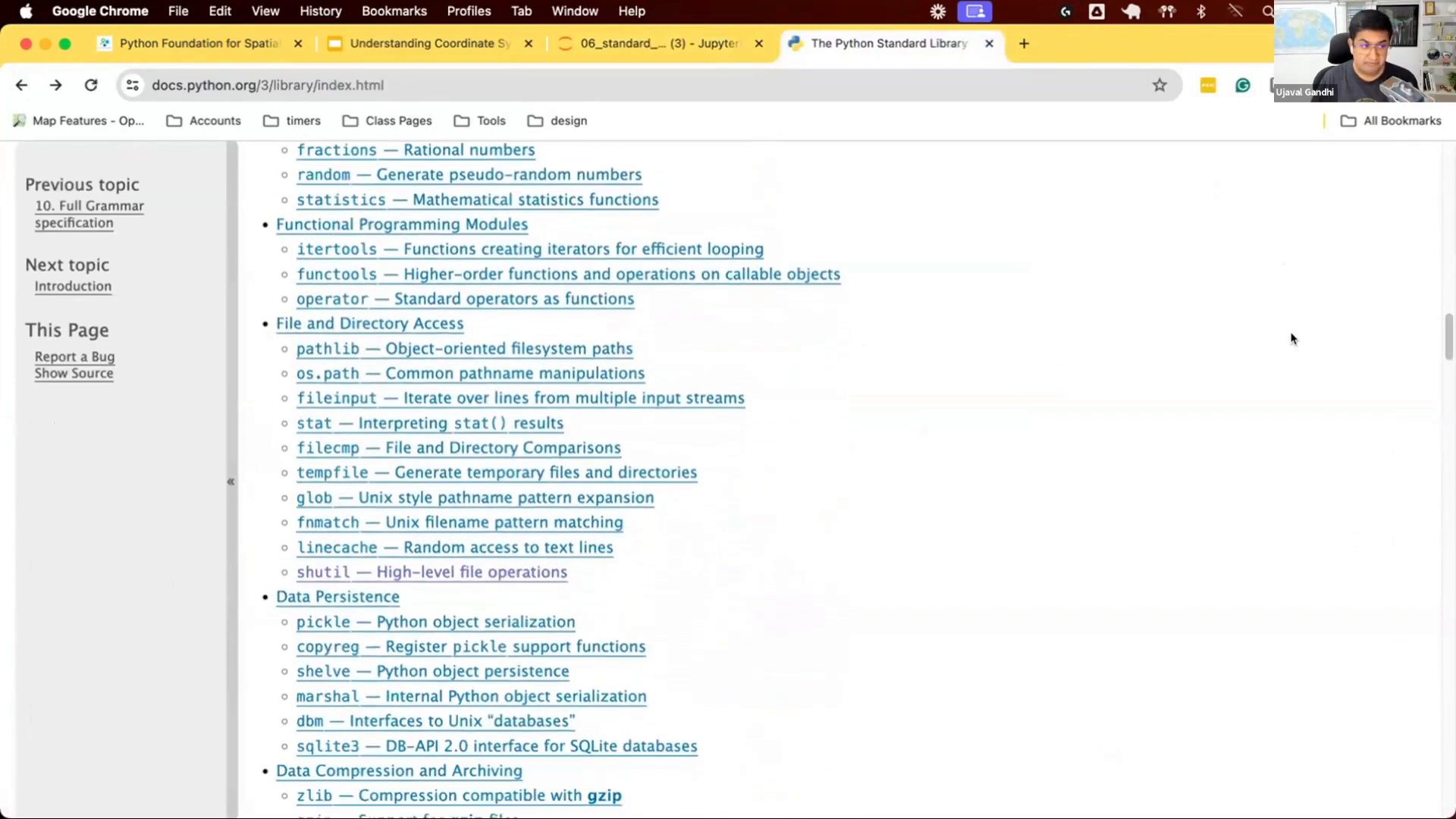
pyautogui.moveTo(1306, 413)
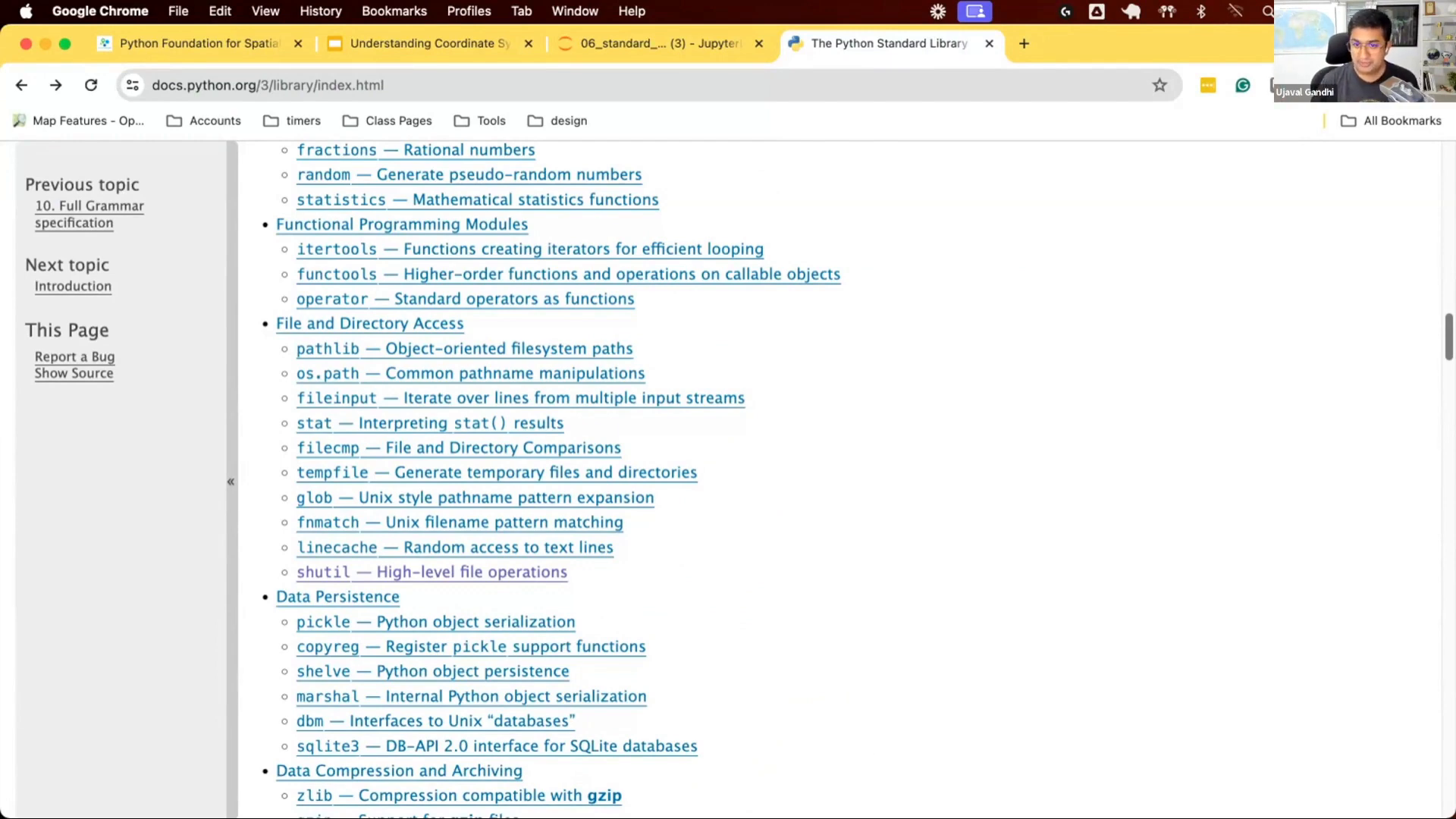
pyautogui.scroll(-3)
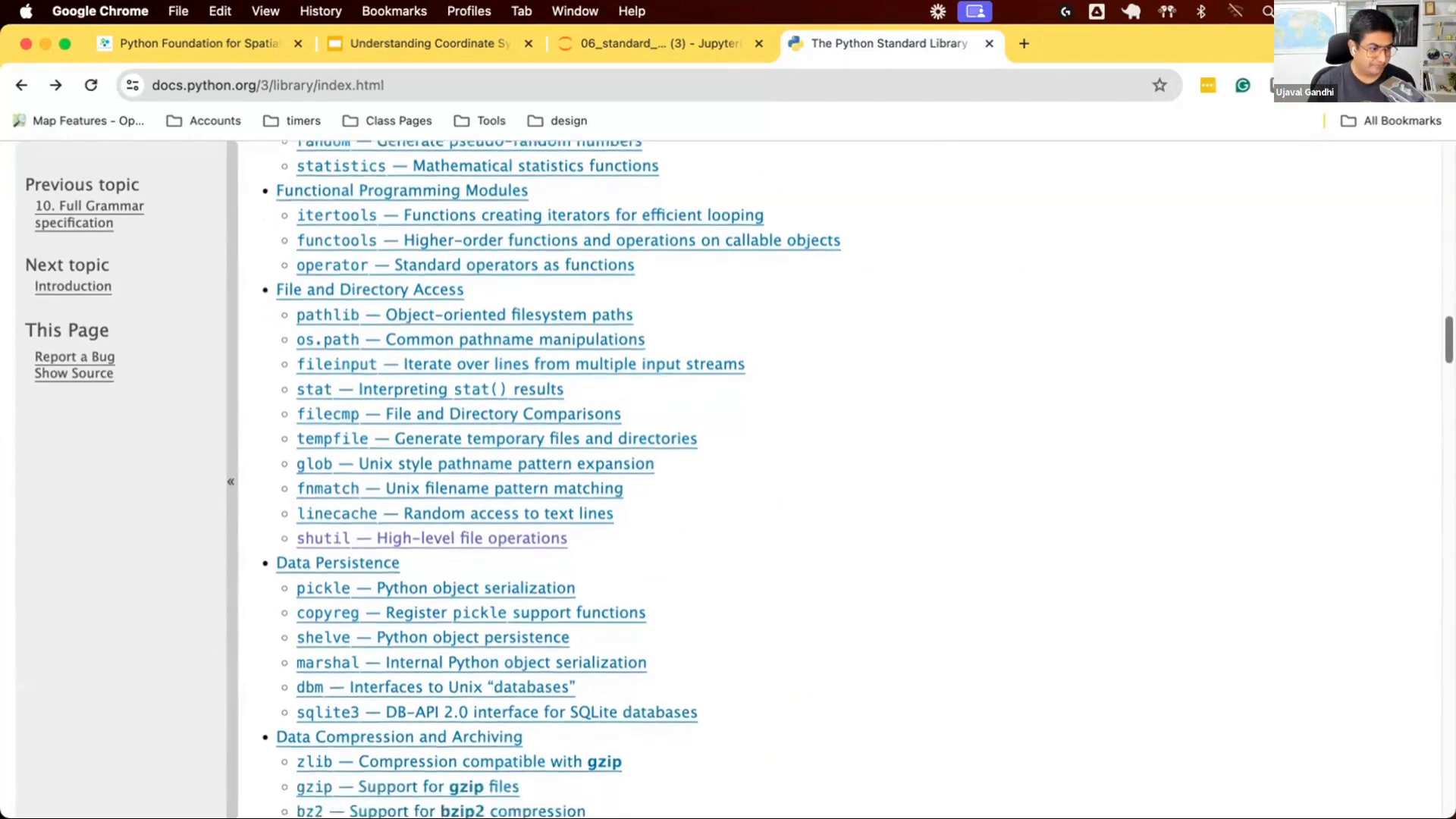
pyautogui.scroll(-3)
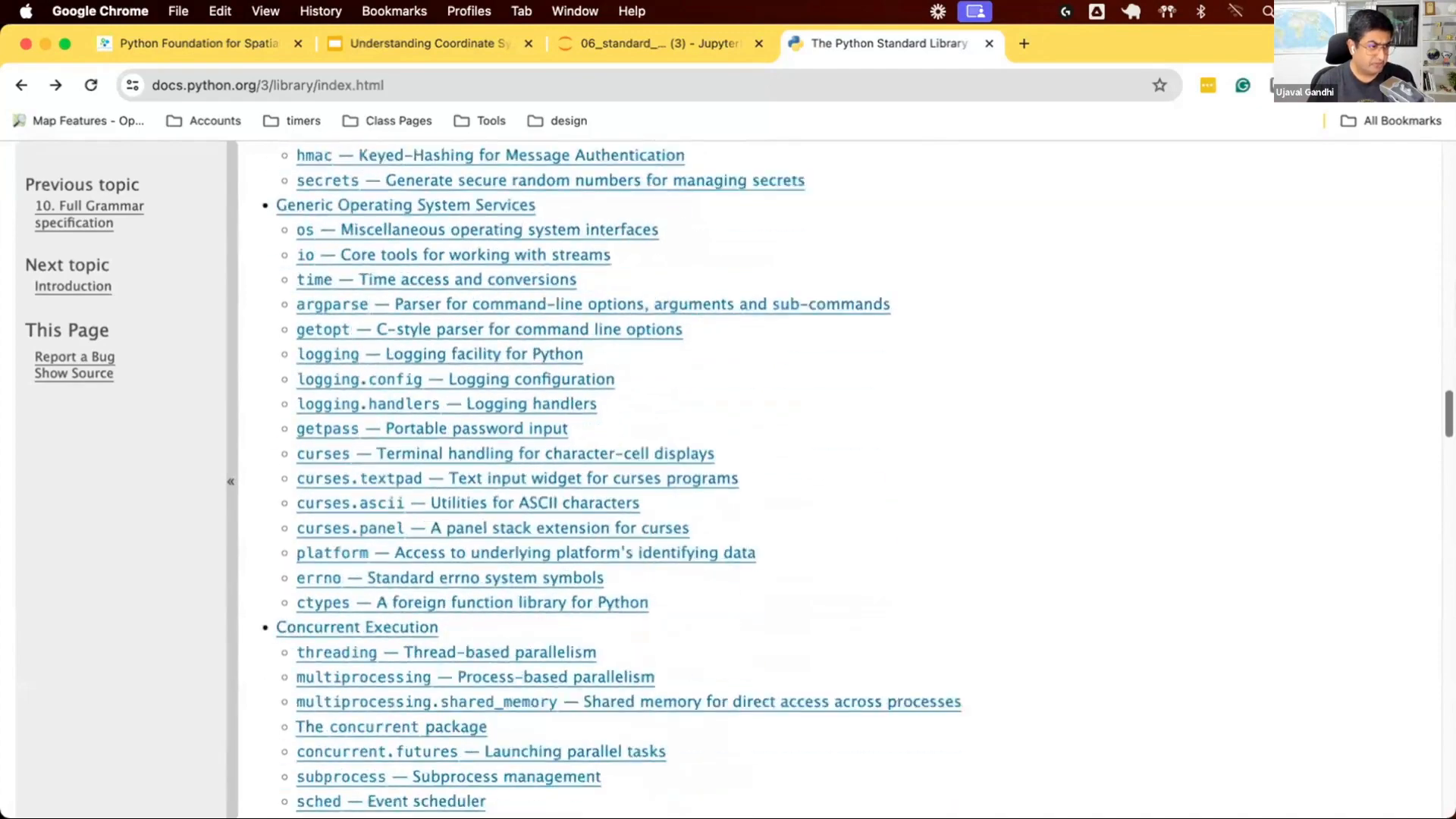
pyautogui.scroll(-3)
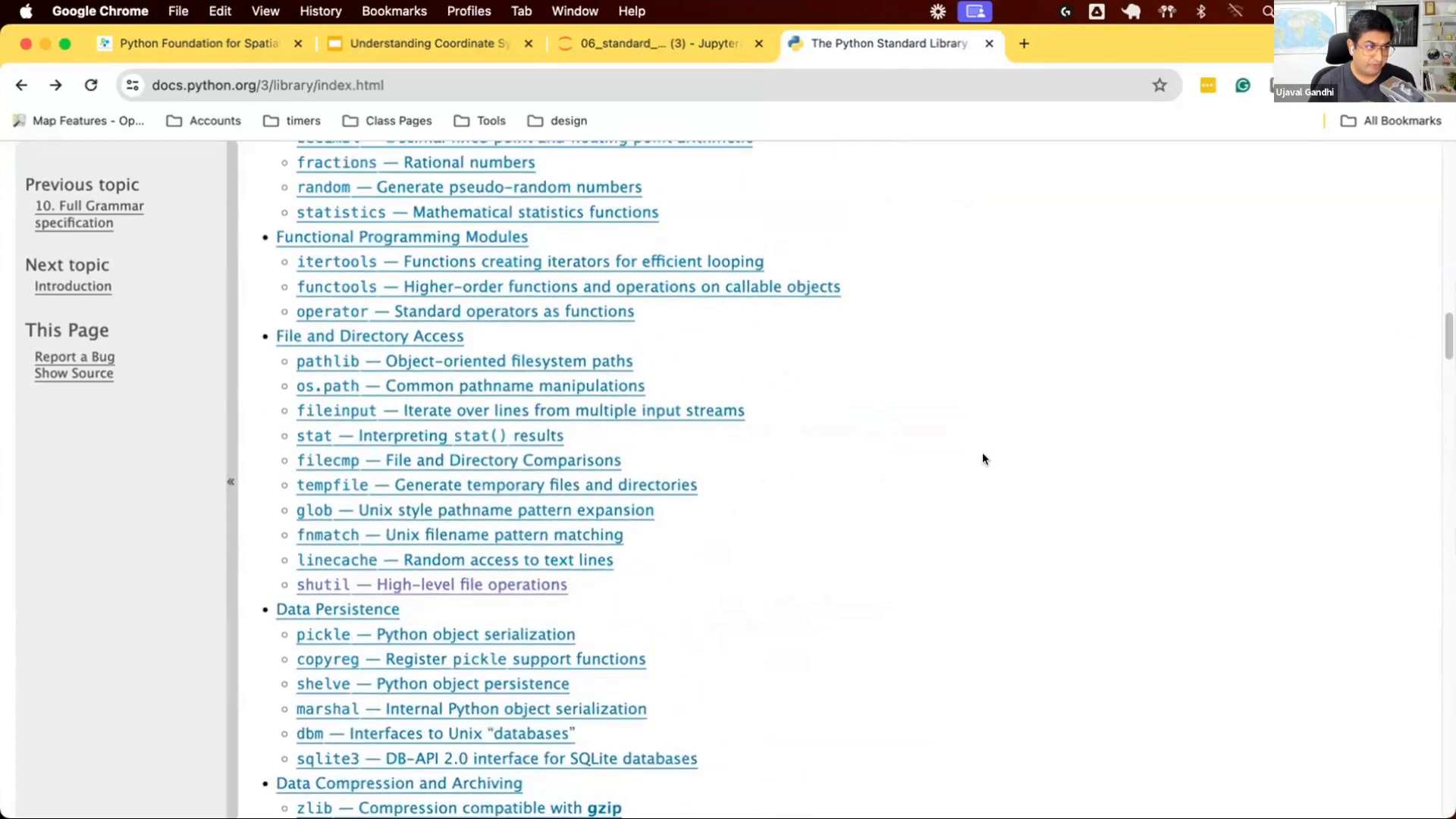
pyautogui.scroll(3)
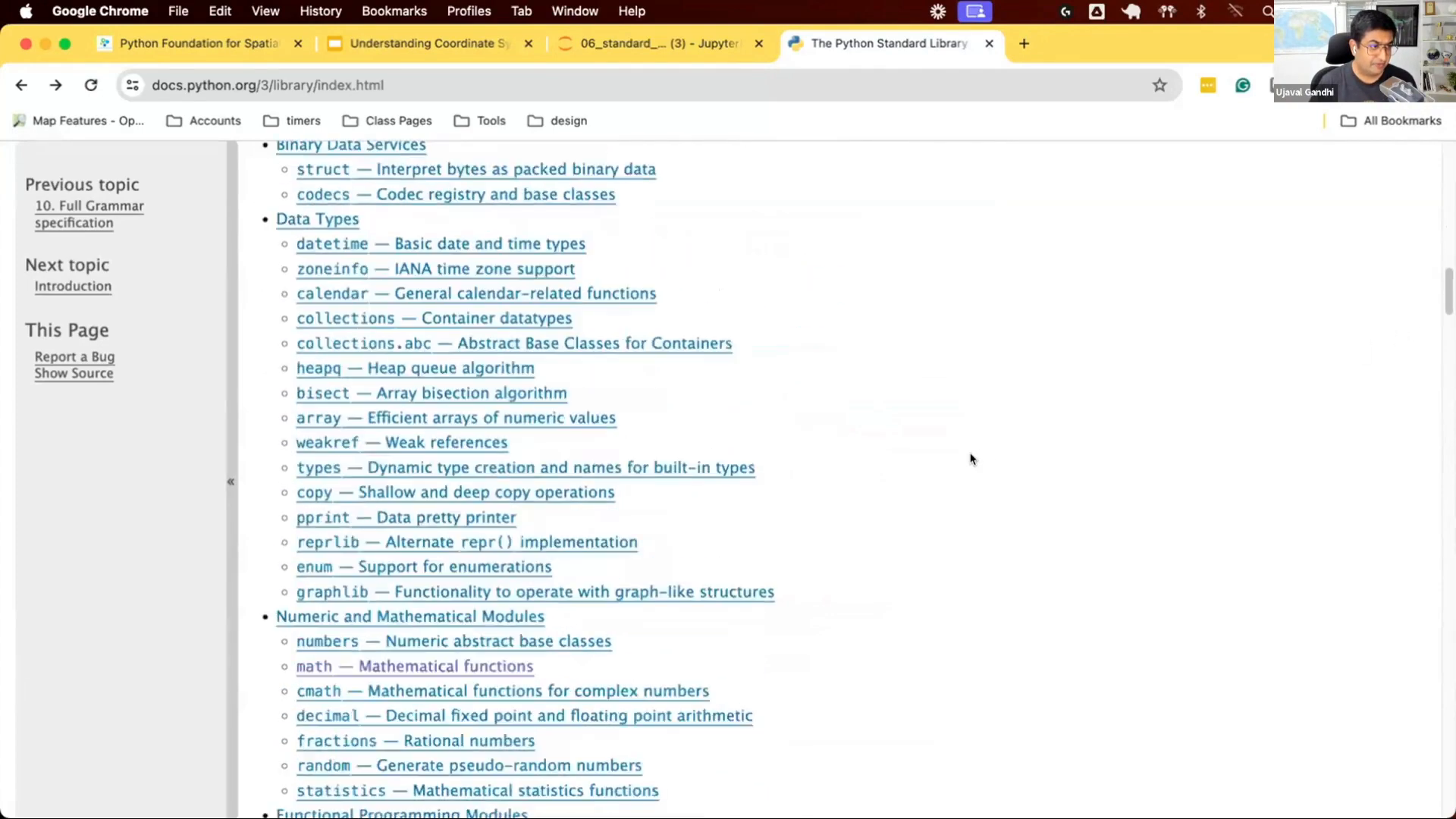
# Locate pi in the math module's Constants section via a 'pi' search, then return to the notebook
pyautogui.click(313, 665)
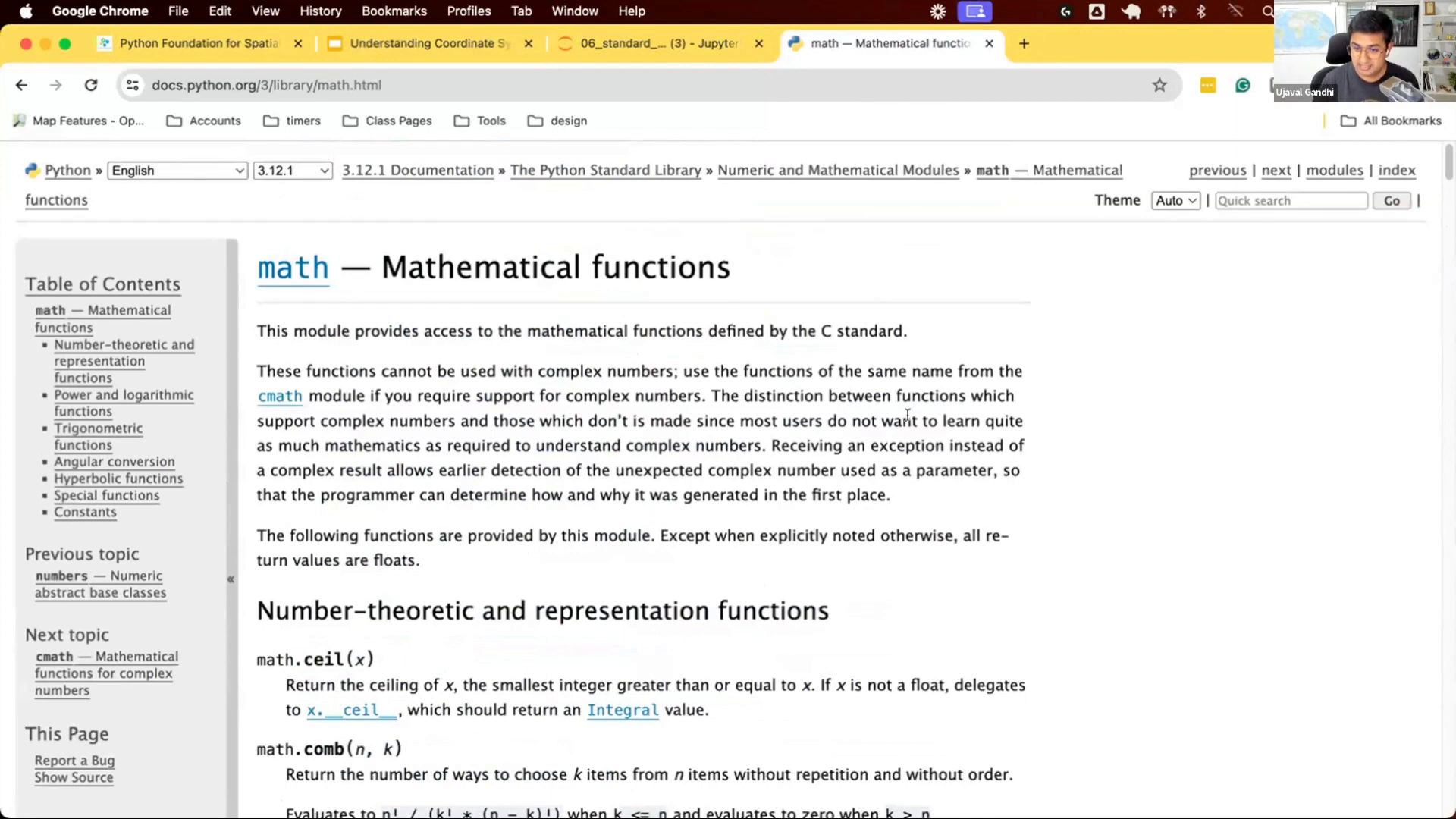
pyautogui.write('pi')
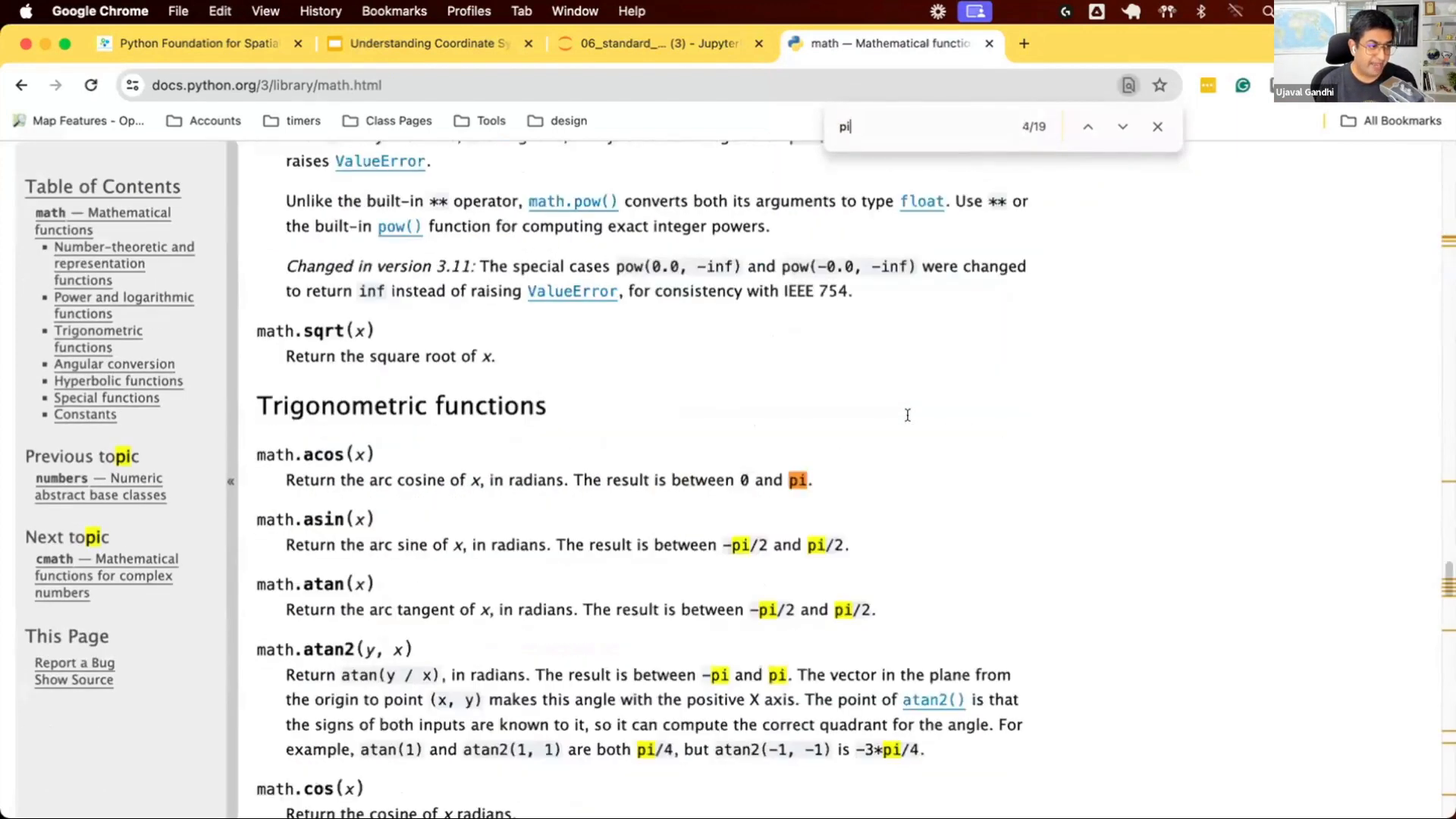
pyautogui.click(1122, 126)
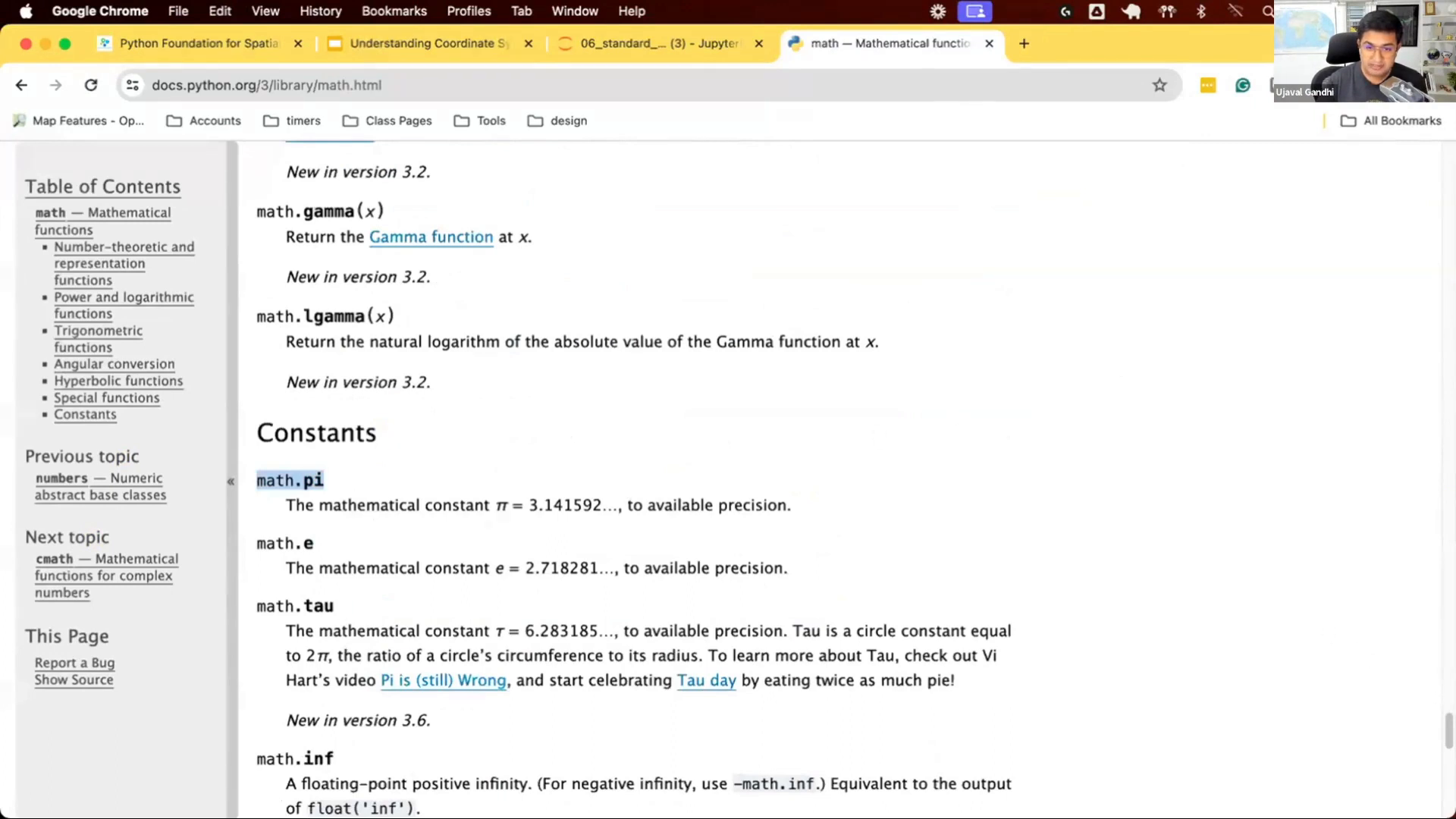
pyautogui.scroll(-3)
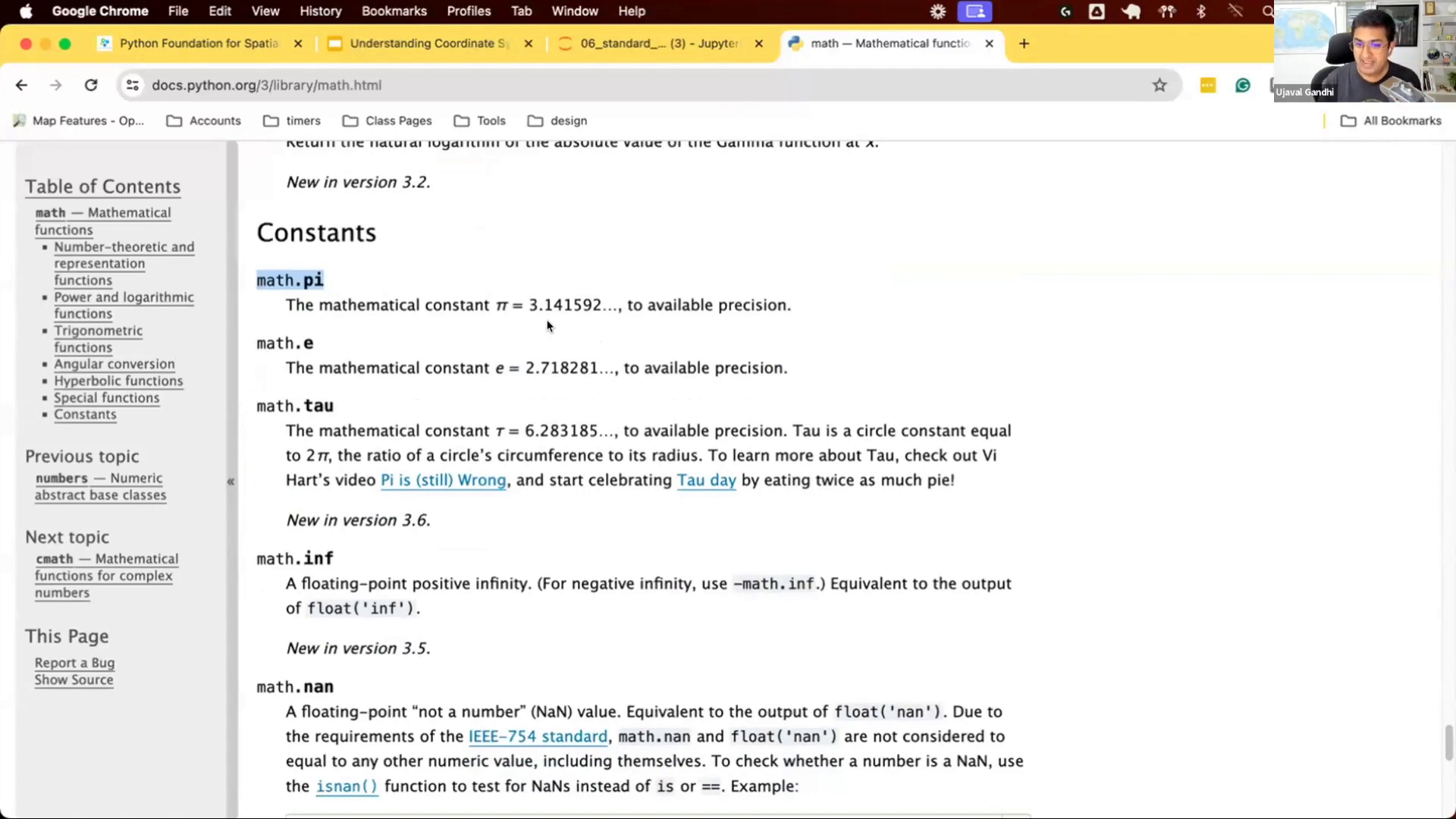
pyautogui.click(636, 43)
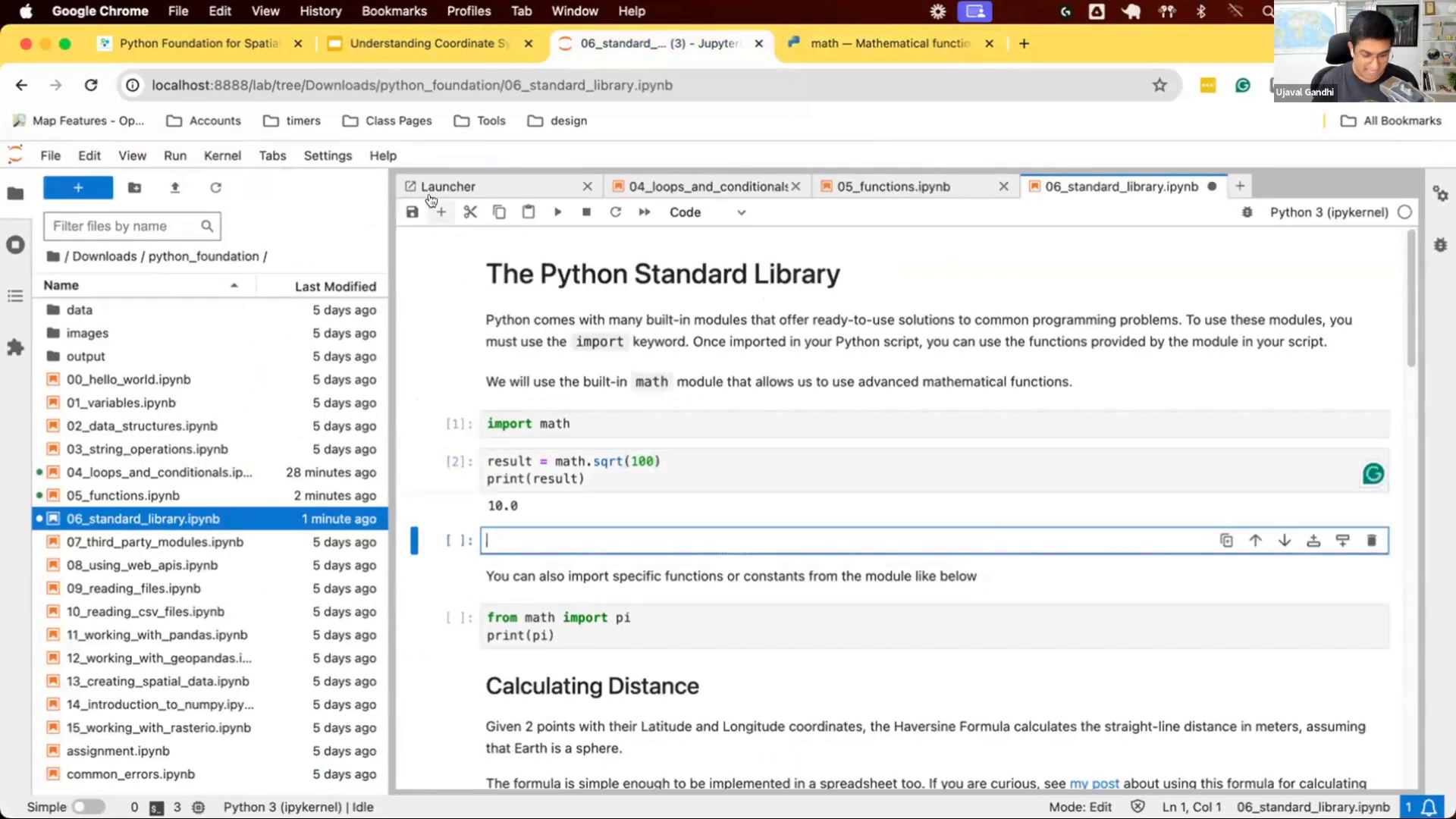
# Add a cell with print(math.pi) and run it to output 3.141592653589793
pyautogui.write('i')
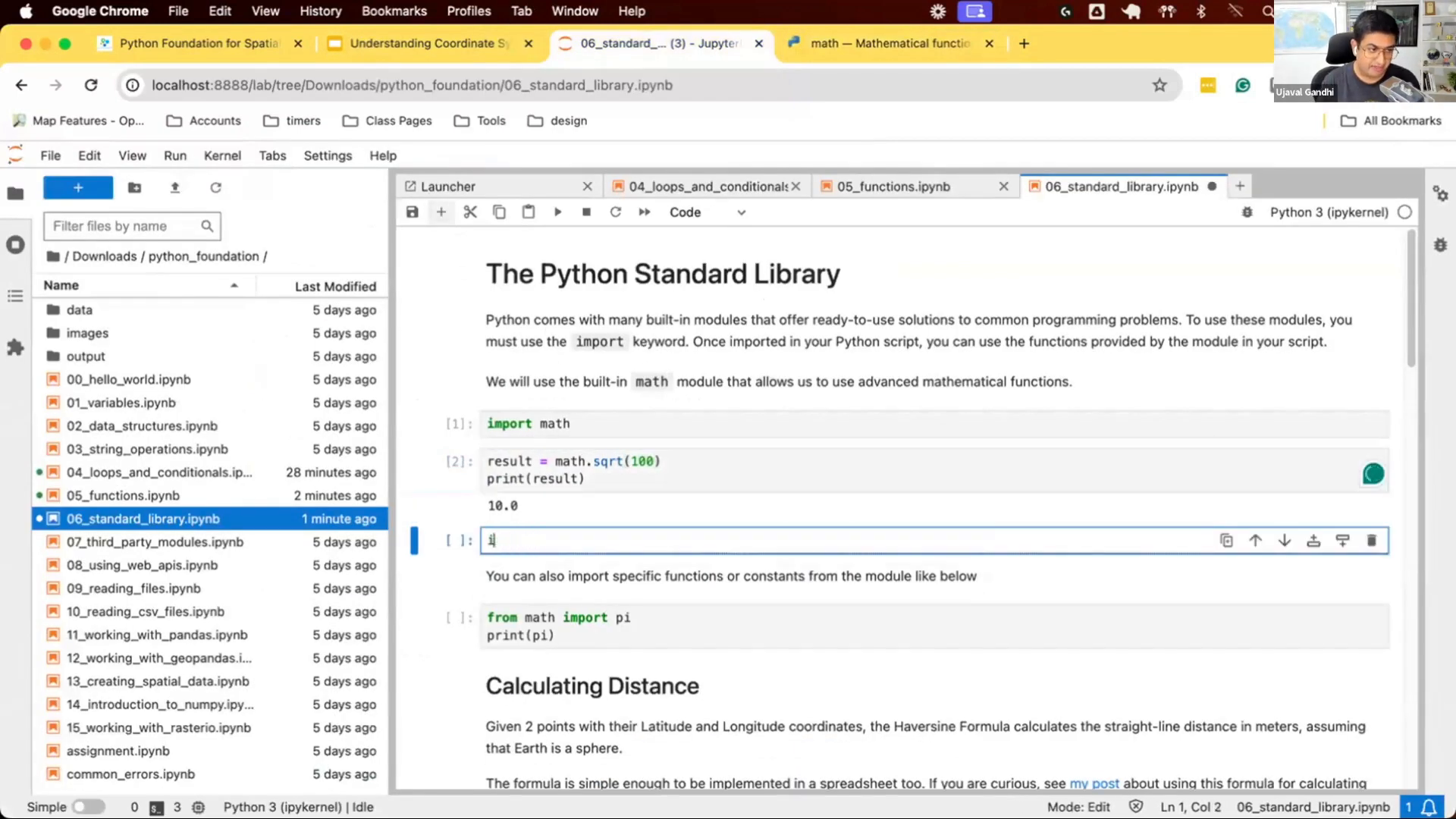
pyautogui.write('math.')
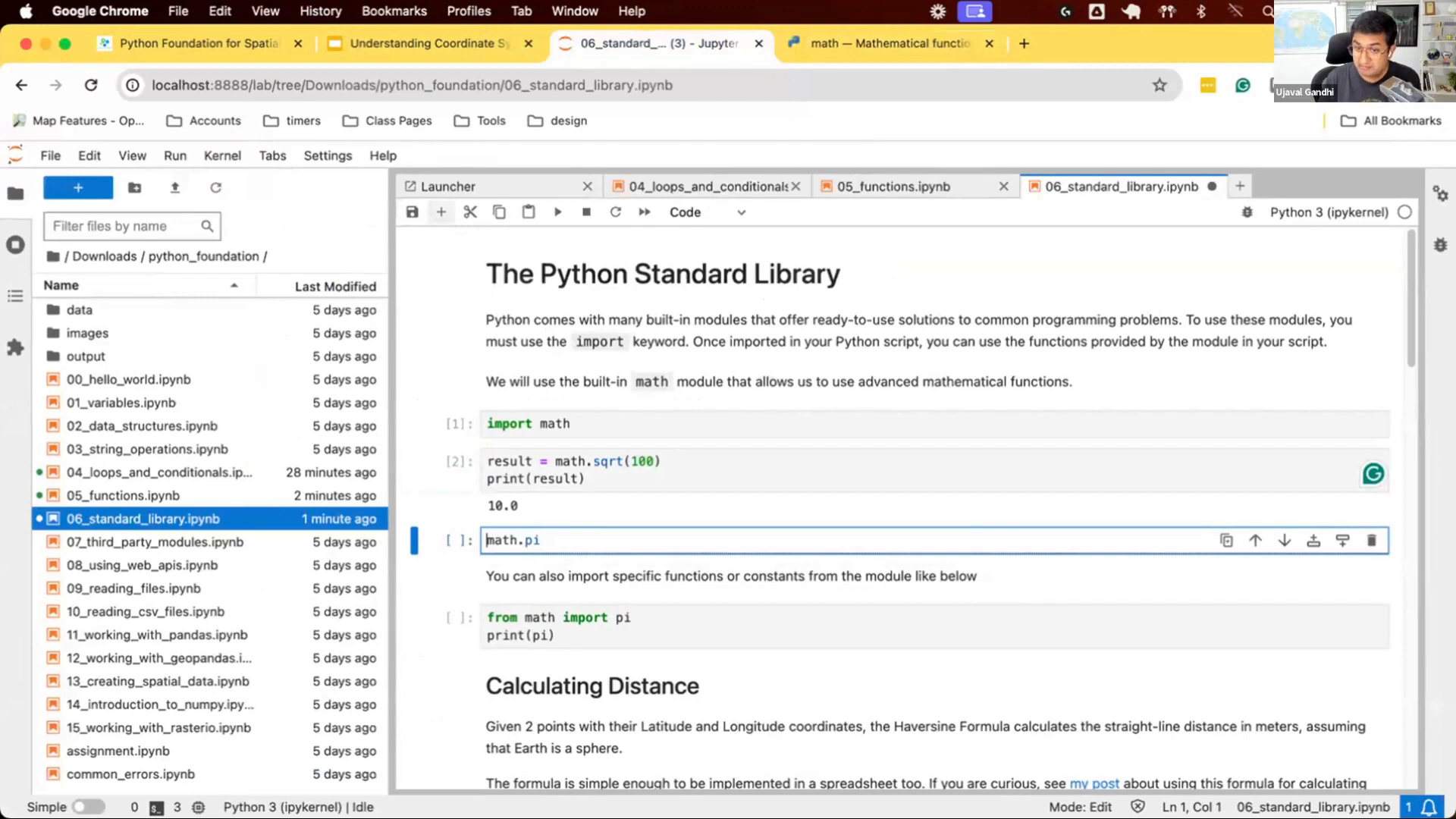
pyautogui.write('print(')
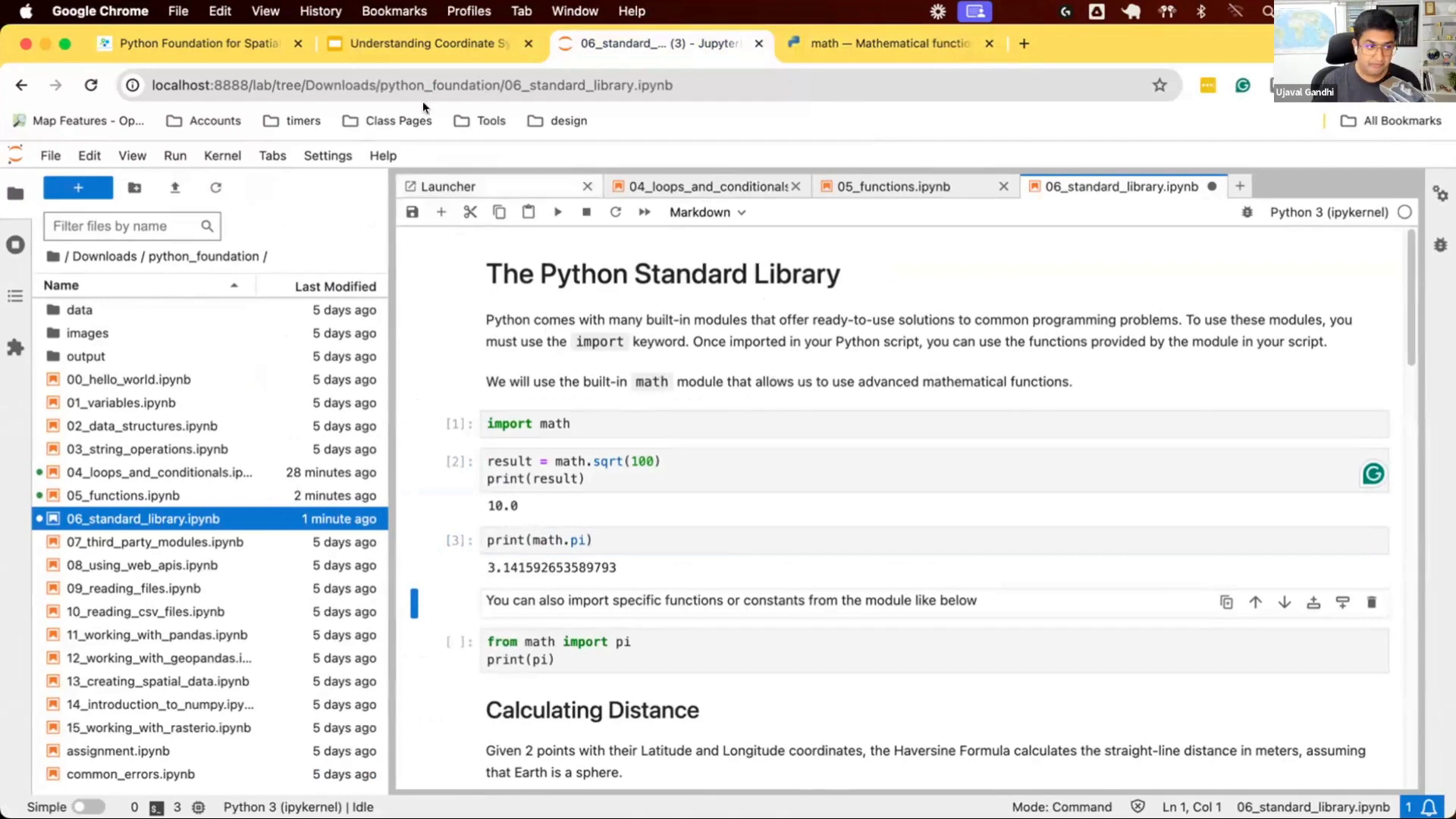
# Run from math import pi and a separate cell evaluating pi to 3.141592653589793
pyautogui.click(599, 423)
pyautogui.write('pi')
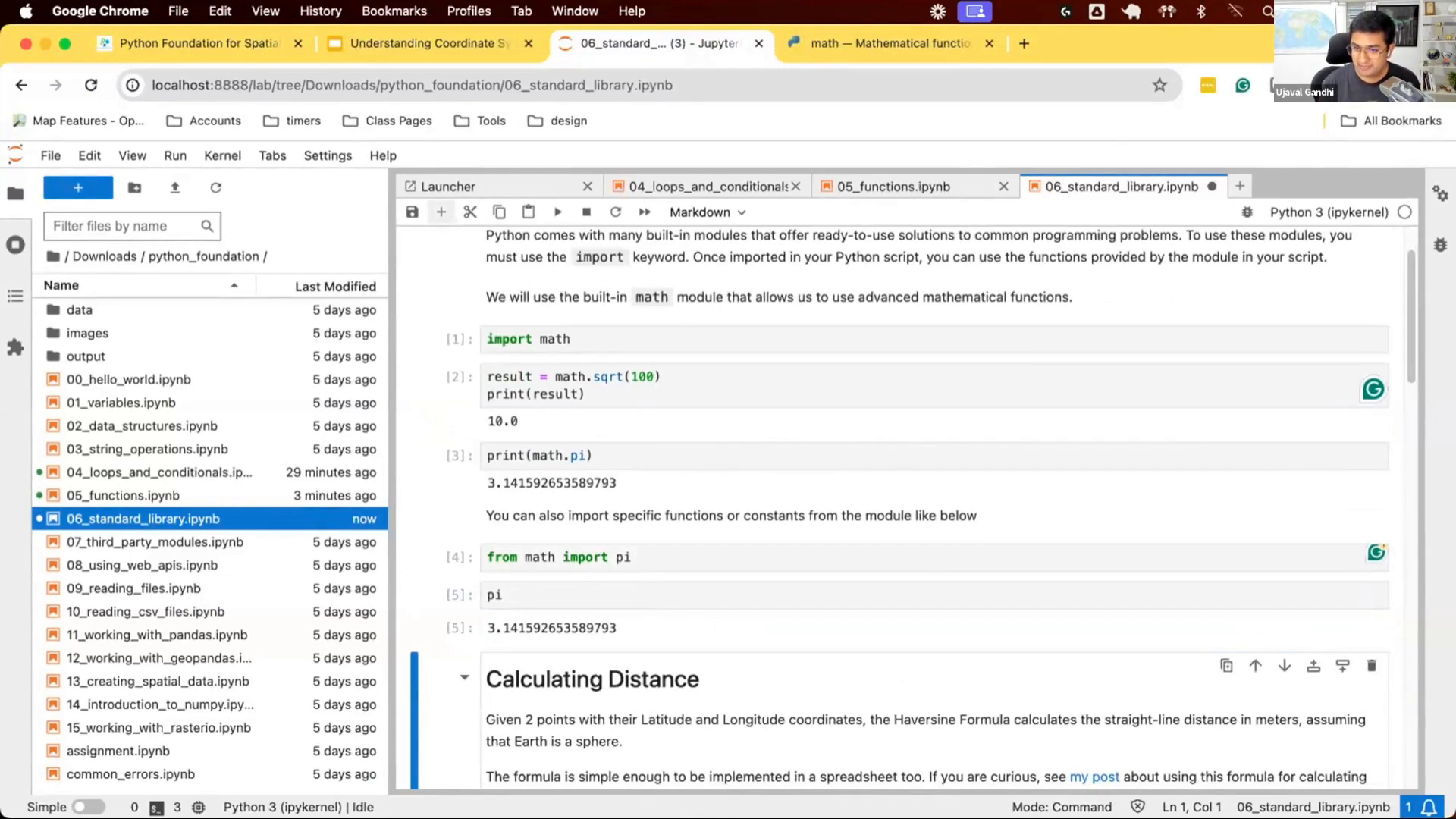
pyautogui.moveTo(583, 355)
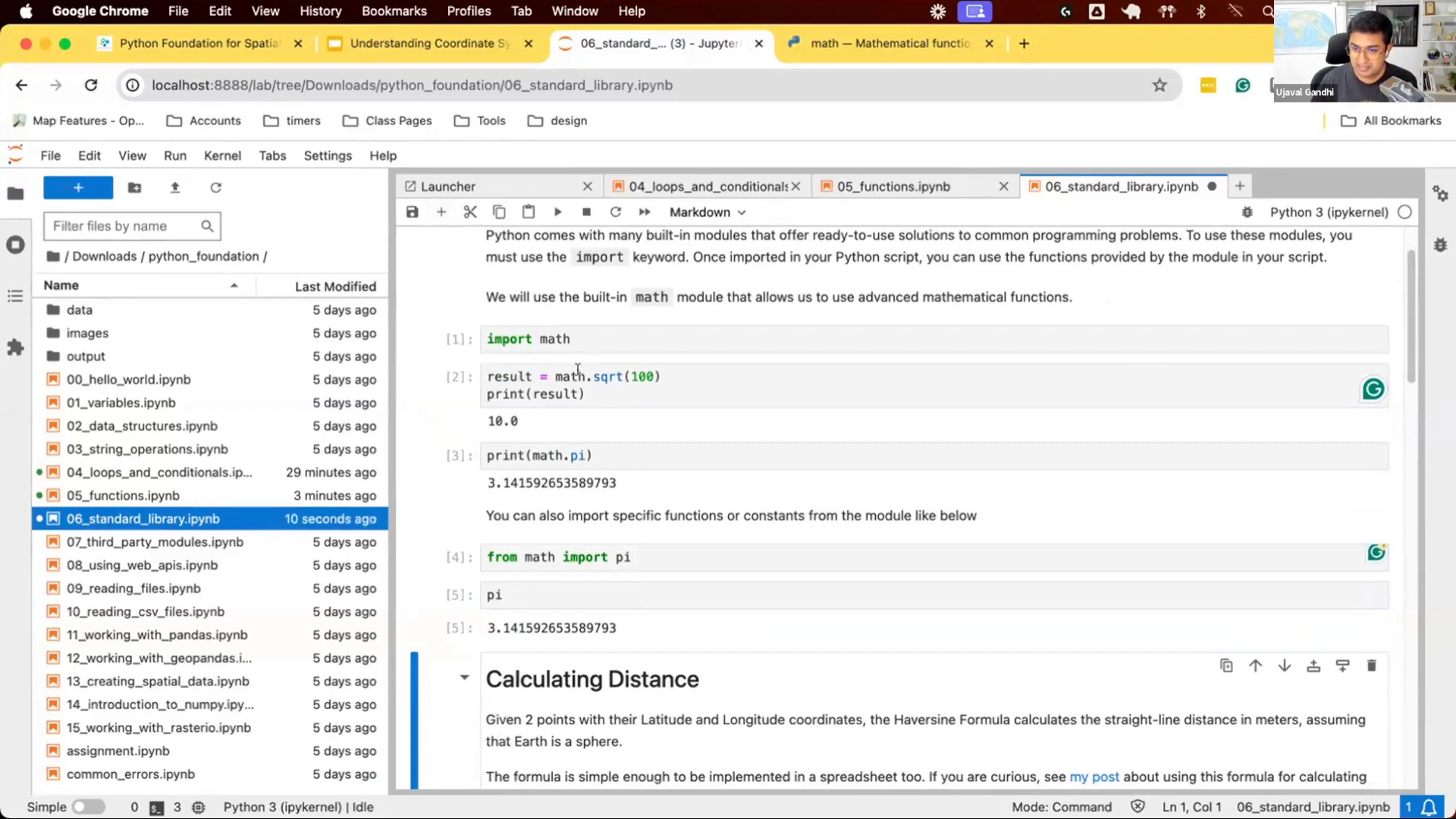
# Add cells with from math import sqrt and sqrt(100), running them to get 10.0
pyautogui.click(603, 377)
pyautogui.write('from ')
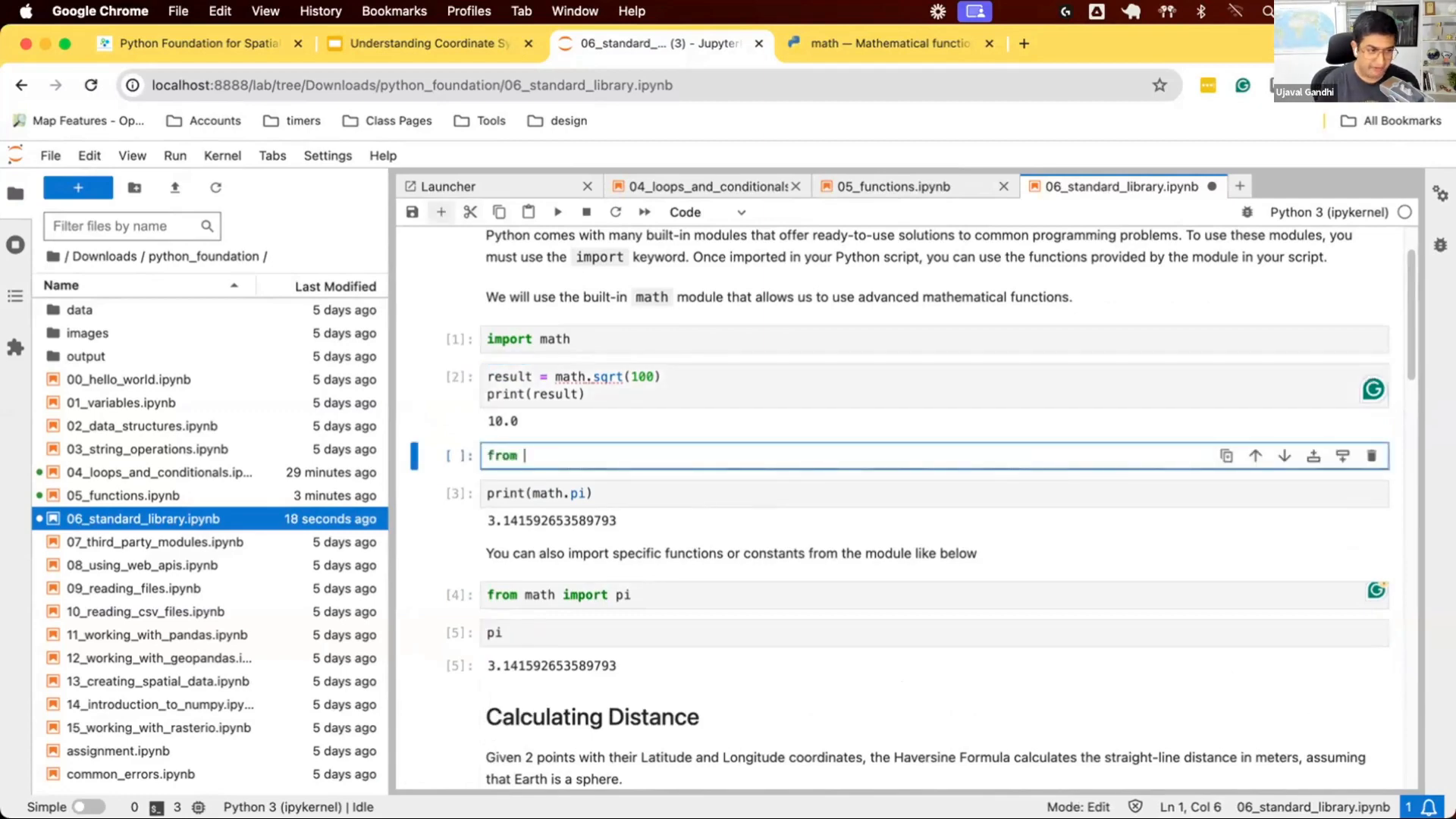
pyautogui.write('math import sqrt')
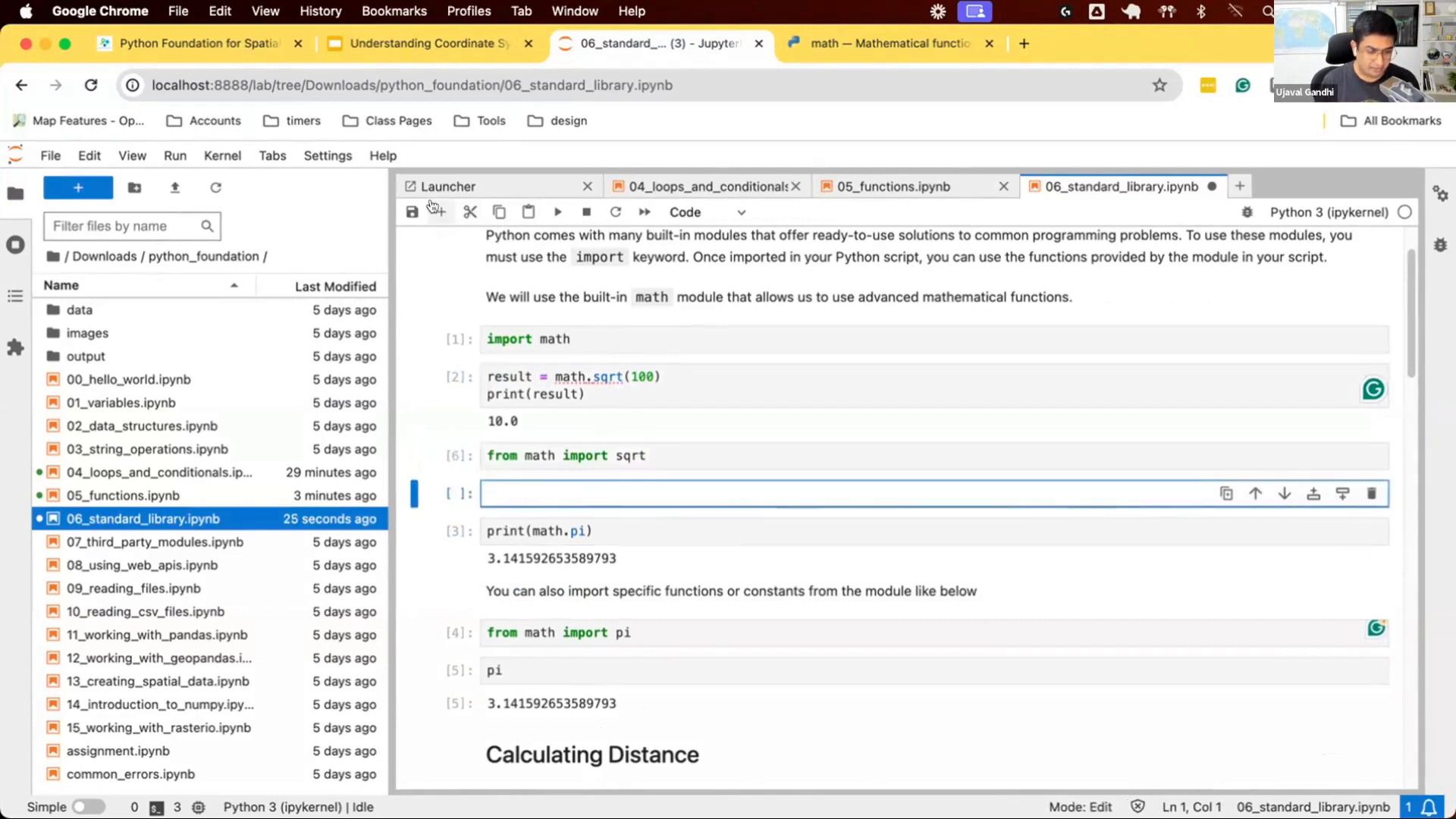
pyautogui.write('sqrt(10')
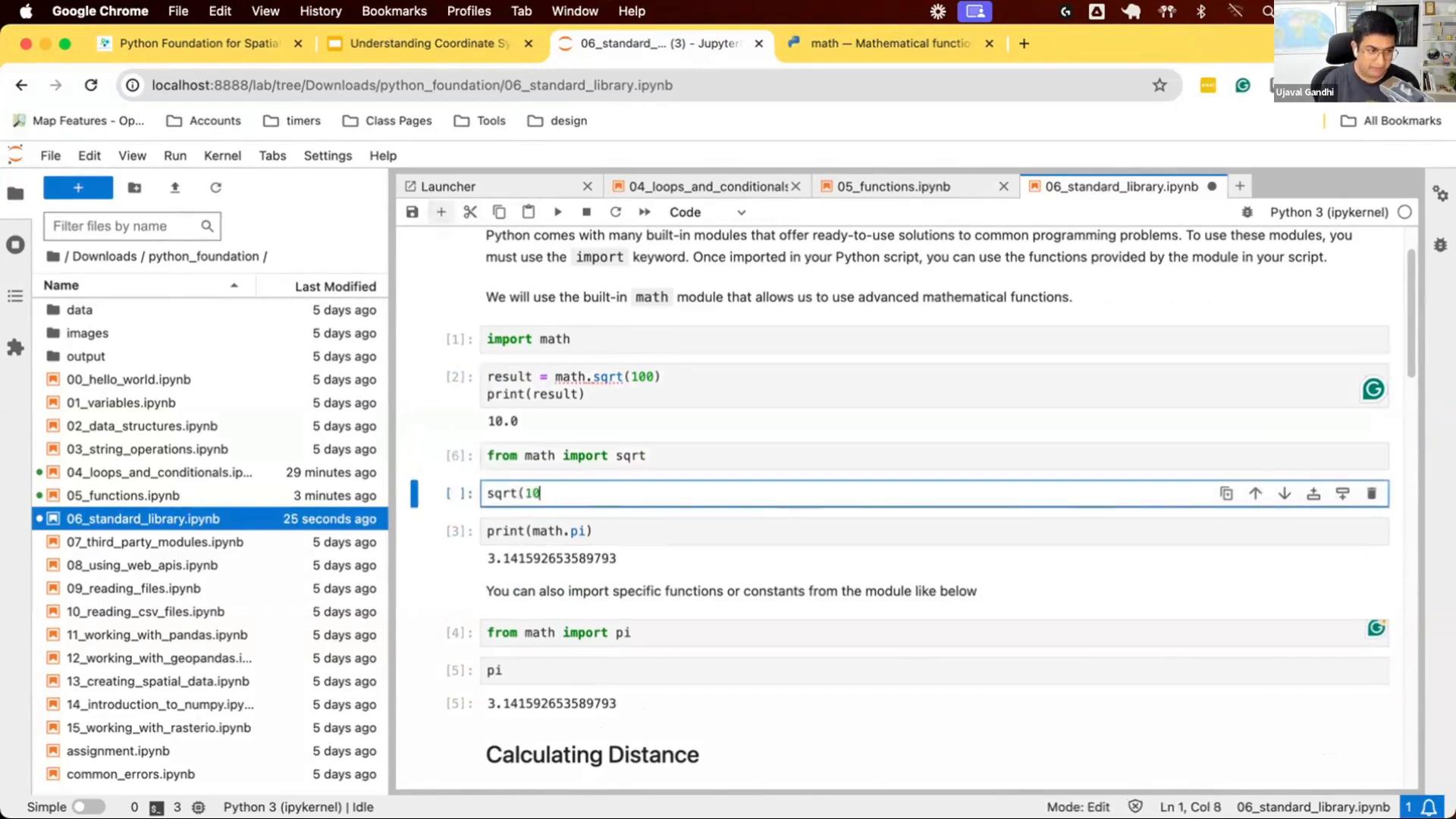
pyautogui.write('0)')
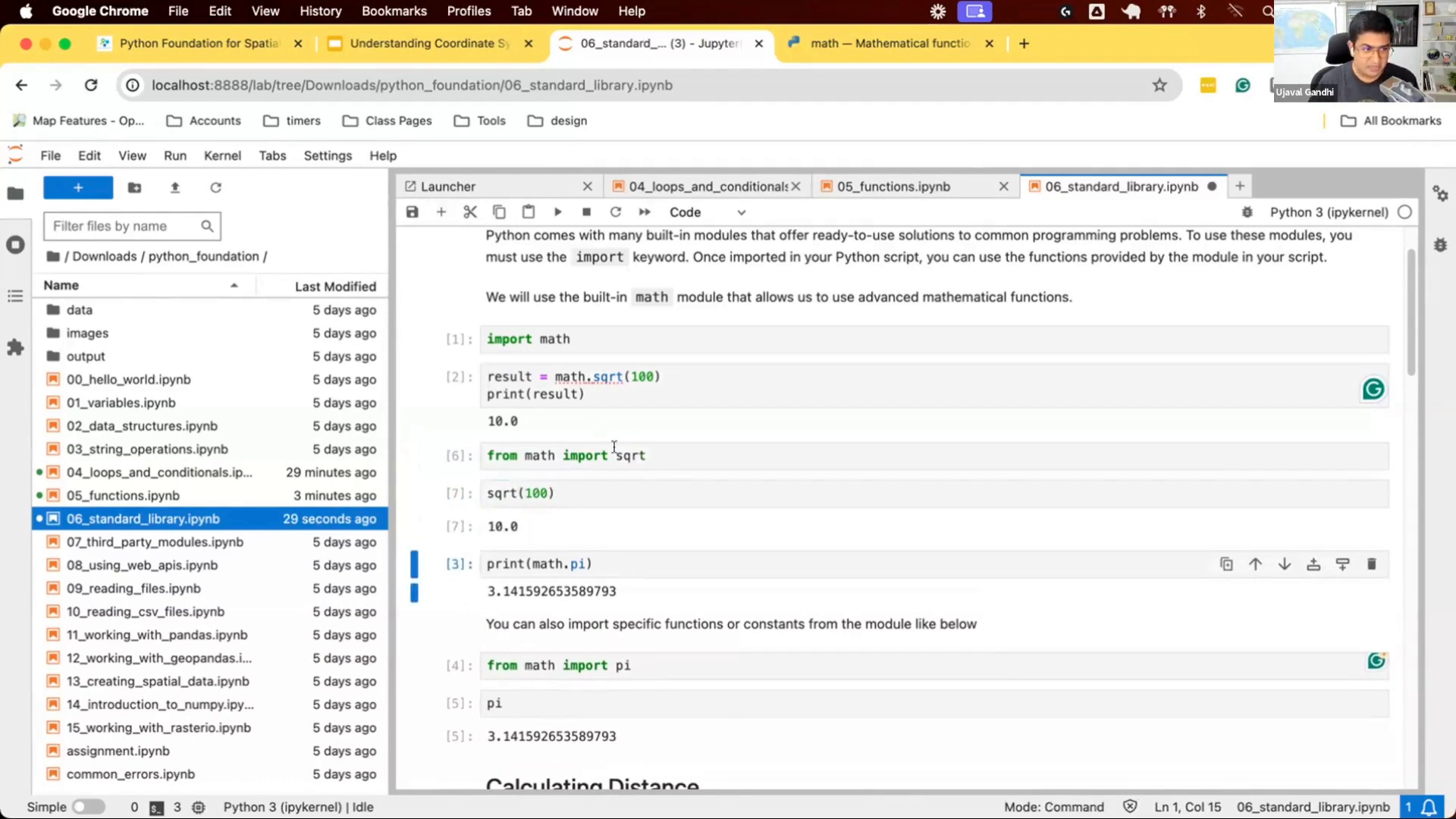
pyautogui.click(640, 456)
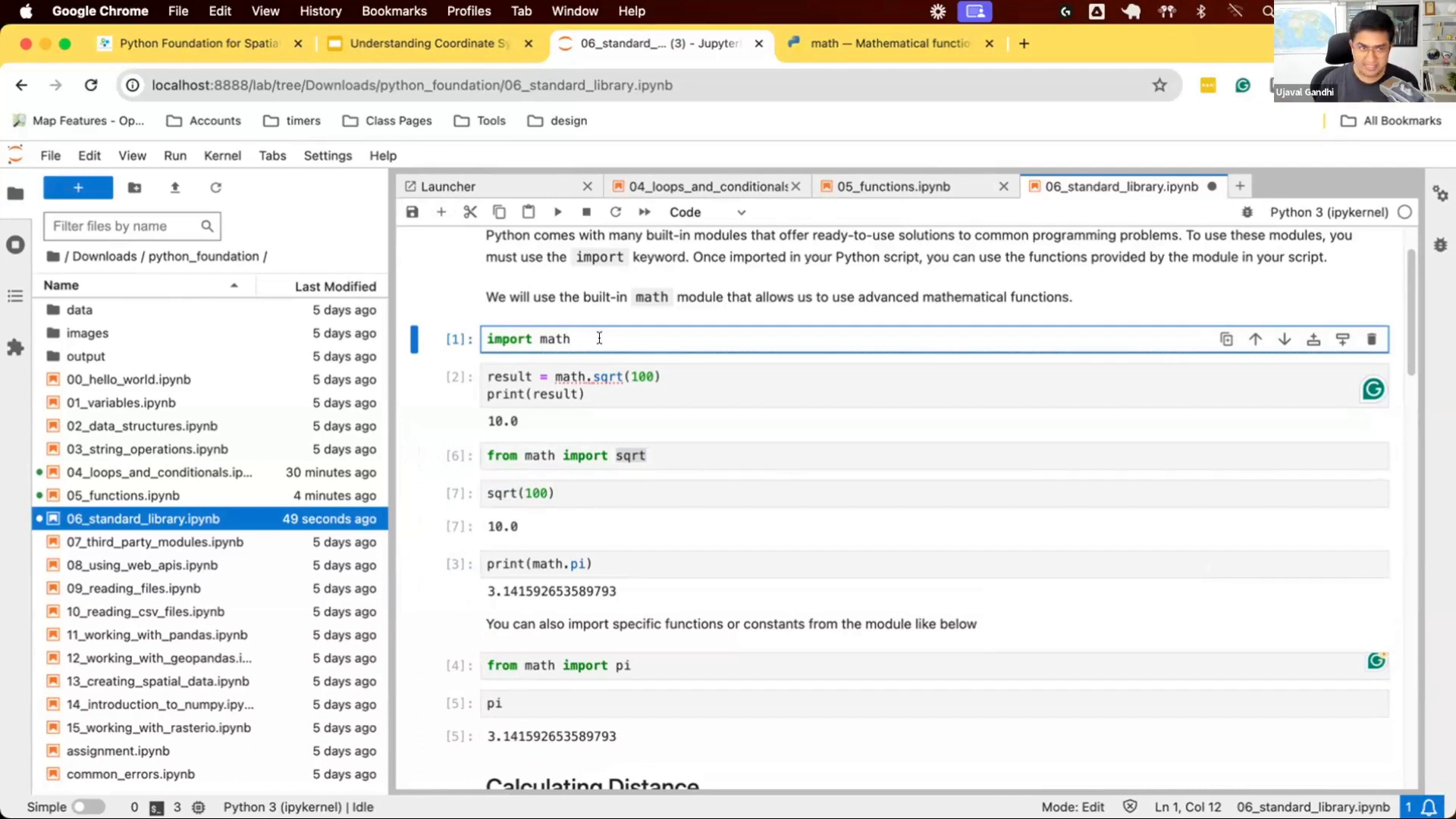
pyautogui.moveTo(631, 273)
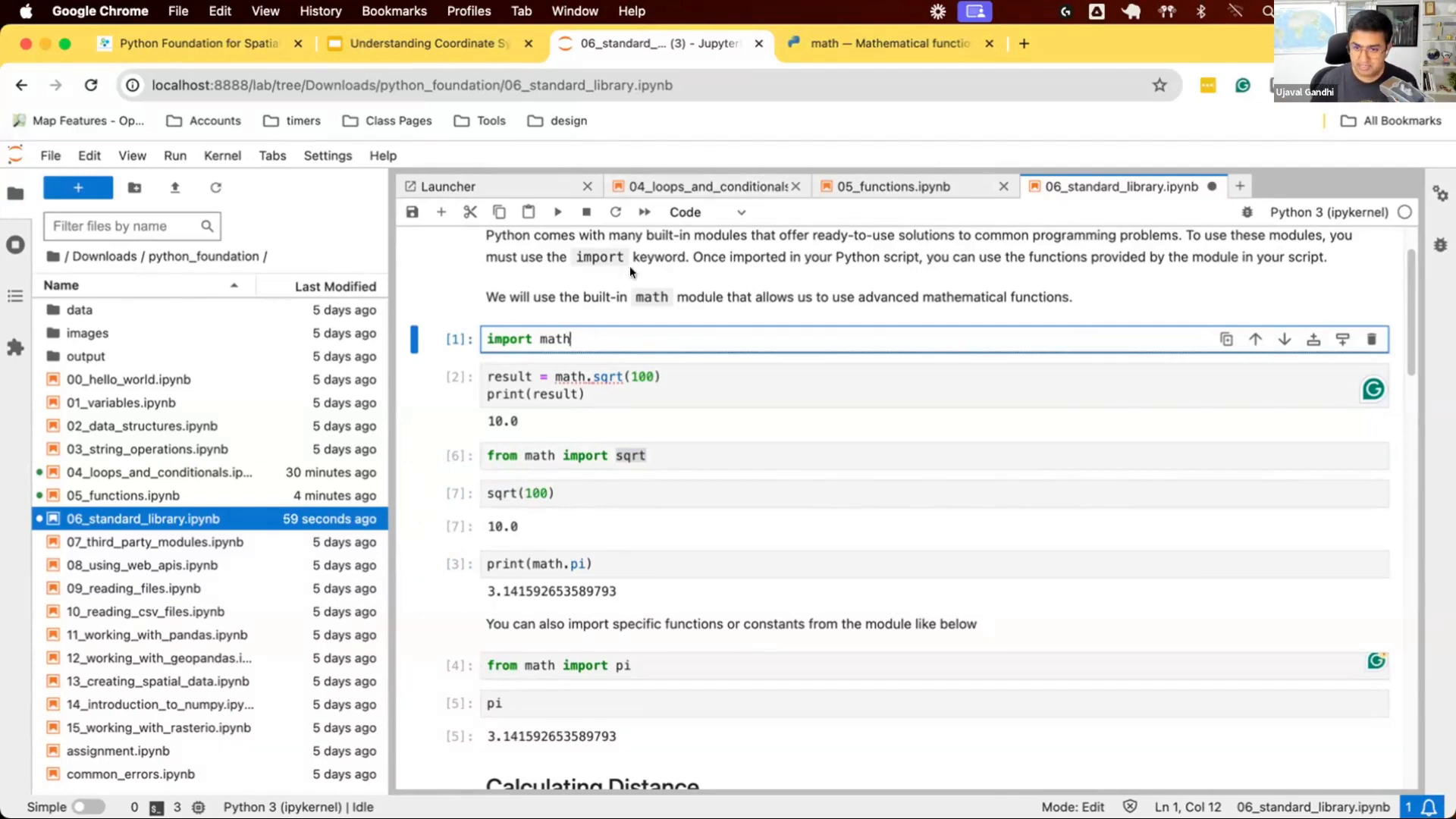
pyautogui.moveTo(684, 336)
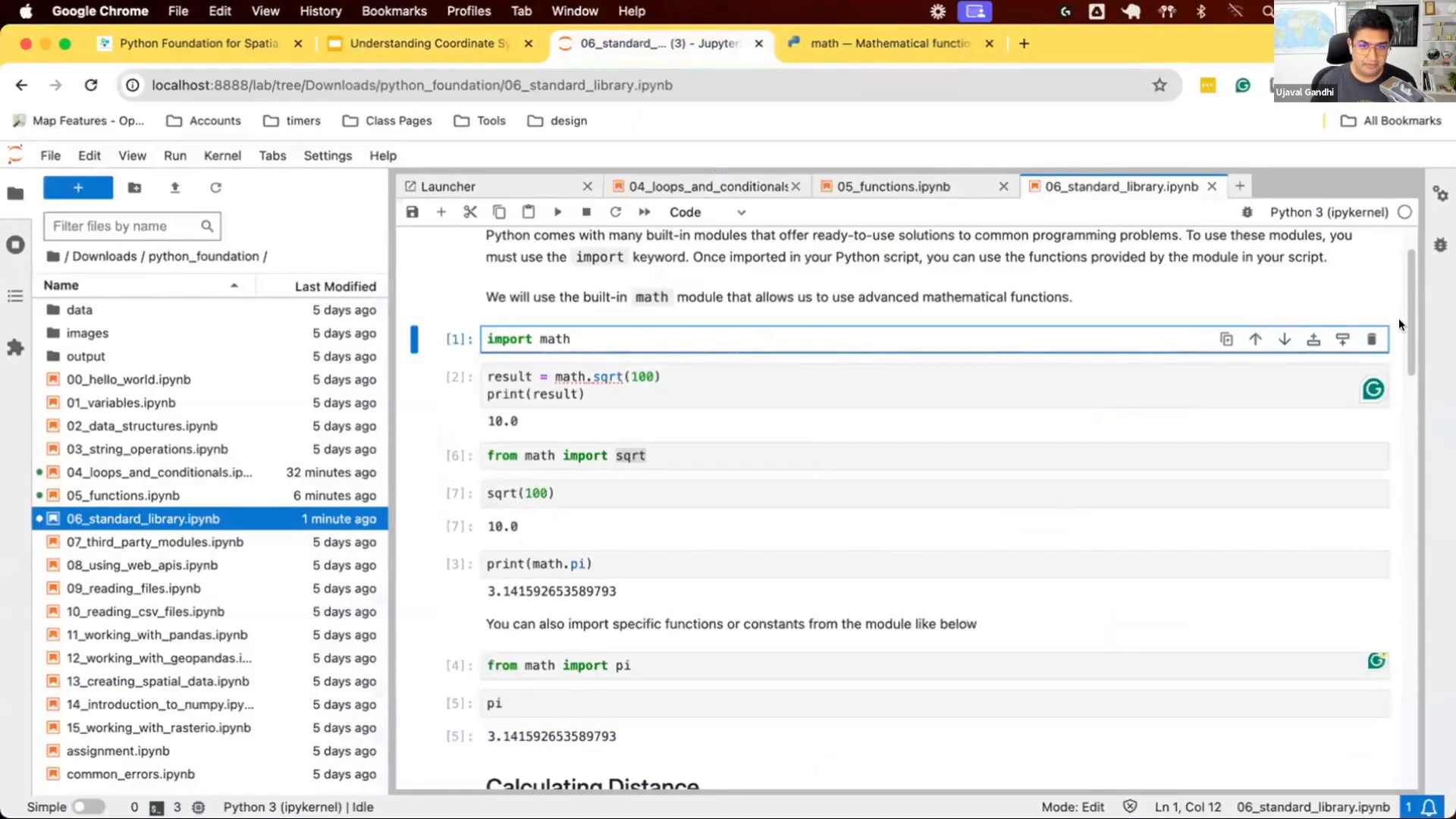
# Scroll down to the Calculating Distance markdown explaining the Haversine Formula
pyautogui.scroll(-3)
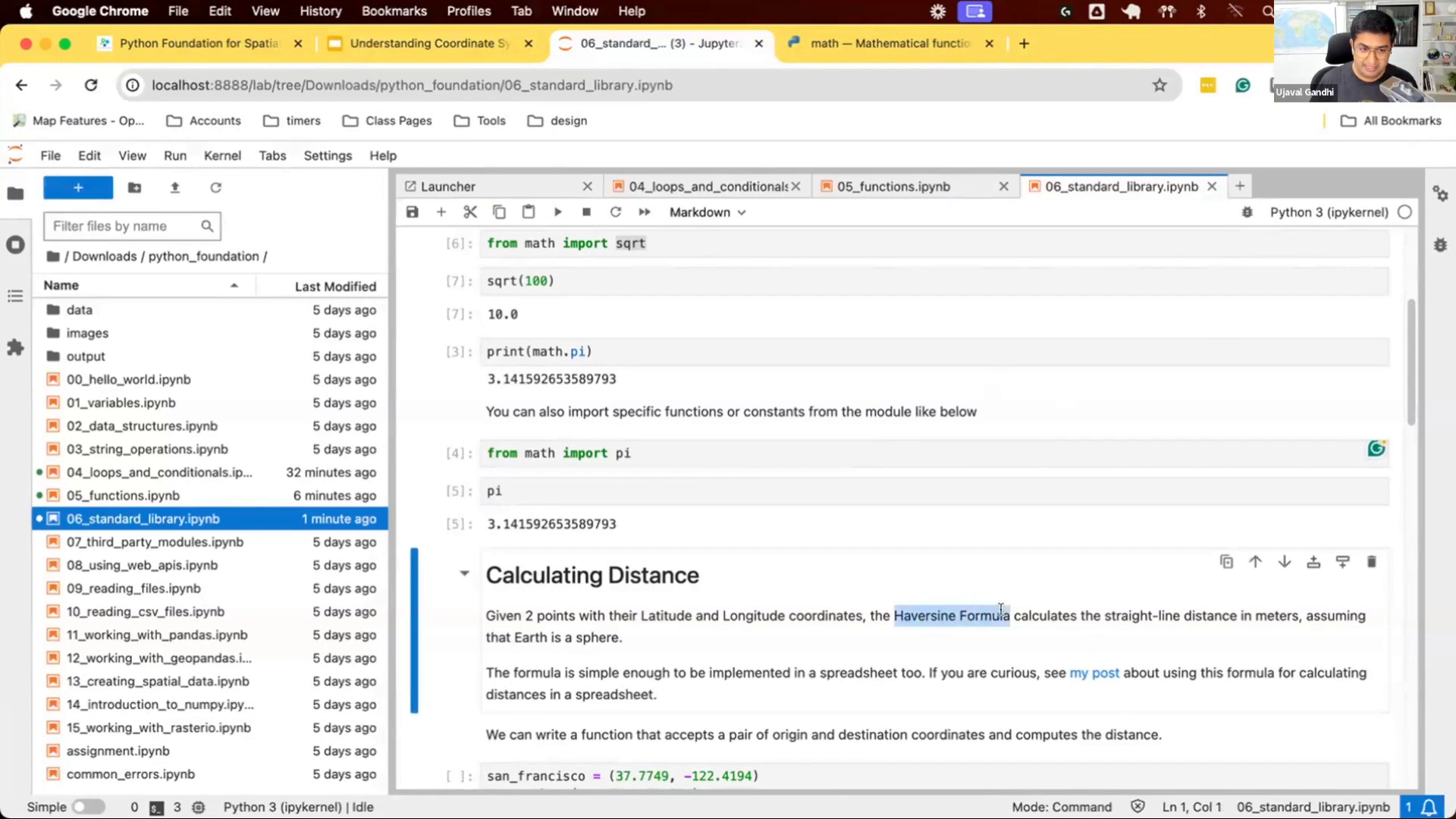
pyautogui.moveTo(995, 639)
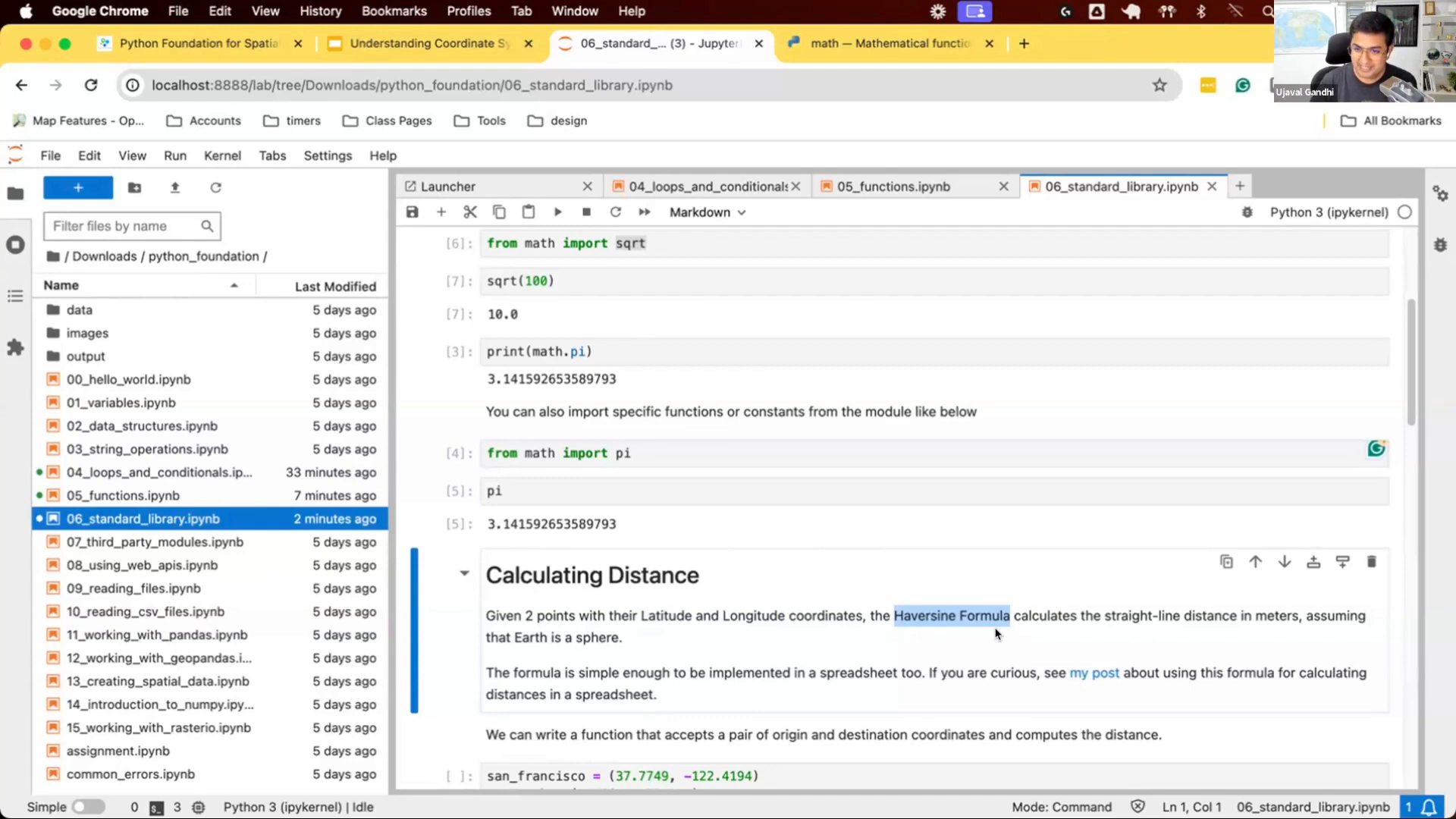
pyautogui.moveTo(1034, 648)
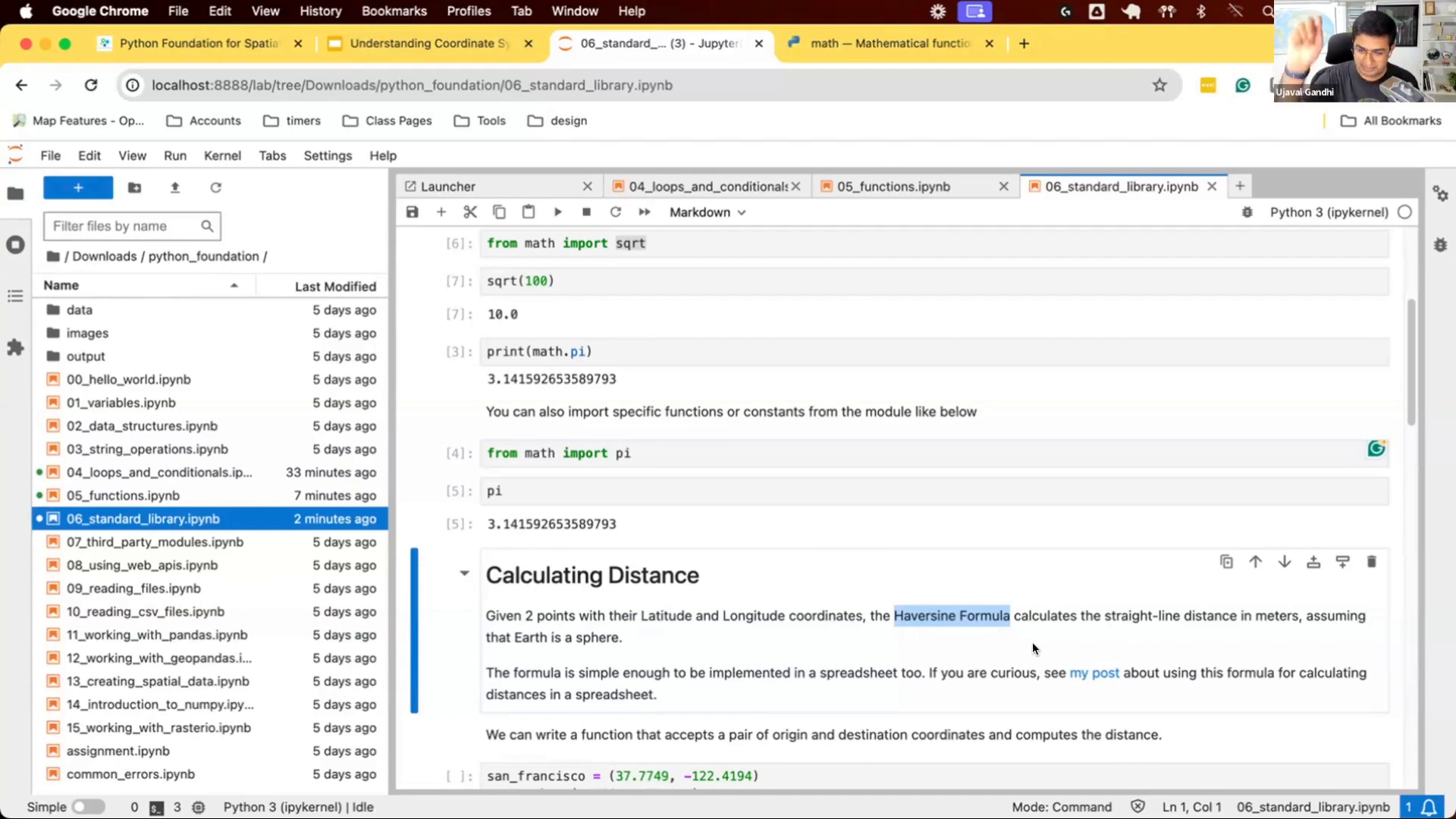
pyautogui.moveTo(1082, 671)
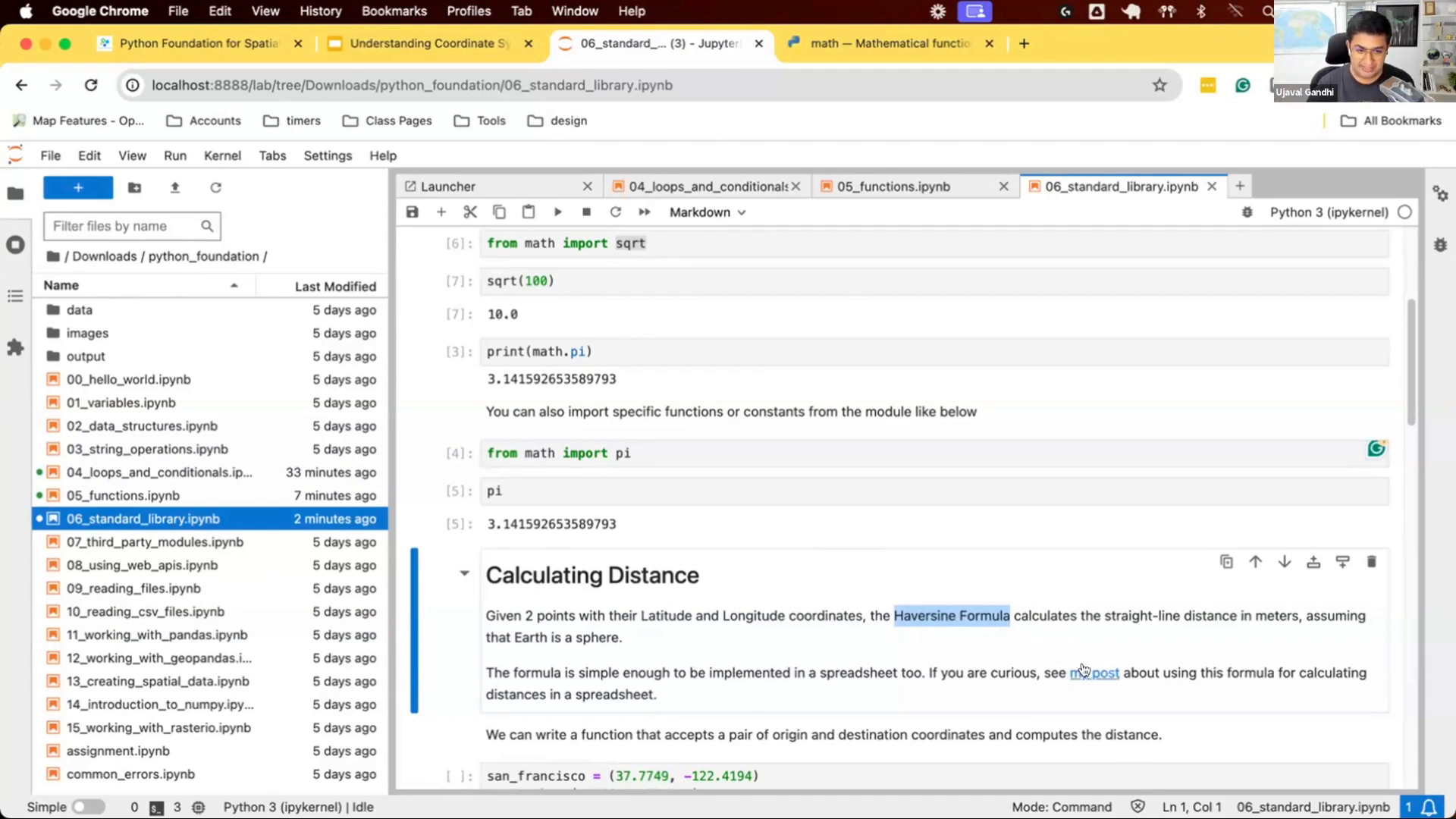
# View the spatialthoughts post with the Haversine spreadsheet formula, then return to the notebook
pyautogui.click(1101, 673)
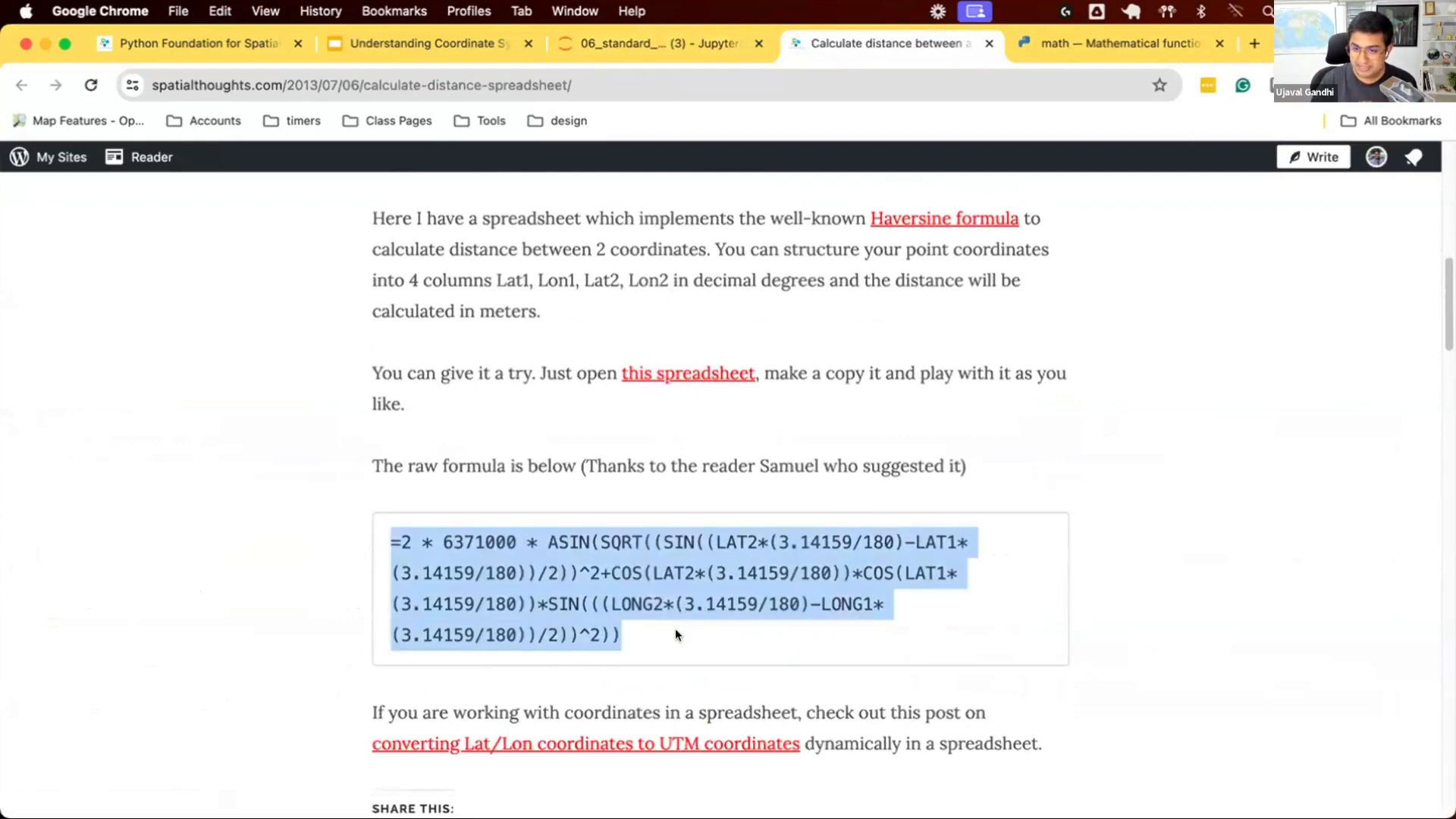
pyautogui.click(637, 43)
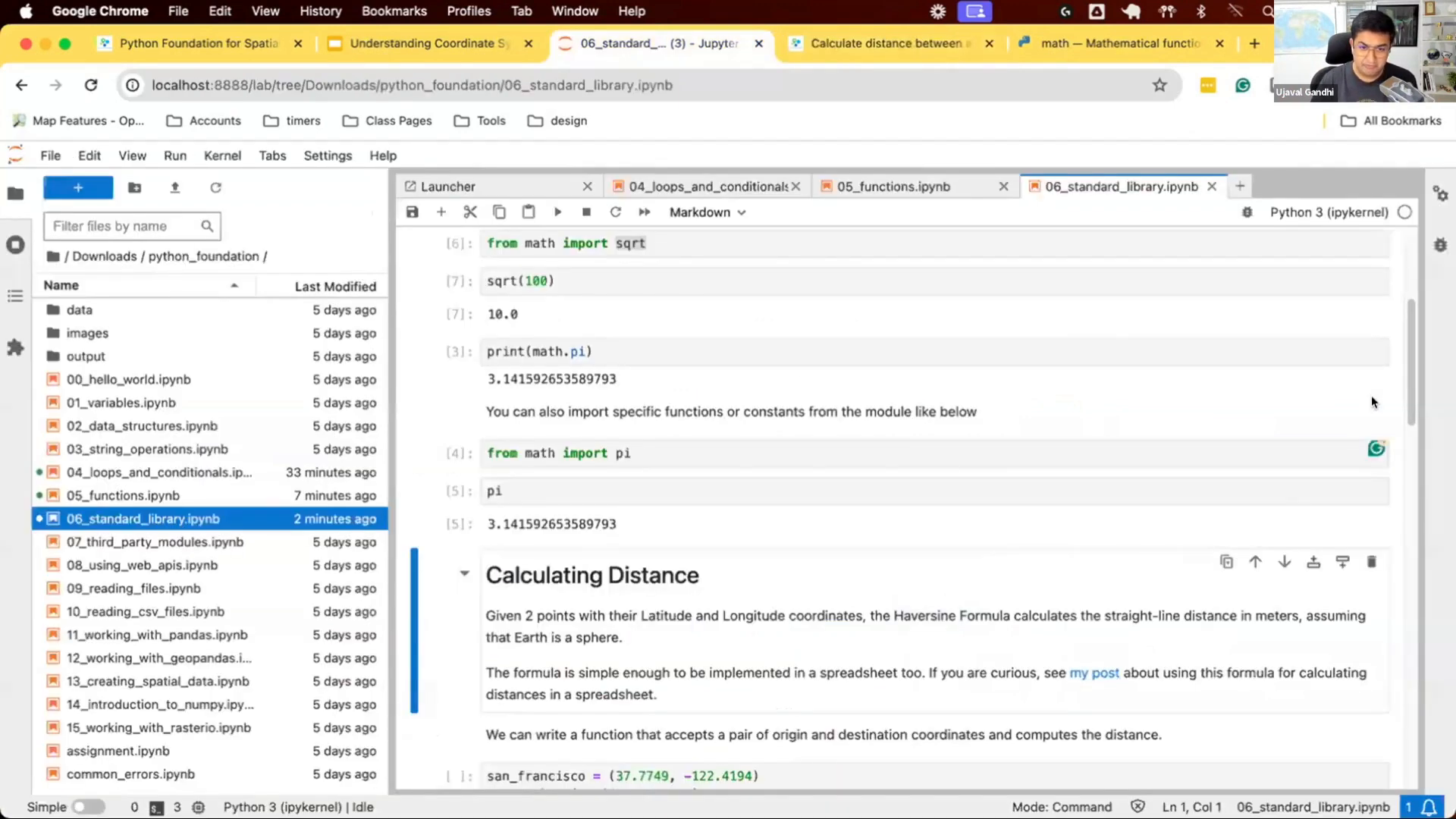
# Scroll to the haversine_distance cell and highlight the Earth radius value 6371000
pyautogui.scroll(-3)
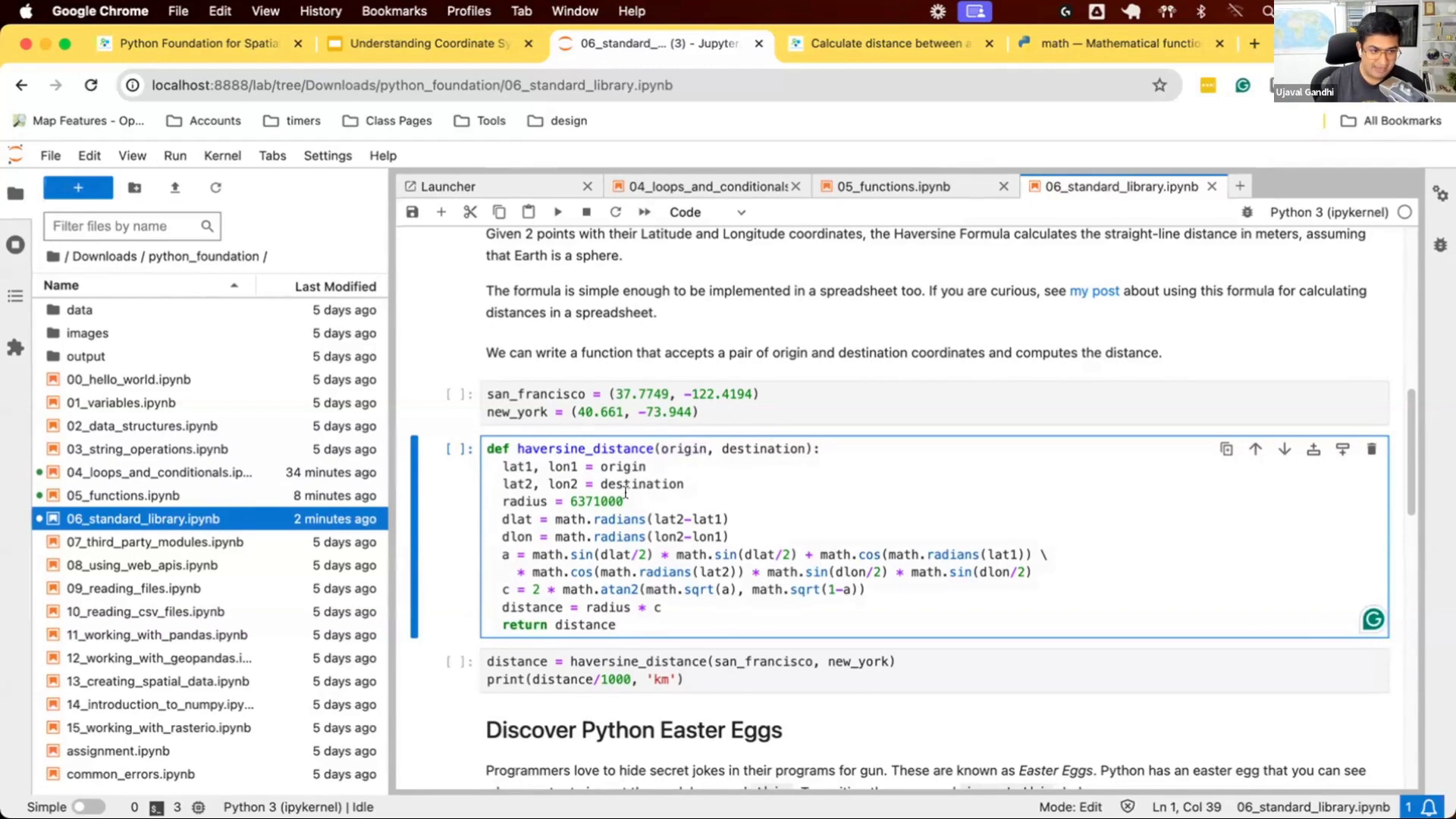
pyautogui.click(664, 608)
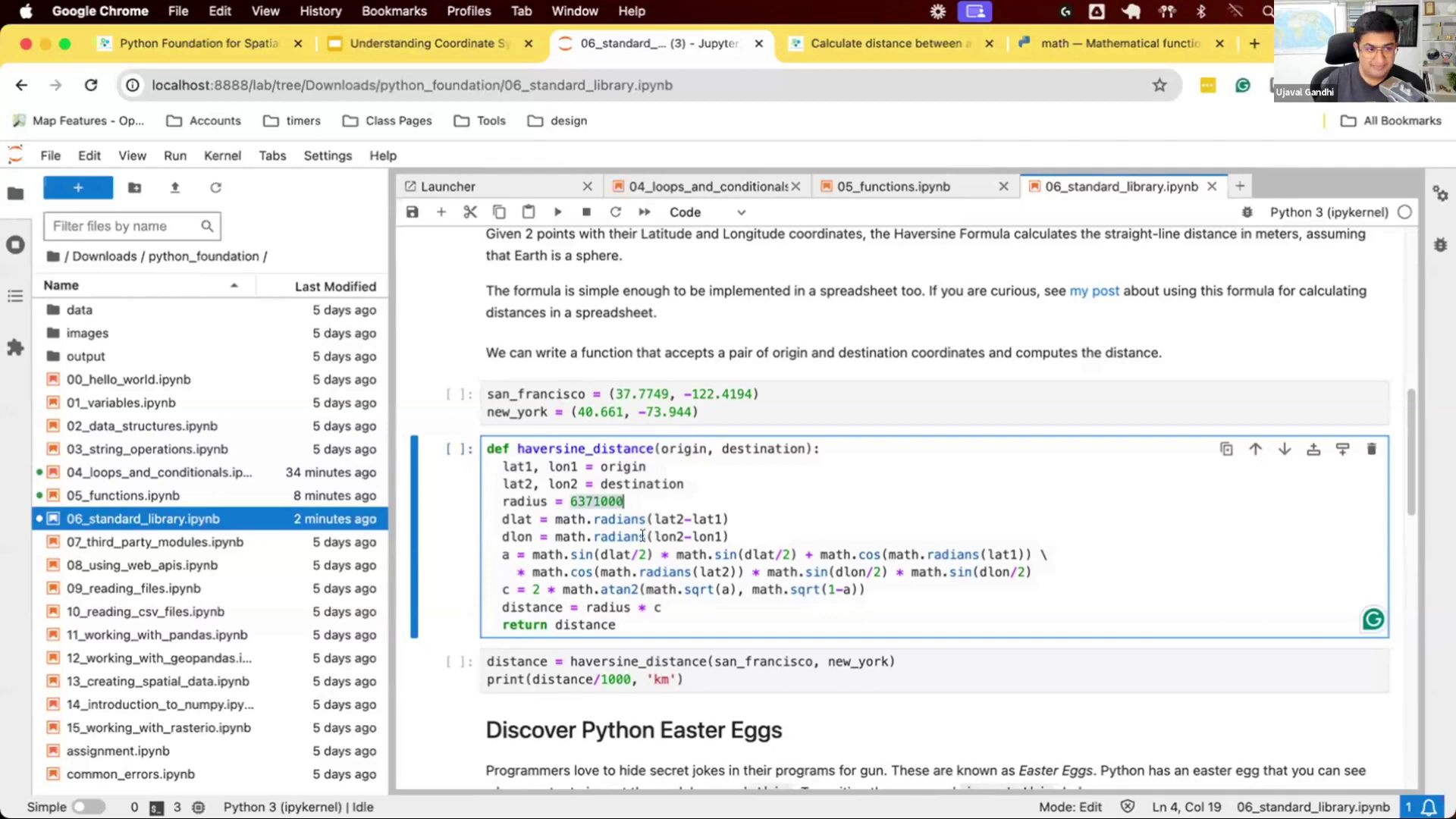
pyautogui.moveTo(501, 518); pyautogui.dragTo(707, 588)
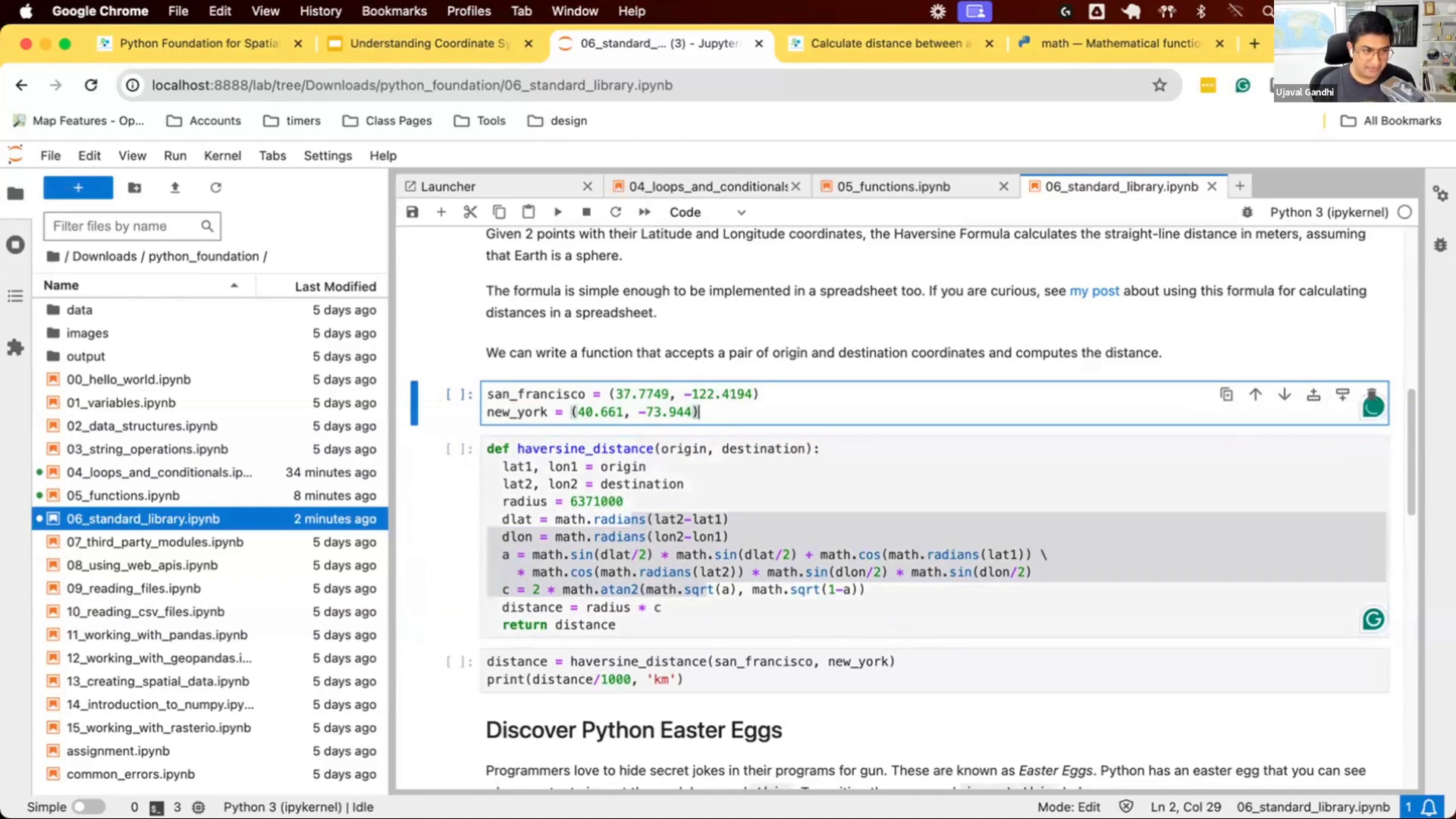
# Run the city coordinates cell and the haversine_distance function definition
pyautogui.press('Shift+Enter')
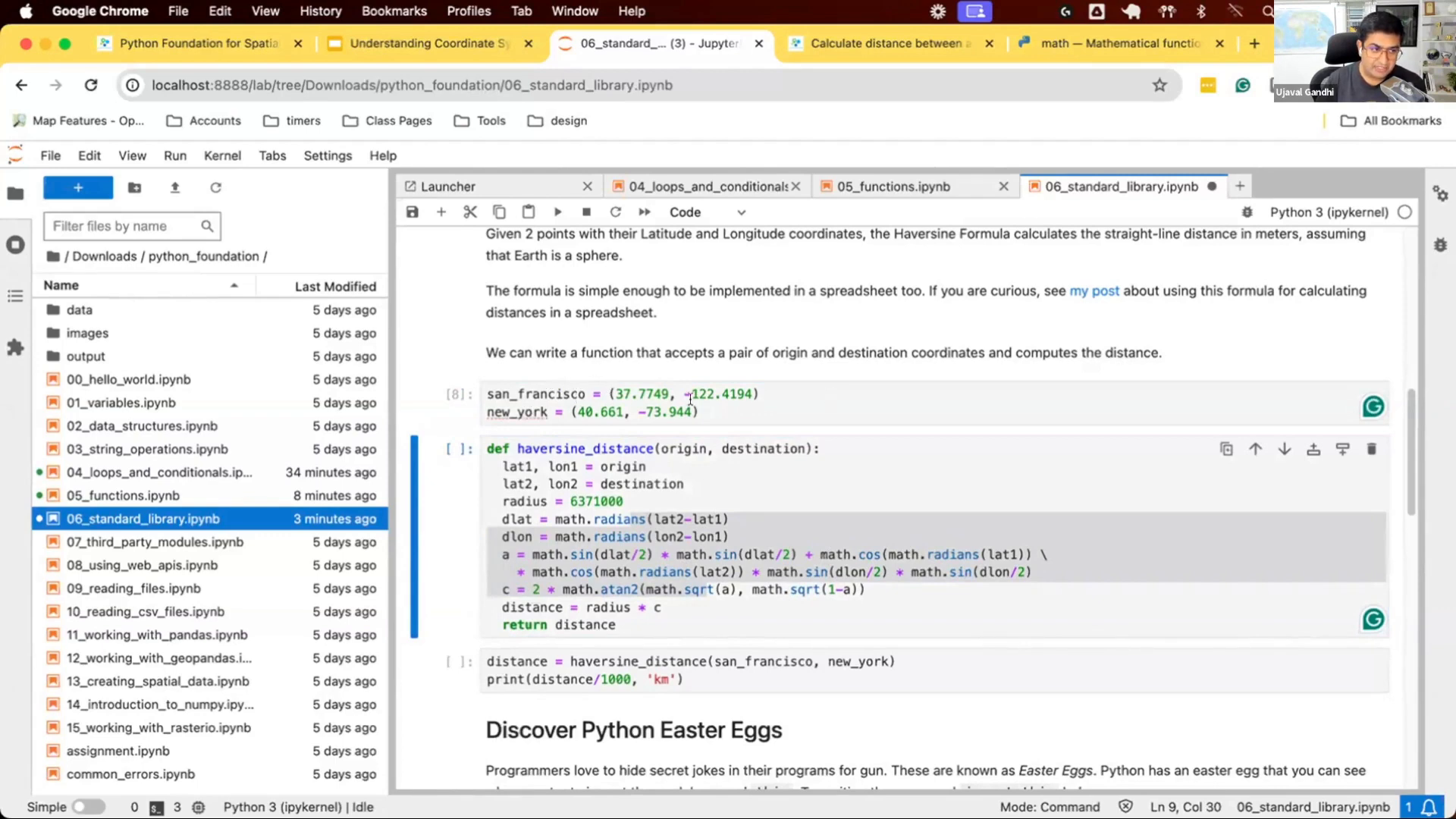
pyautogui.click(610, 394)
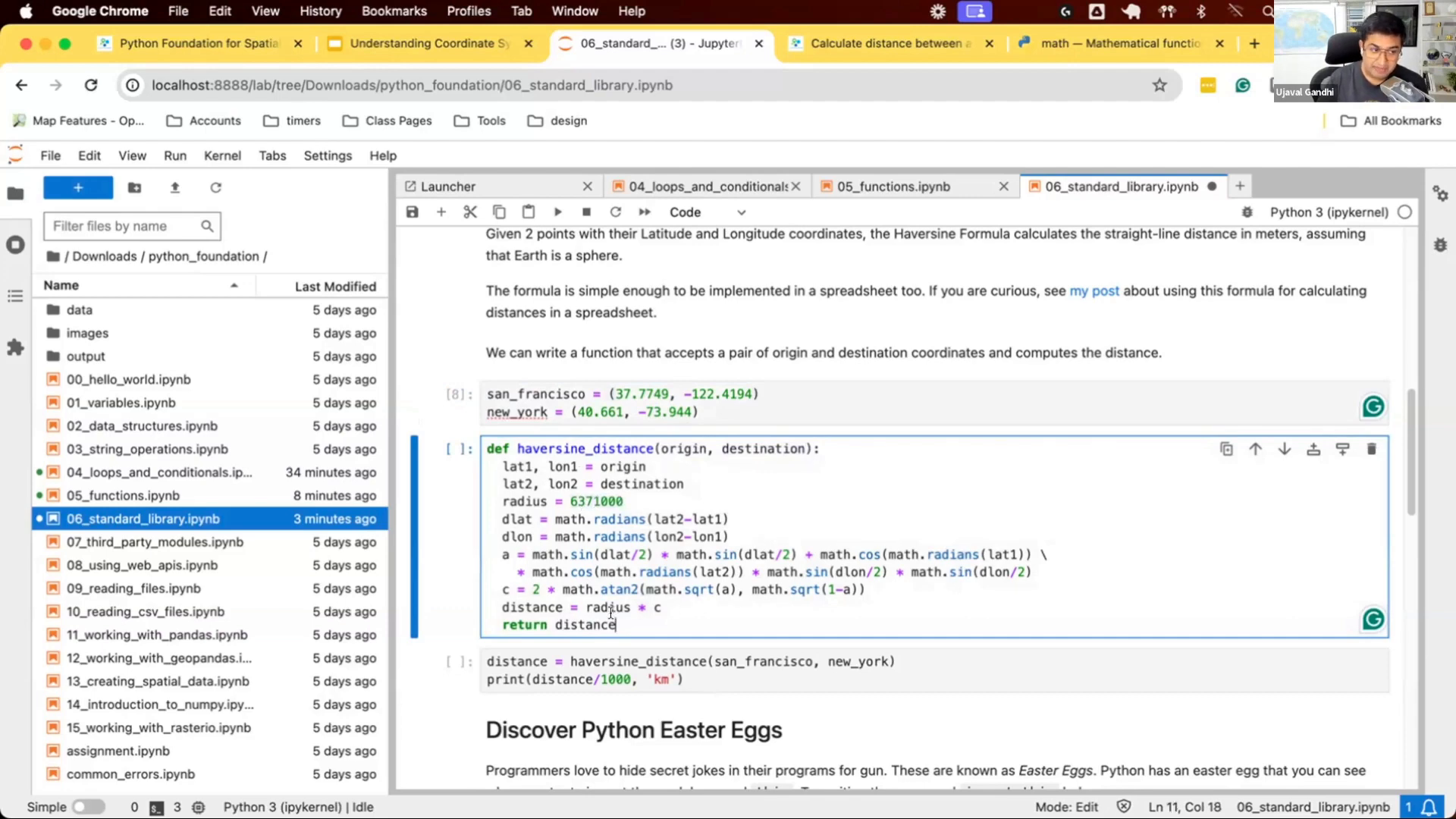
pyautogui.press('Shift+Enter')
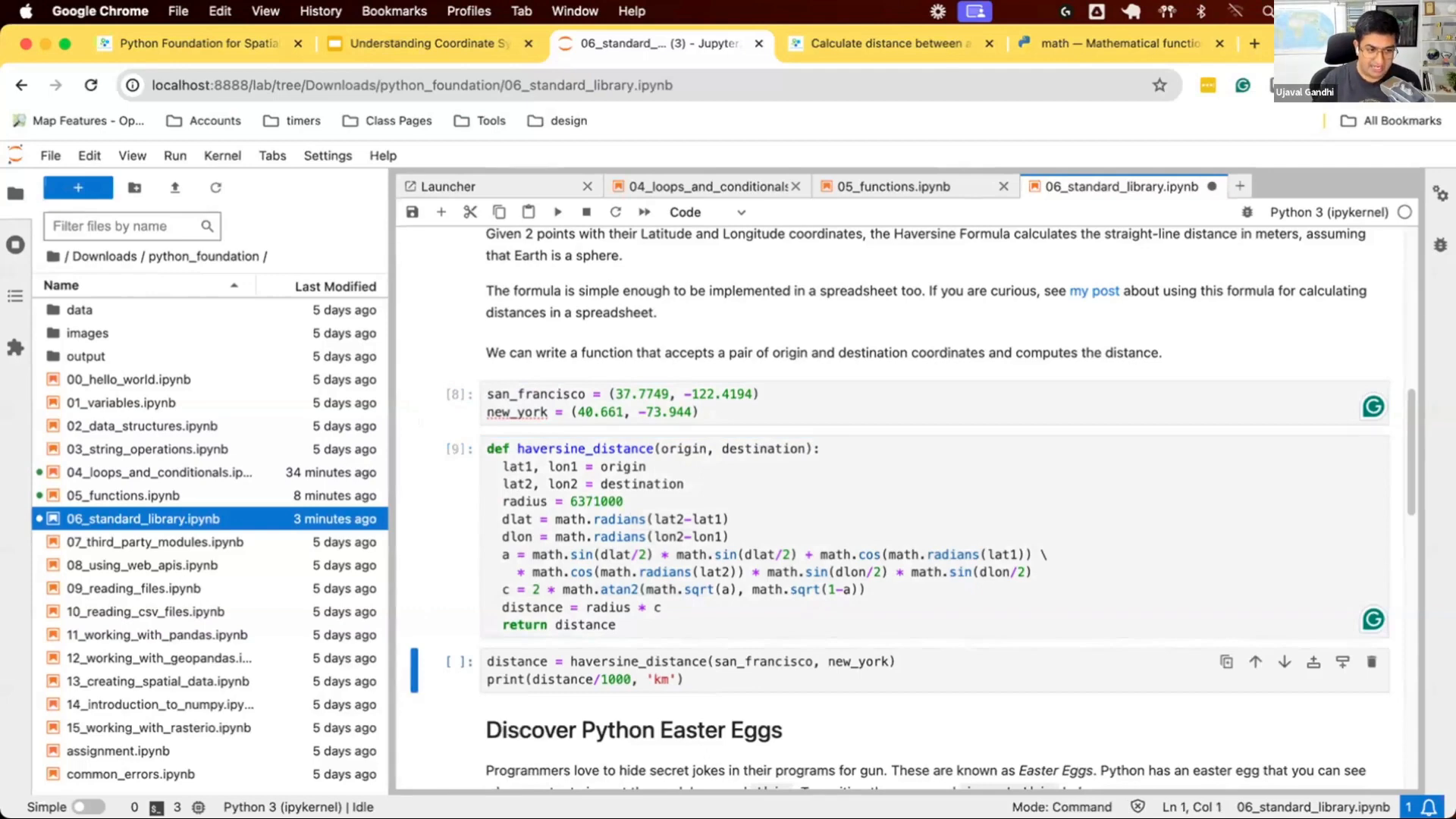
# Run the haversine_distance(san_francisco, new_york) cell, printing about 4135.37 km
pyautogui.click(679, 688)
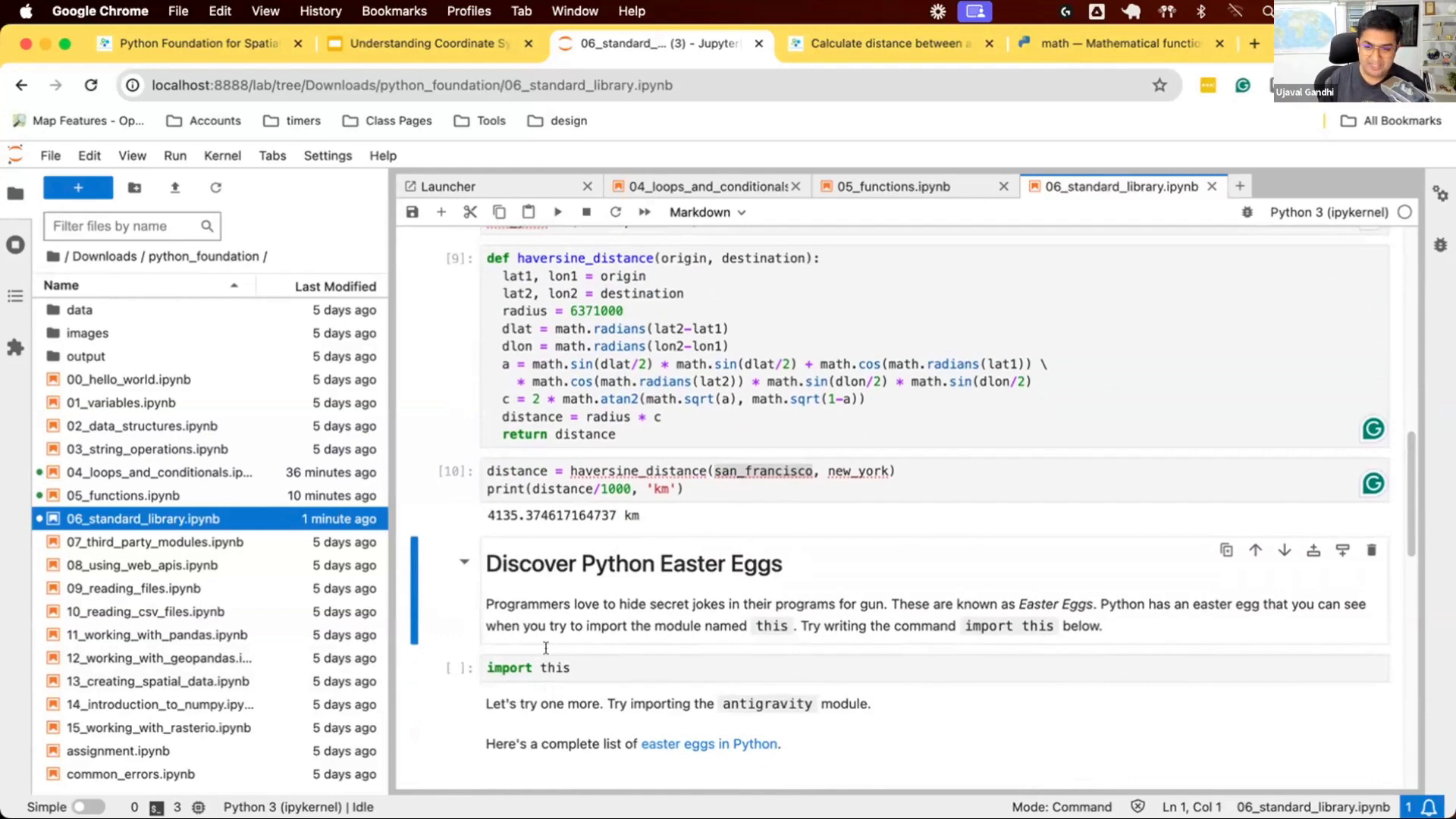
# Run the import this cell to print the Zen of Python and move down to the antigravity prompt
pyautogui.click(561, 667)
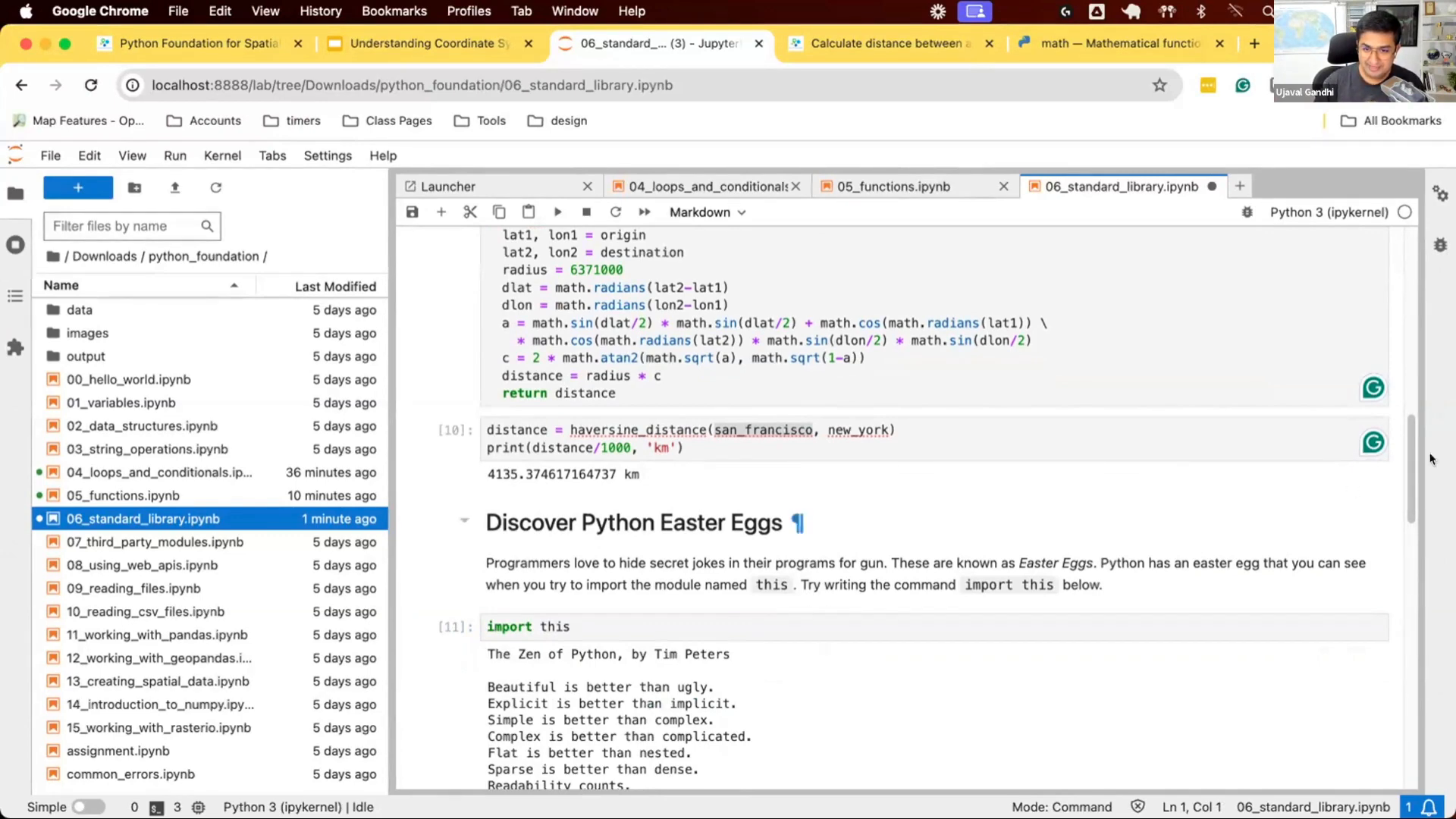
pyautogui.scroll(-3)
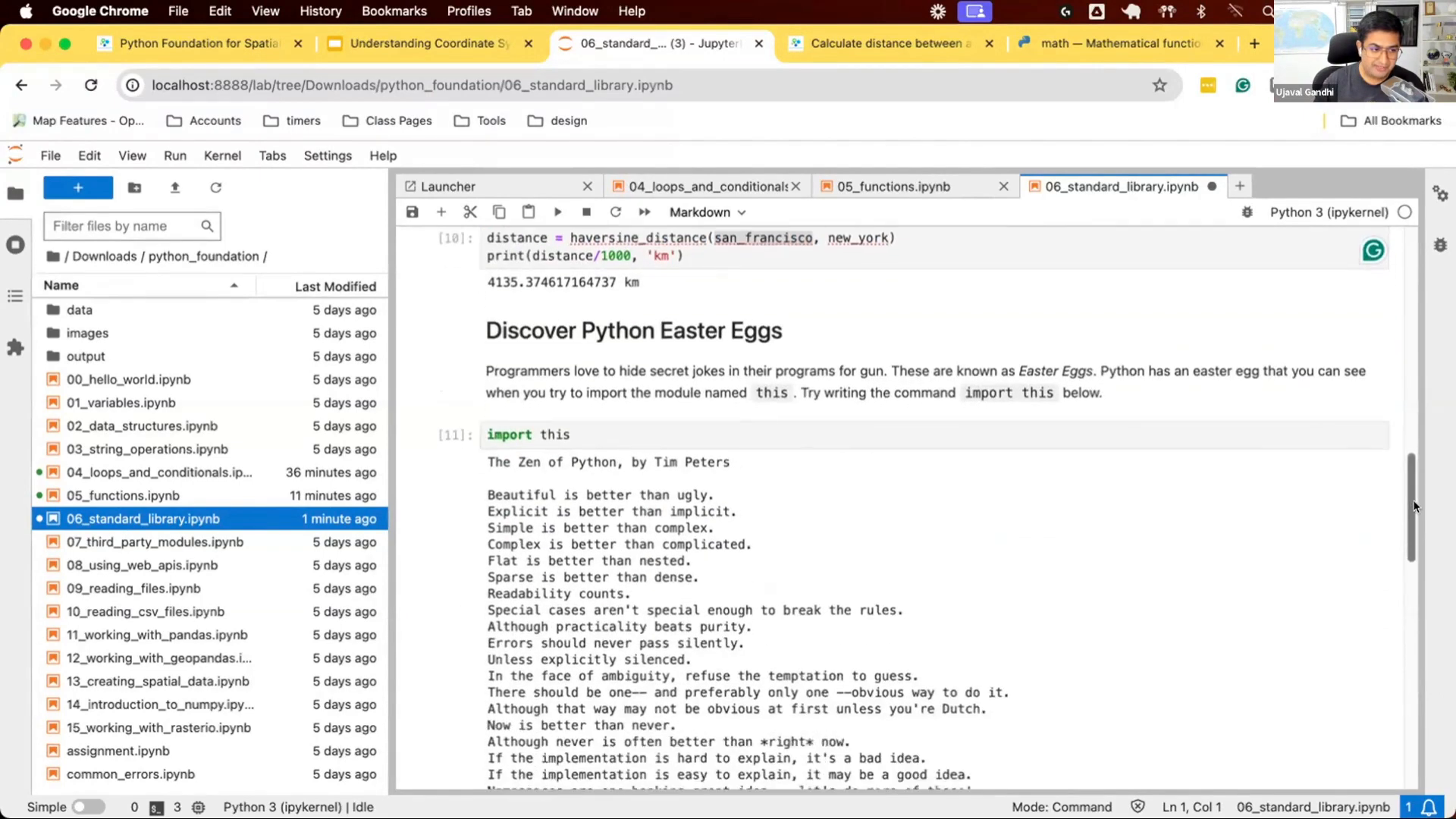
pyautogui.scroll(-3)
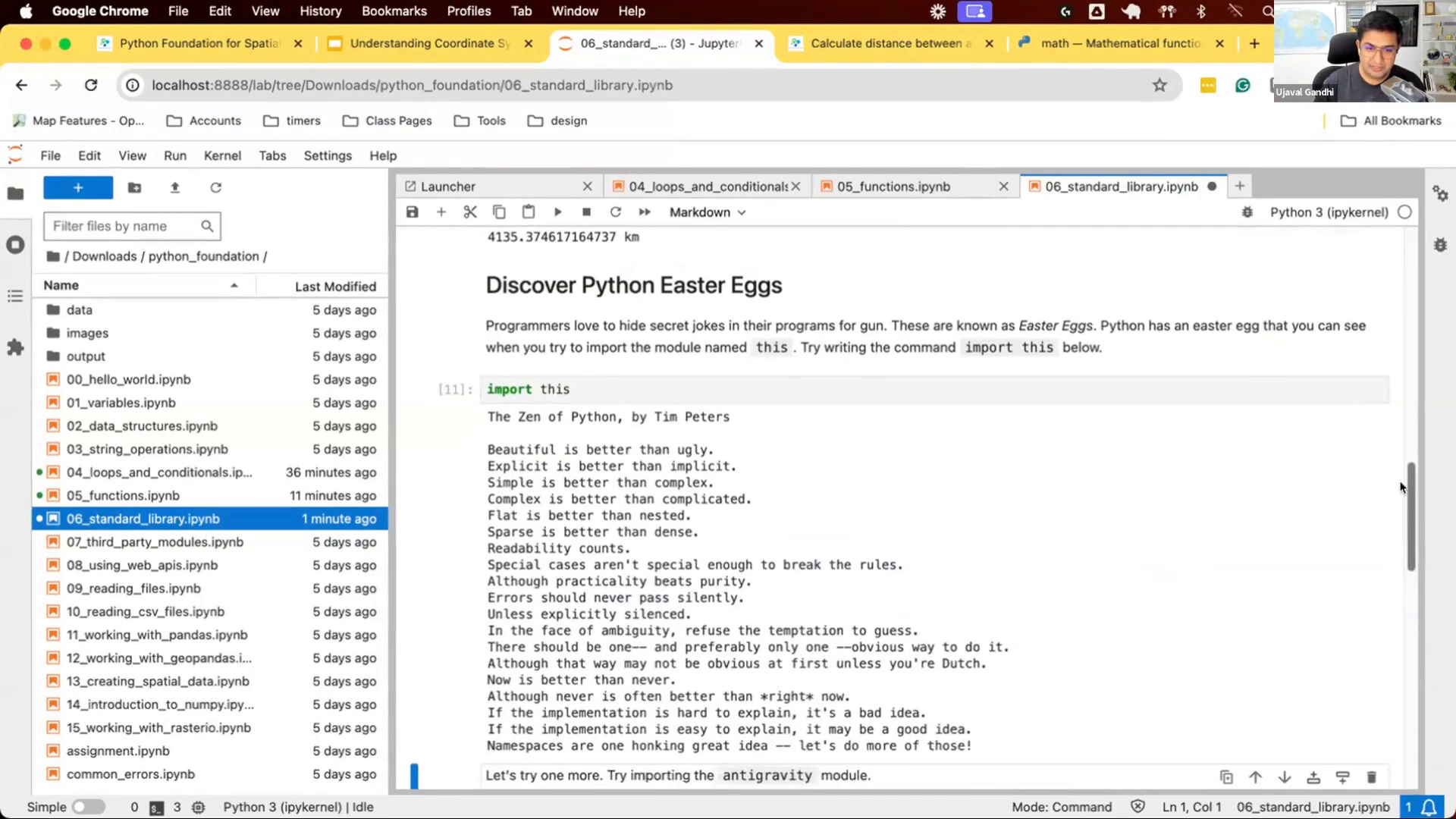
pyautogui.scroll(-3)
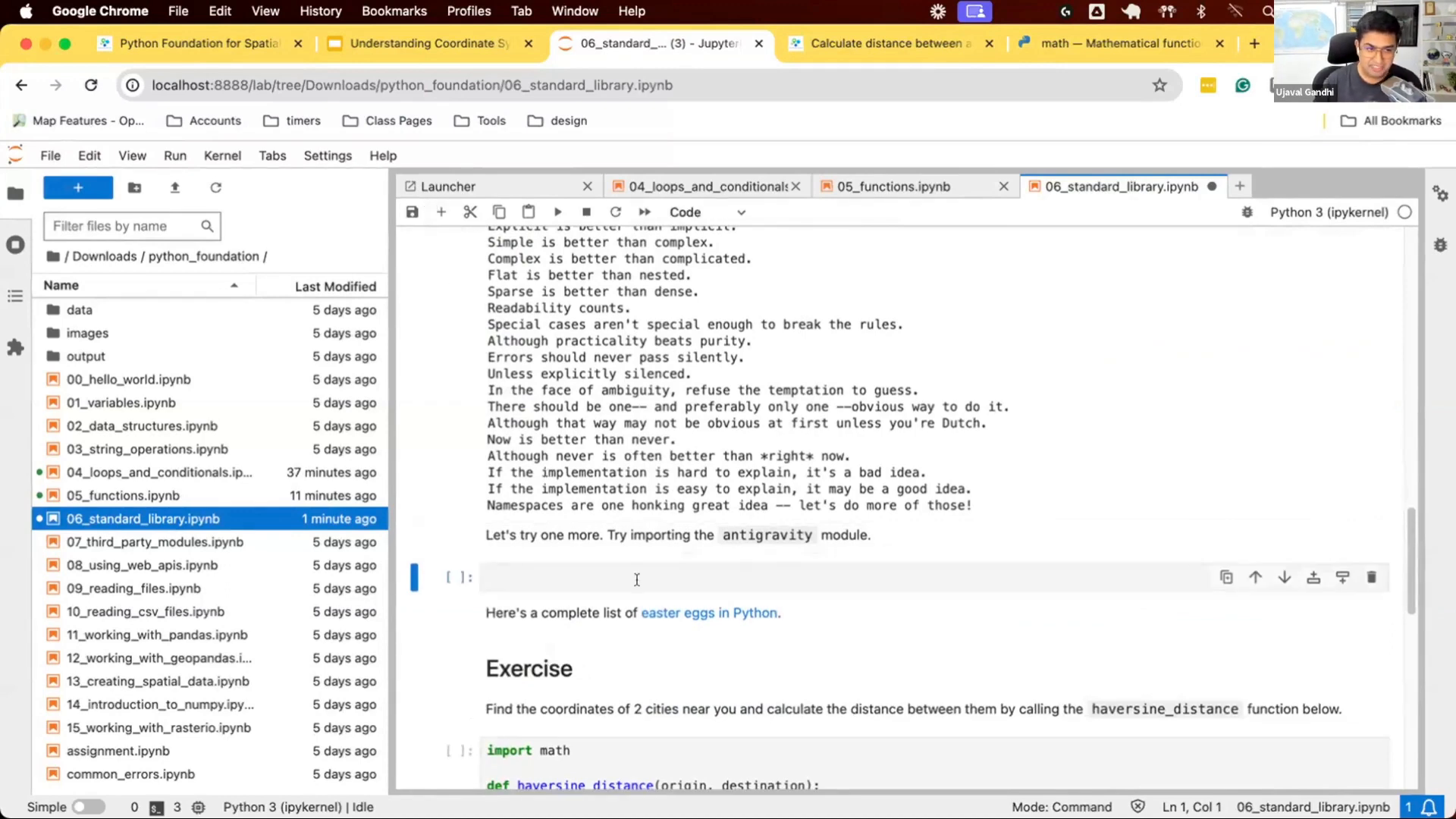
# Enter import antigravity in the new cell so the xkcd comic opens
pyautogui.write('import antigravity')
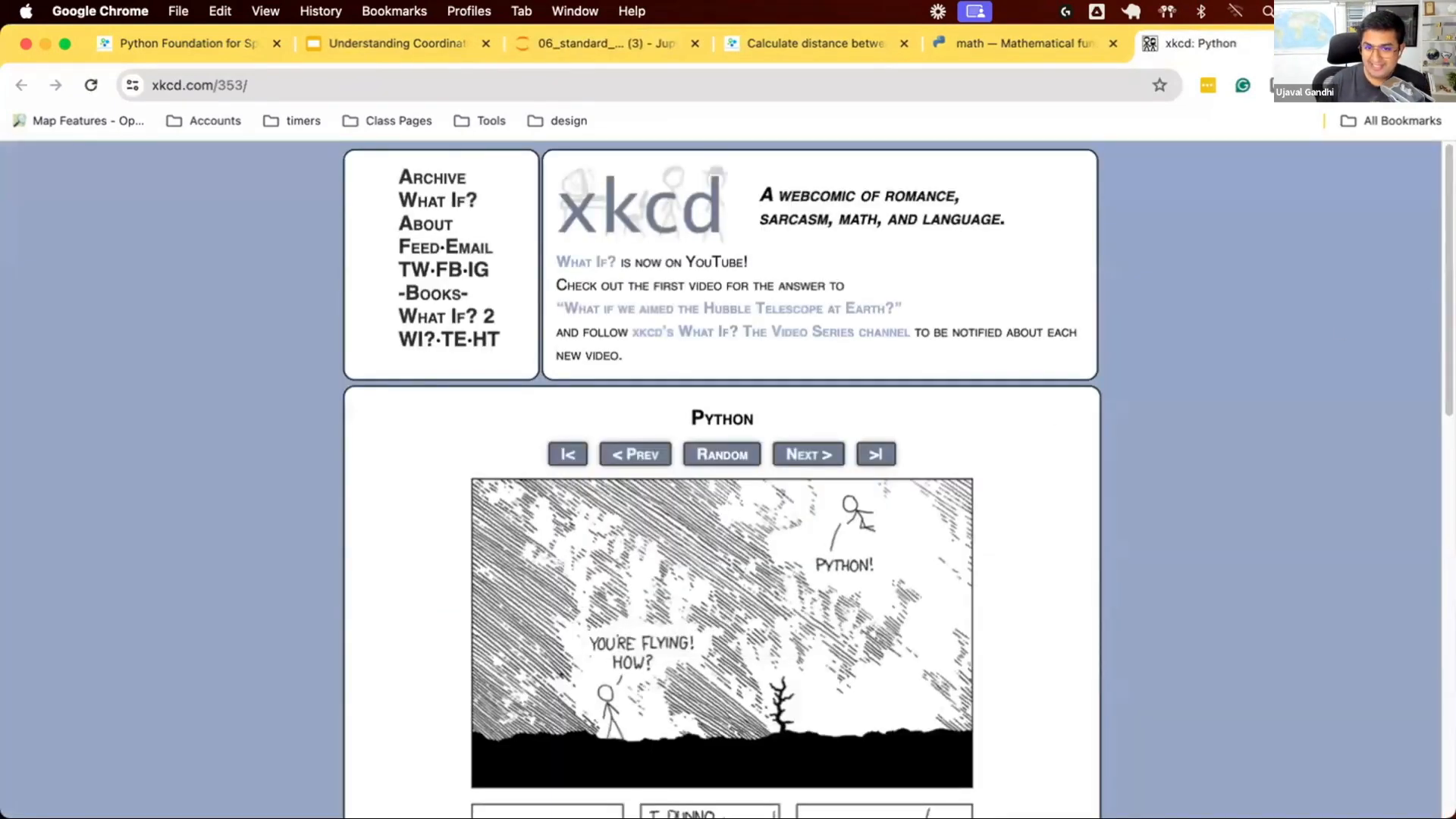
pyautogui.scroll(-3)
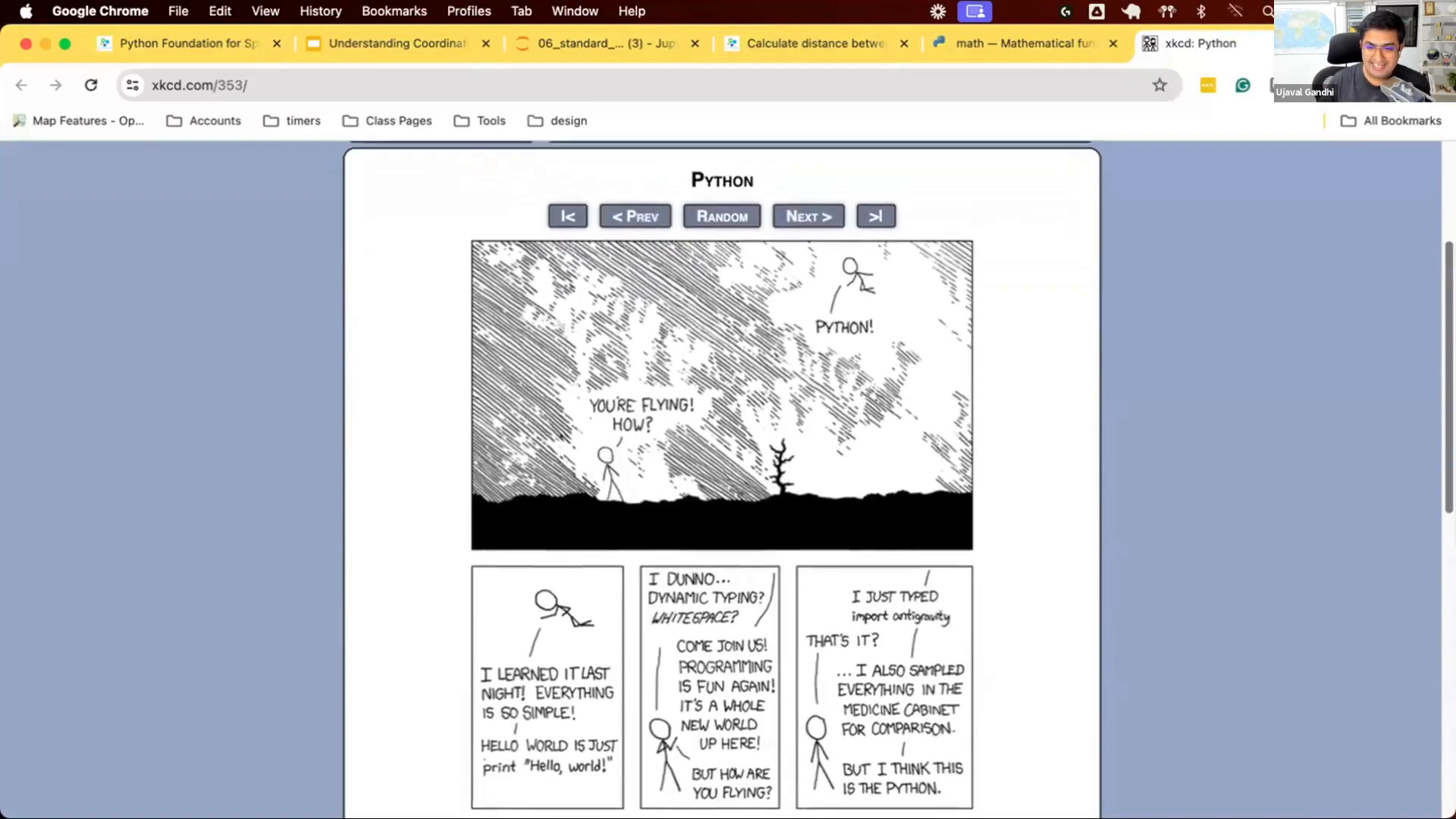
pyautogui.scroll(-3)
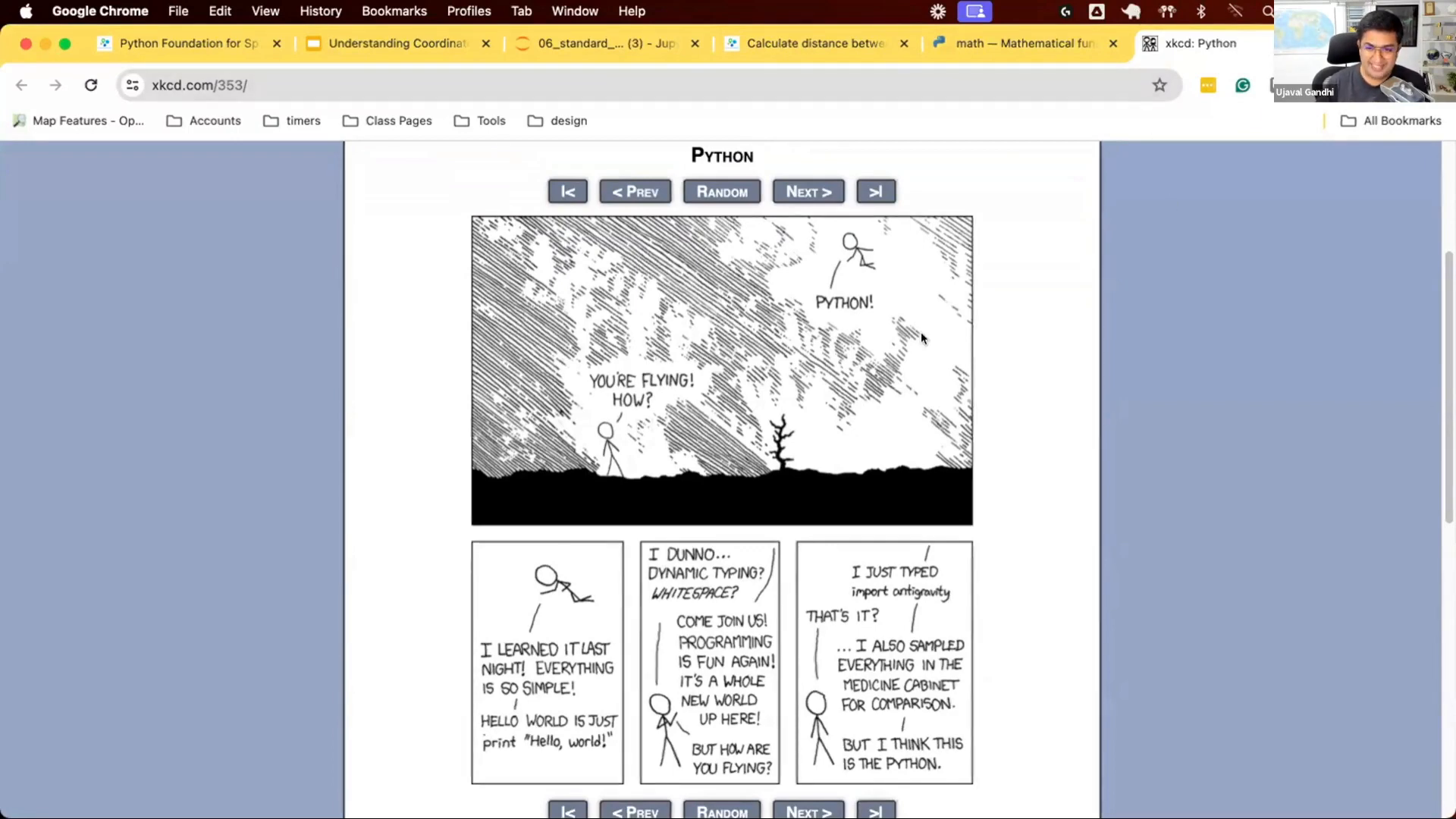
# Return from the xkcd comic to the notebook showing the antigravity cell run [12]
pyautogui.click(588, 43)
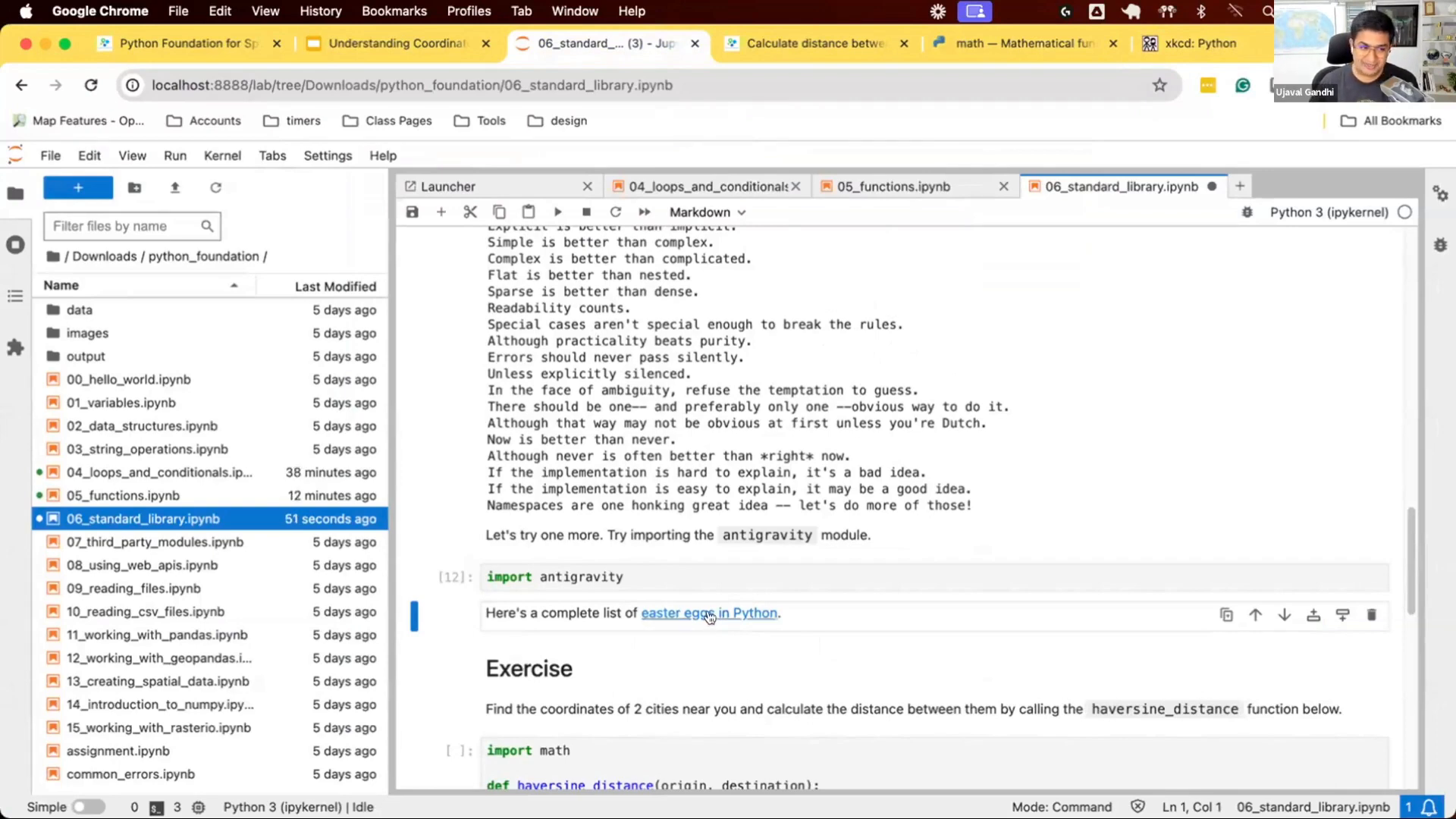
pyautogui.moveTo(699, 617)
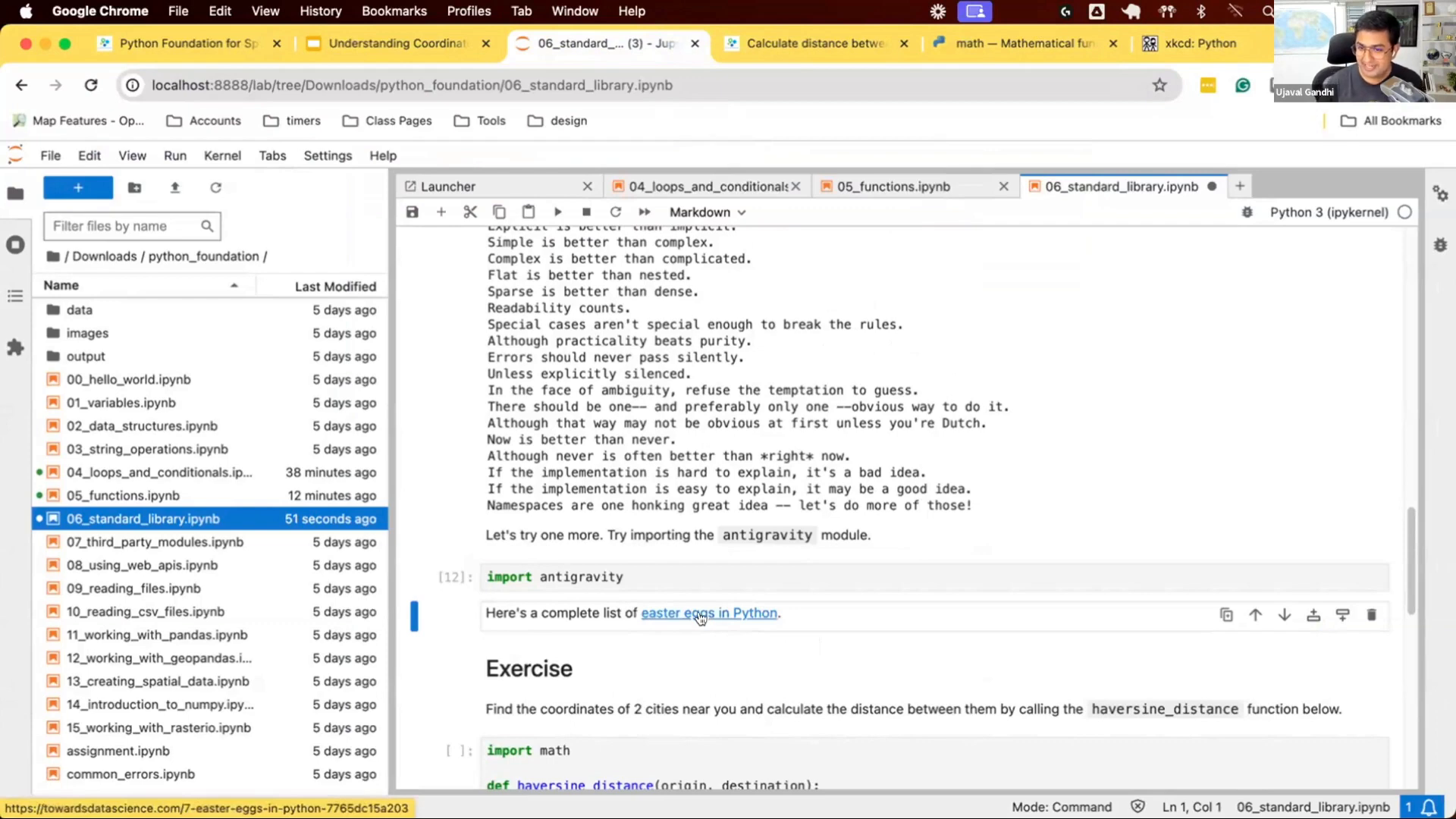